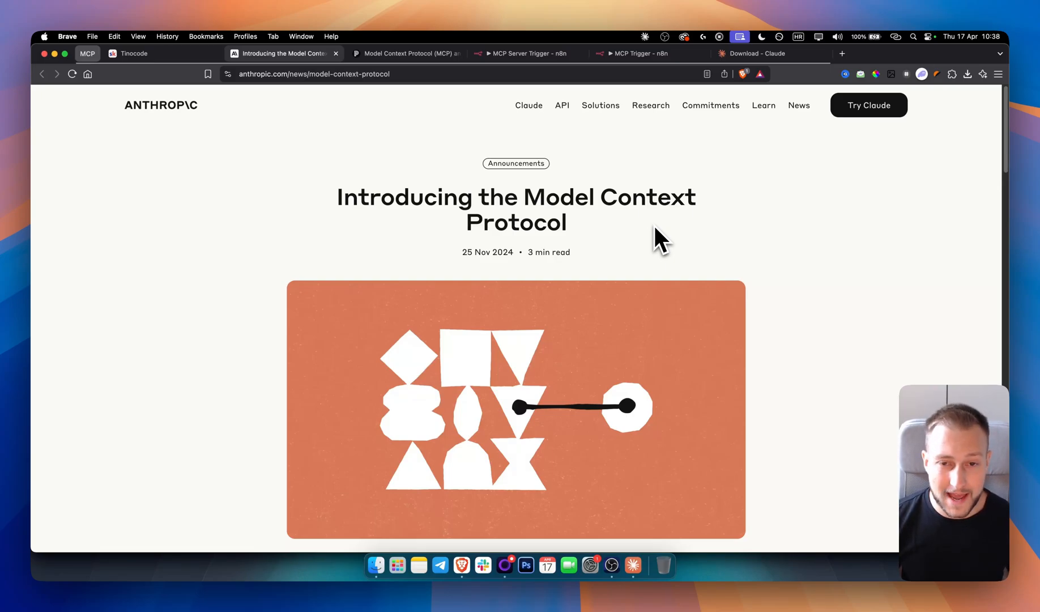
{"action": "mouse_move", "coordinate": [526, 199]}
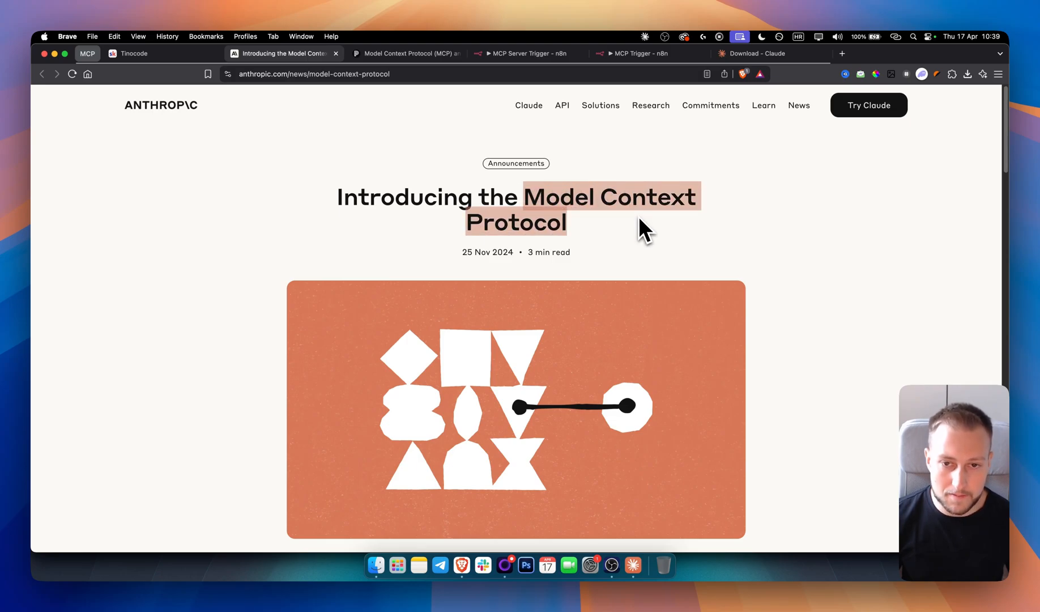
{"action": "mouse_move", "coordinate": [633, 229]}
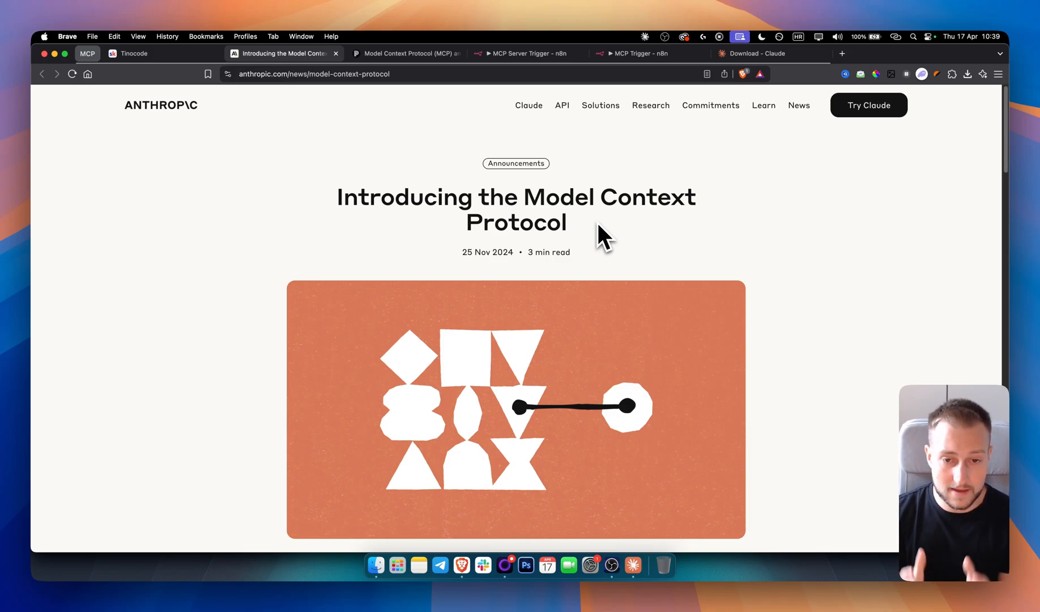
{"action": "mouse_move", "coordinate": [524, 201]}
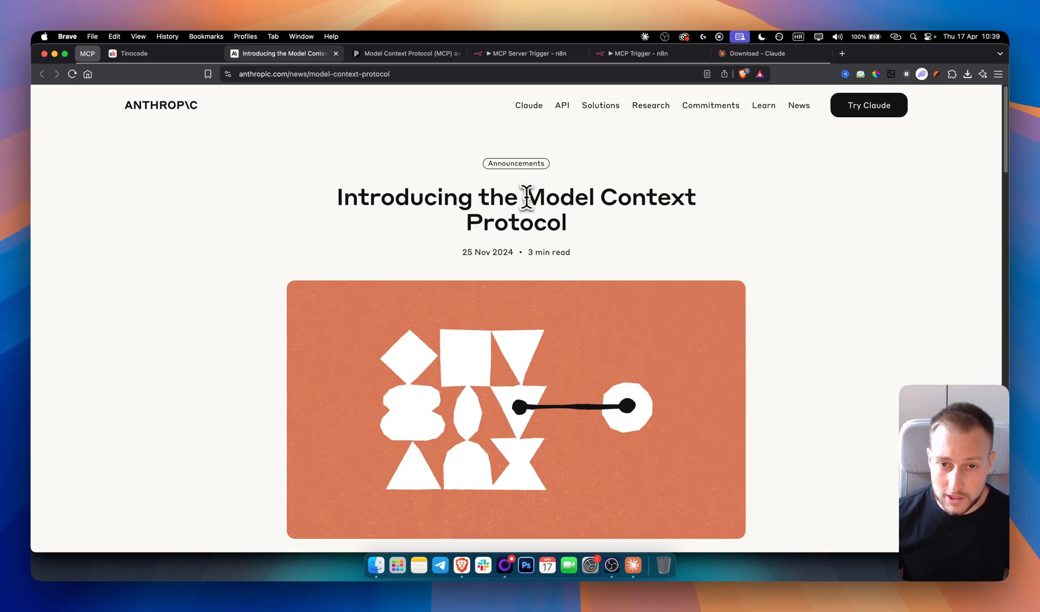
{"action": "mouse_move", "coordinate": [574, 244]}
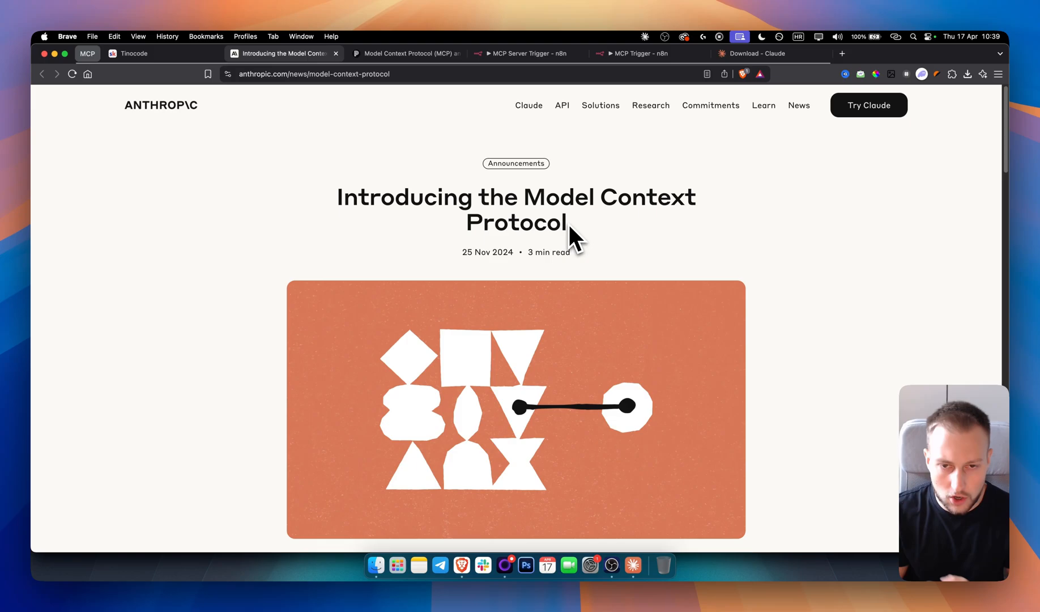
{"action": "mouse_move", "coordinate": [528, 202]}
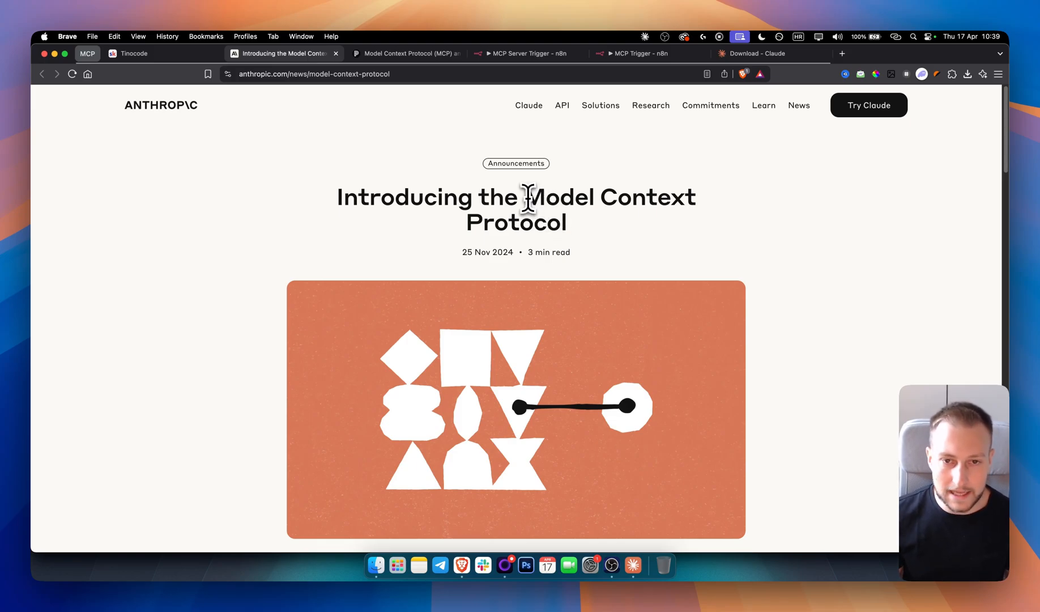
Read the Model Context Protocol overview article, then switch back to the MCP Server Trigger workflow tab.
{"action": "double_click", "coordinate": [548, 197]}
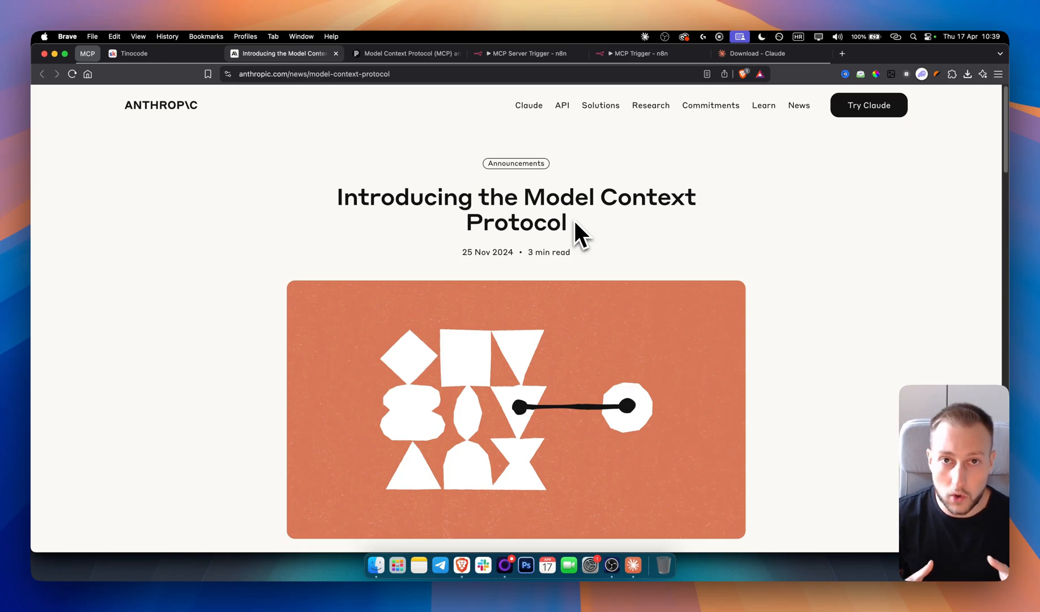
{"action": "mouse_move", "coordinate": [527, 199]}
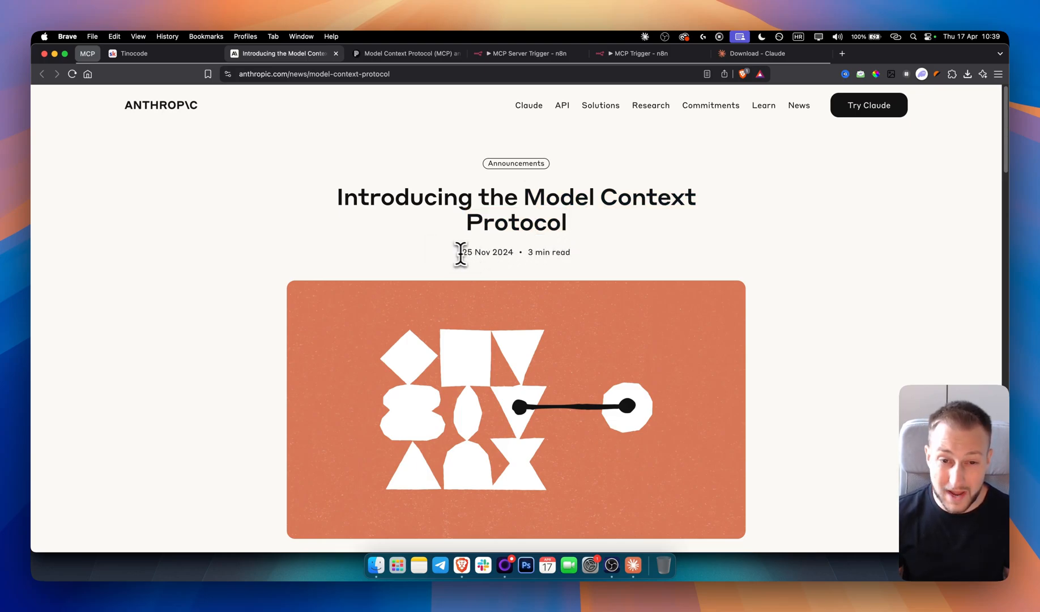
{"action": "mouse_move", "coordinate": [623, 262]}
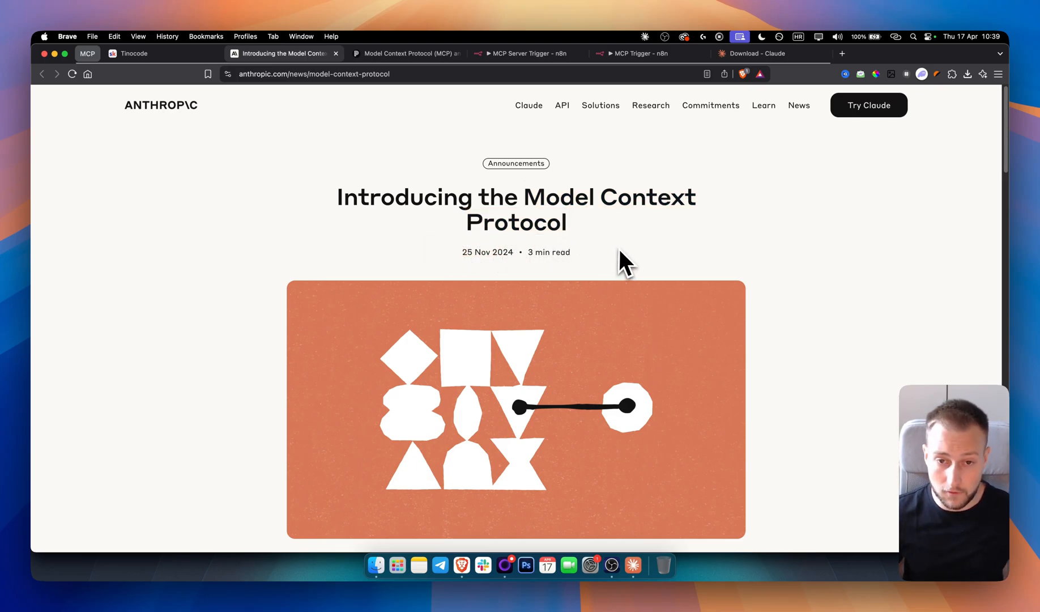
{"action": "mouse_move", "coordinate": [445, 288]}
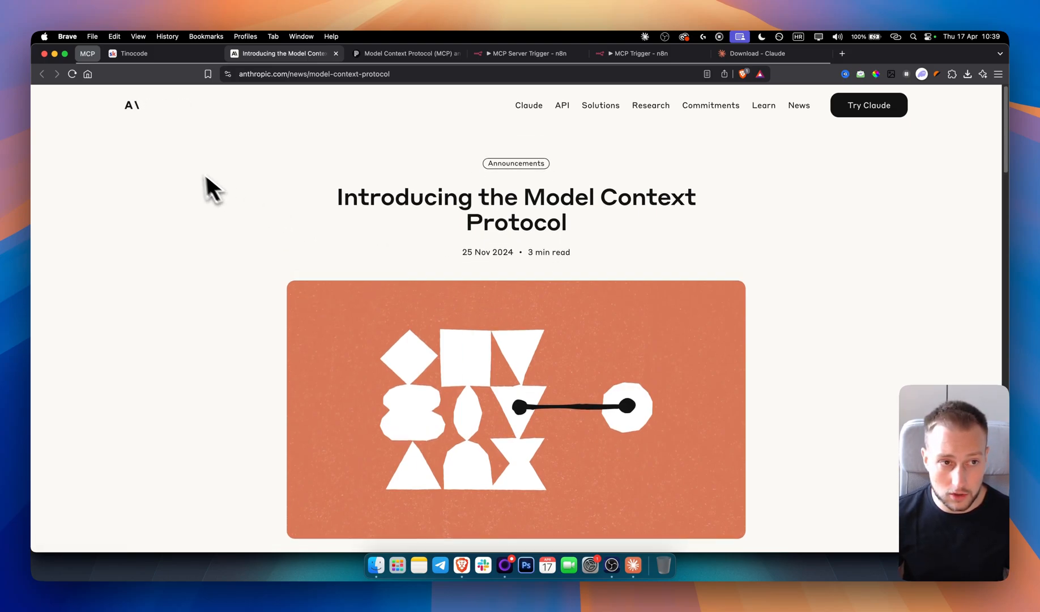
{"action": "scroll", "scroll_direction": "down", "scroll_amount": 3}
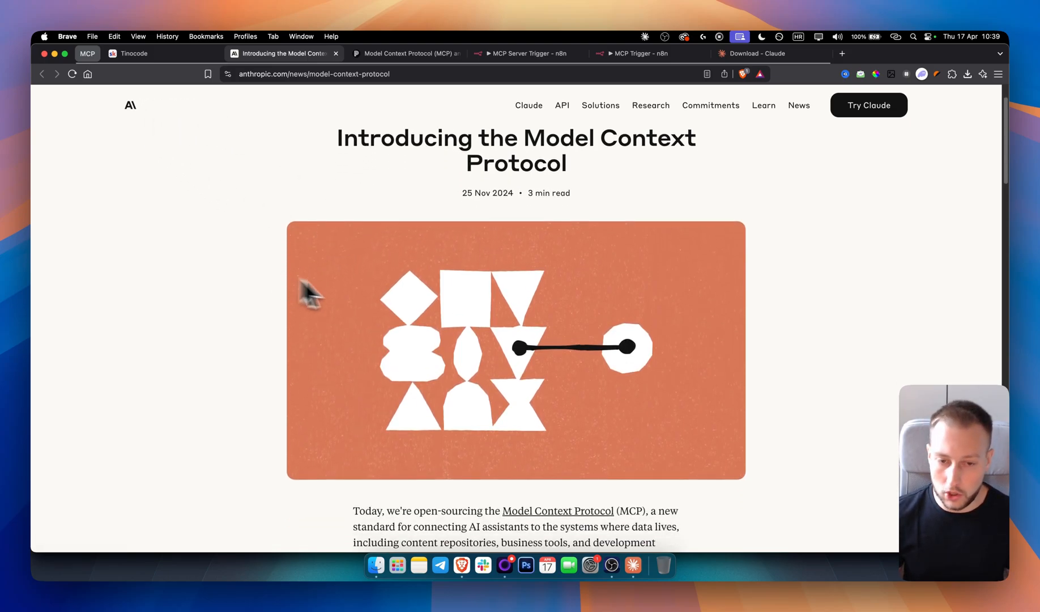
{"action": "scroll", "scroll_direction": "down", "scroll_amount": 3}
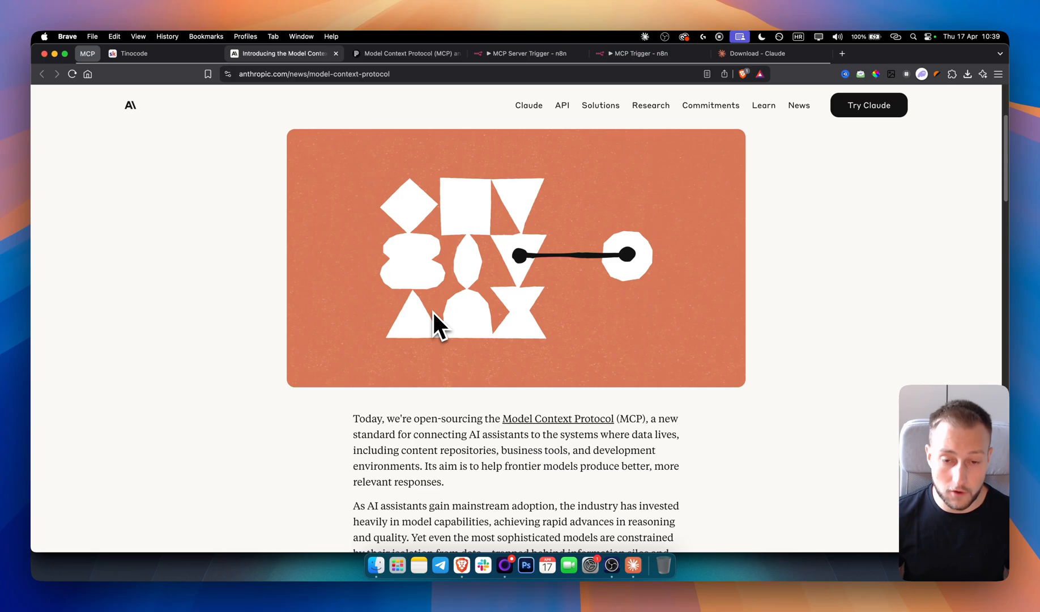
{"action": "scroll", "scroll_direction": "down", "scroll_amount": 3}
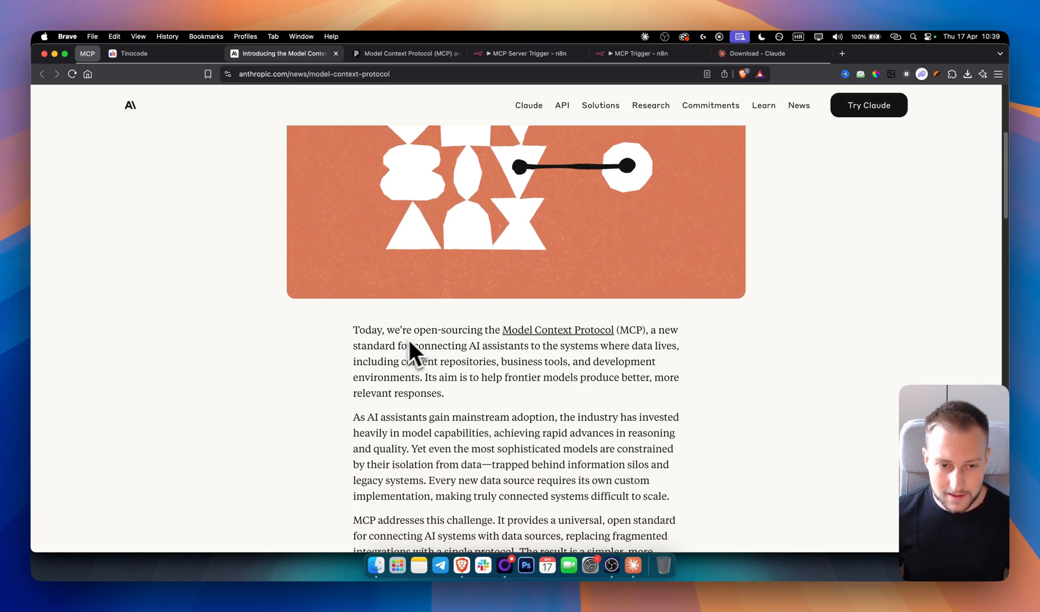
{"action": "mouse_move", "coordinate": [447, 338]}
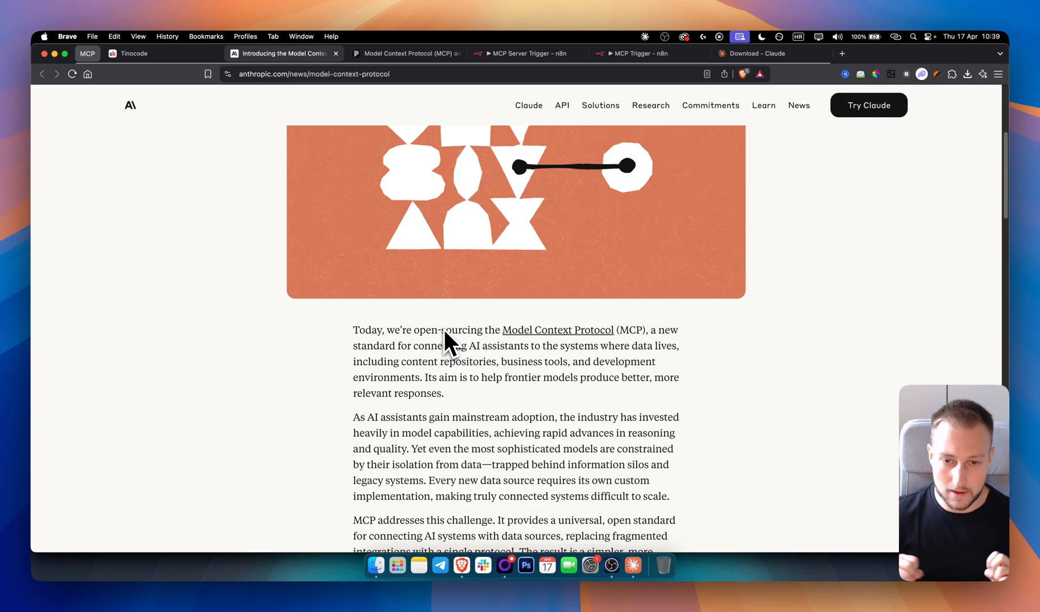
{"action": "mouse_move", "coordinate": [443, 349]}
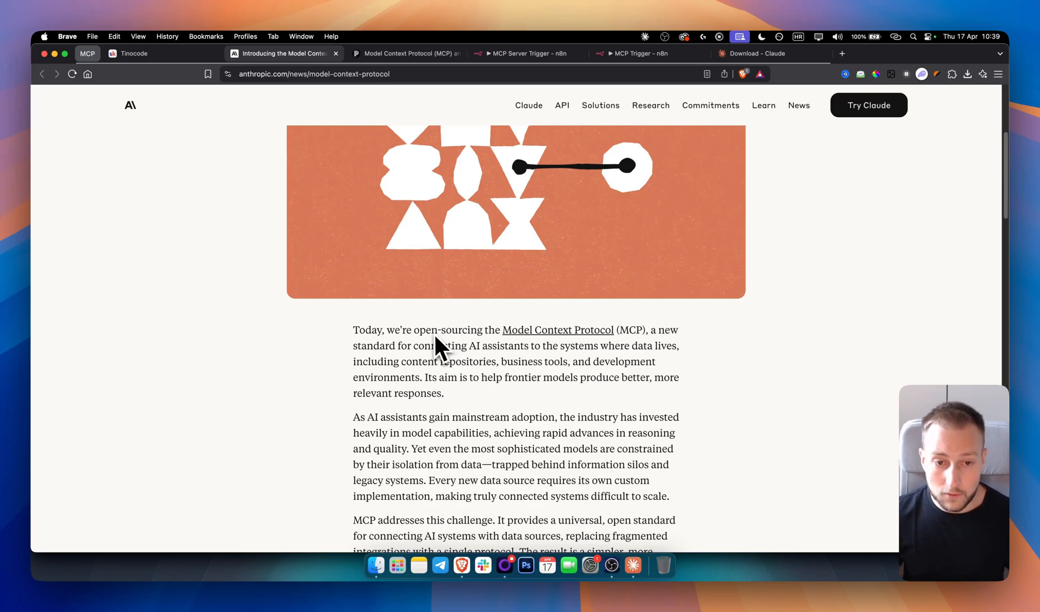
{"action": "double_click", "coordinate": [450, 345]}
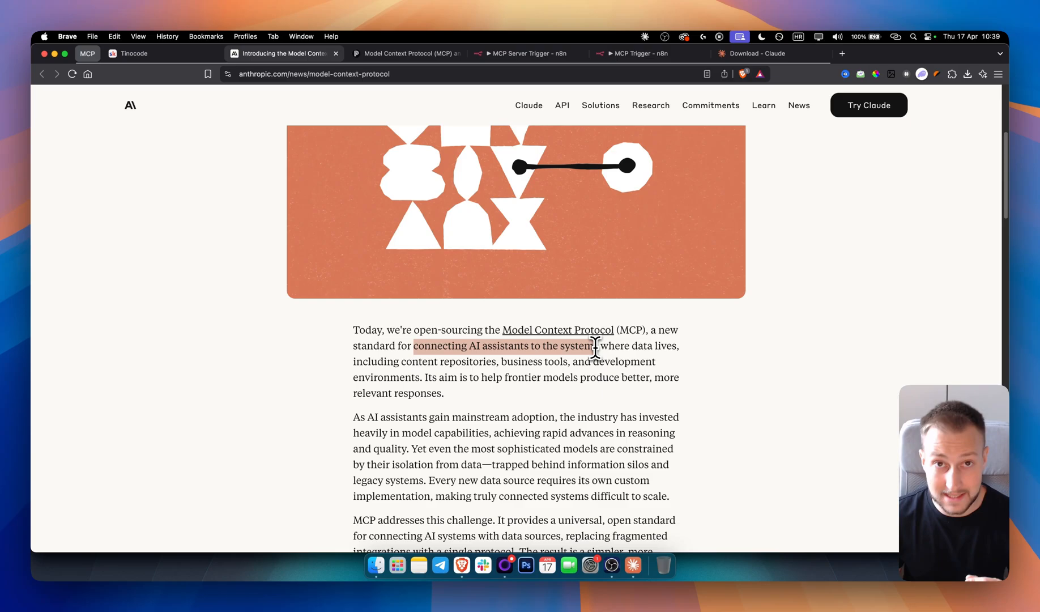
{"action": "mouse_move", "coordinate": [504, 338]}
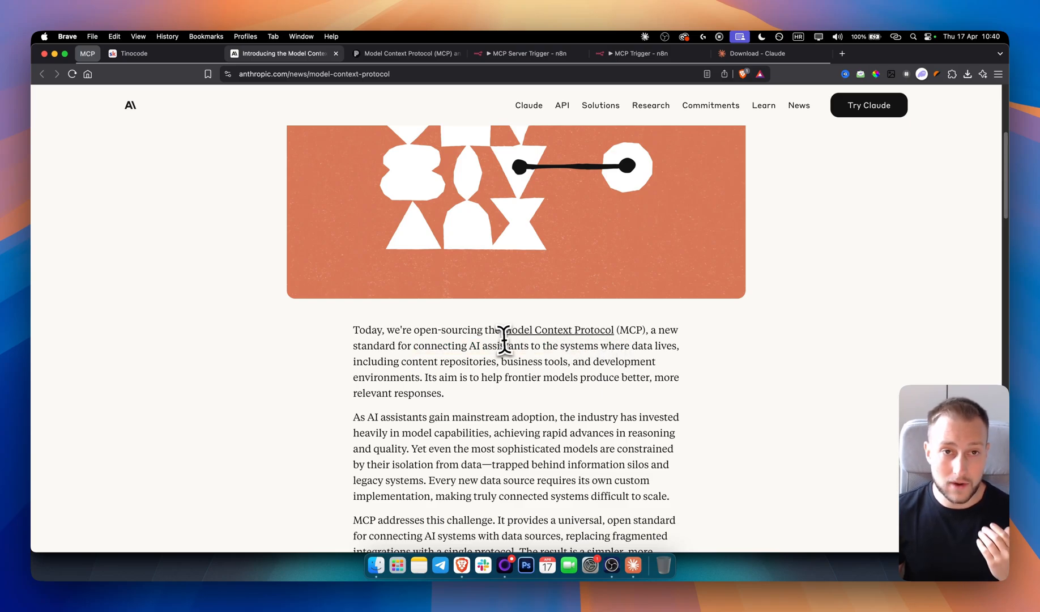
{"action": "scroll", "scroll_direction": "up", "scroll_amount": 3}
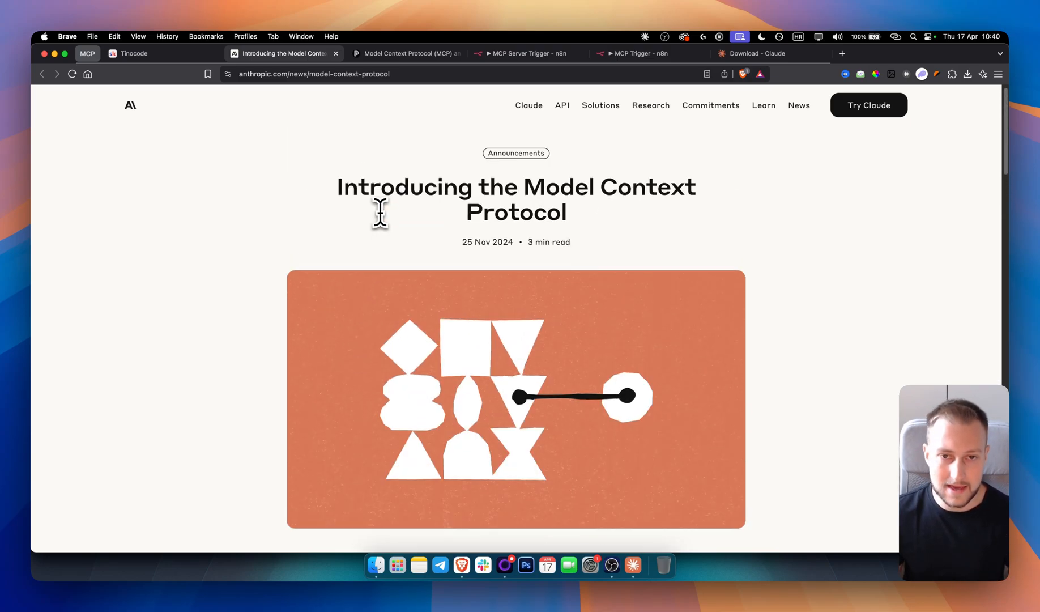
{"action": "scroll", "scroll_direction": "down", "scroll_amount": 3}
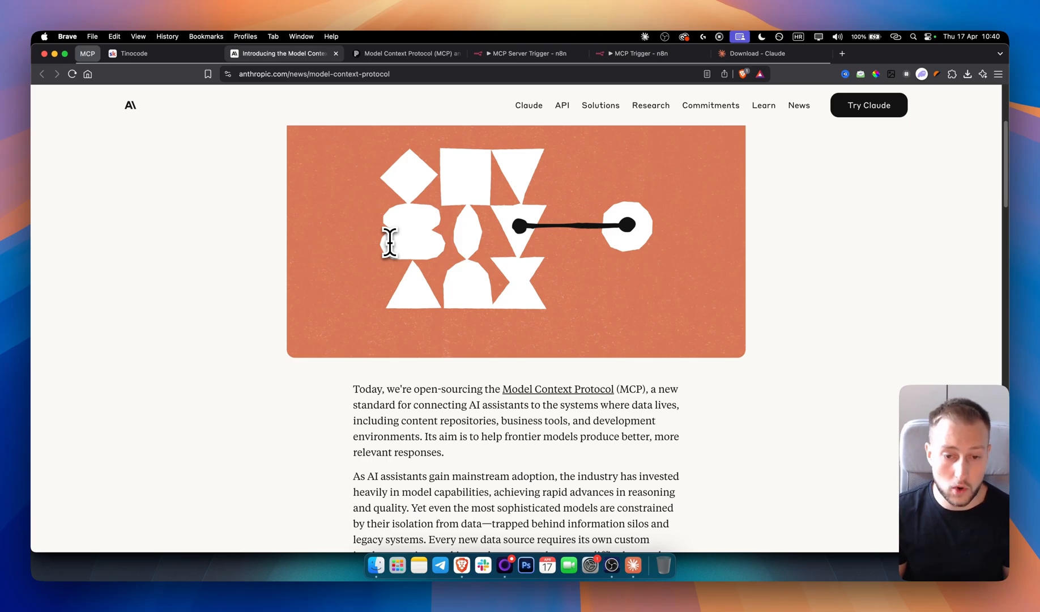
{"action": "mouse_move", "coordinate": [384, 237]}
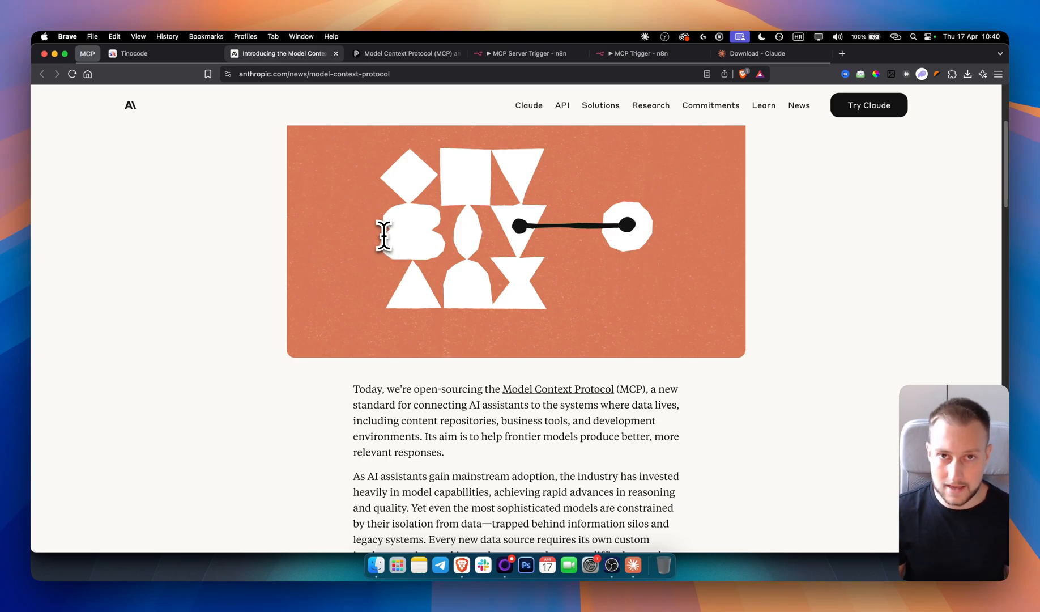
{"action": "left_click", "coordinate": [404, 53]}
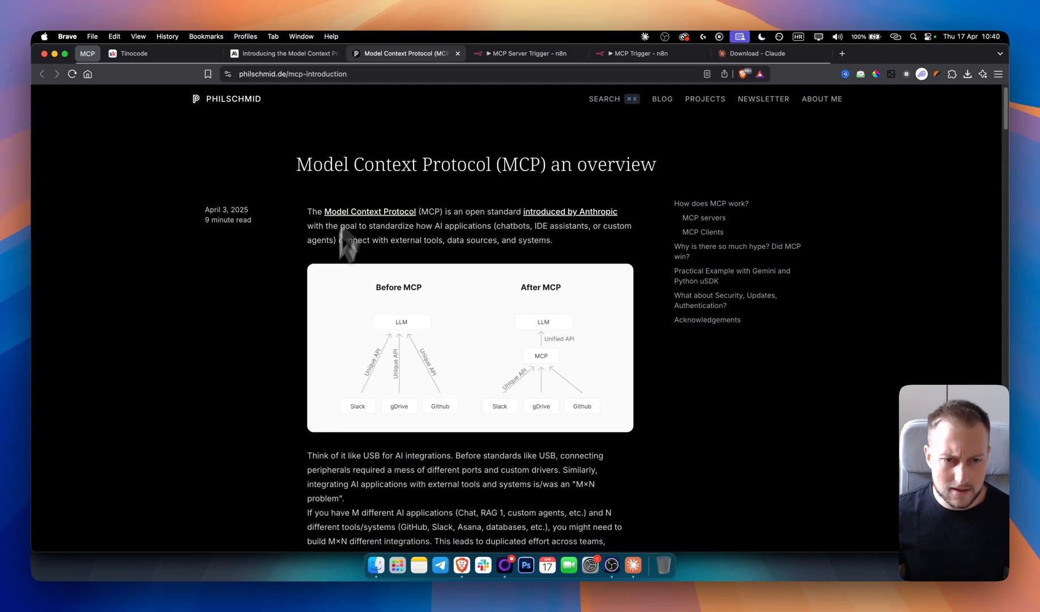
{"action": "mouse_move", "coordinate": [233, 98]}
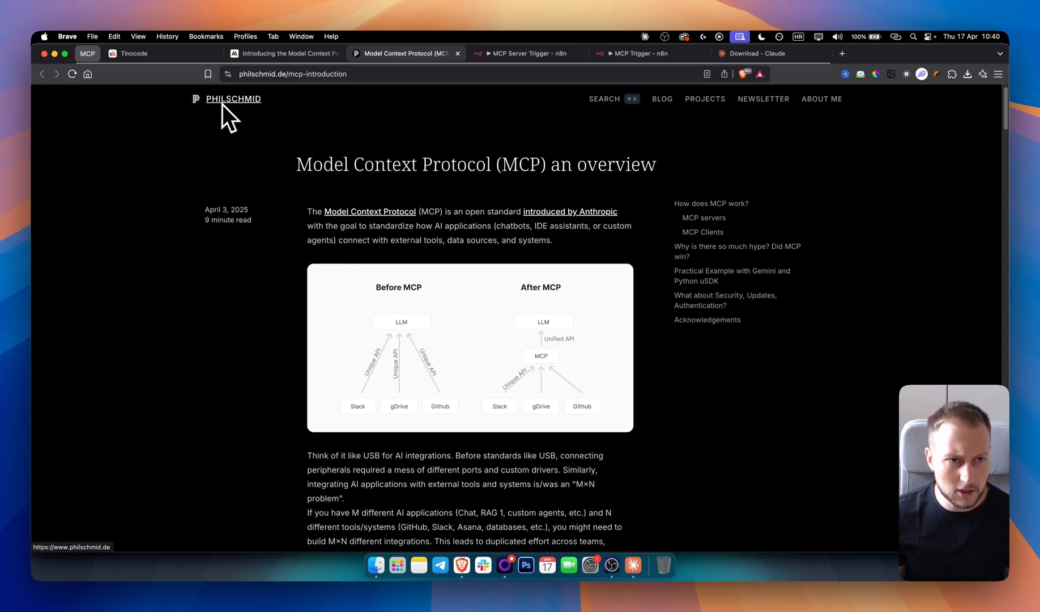
{"action": "mouse_move", "coordinate": [363, 171]}
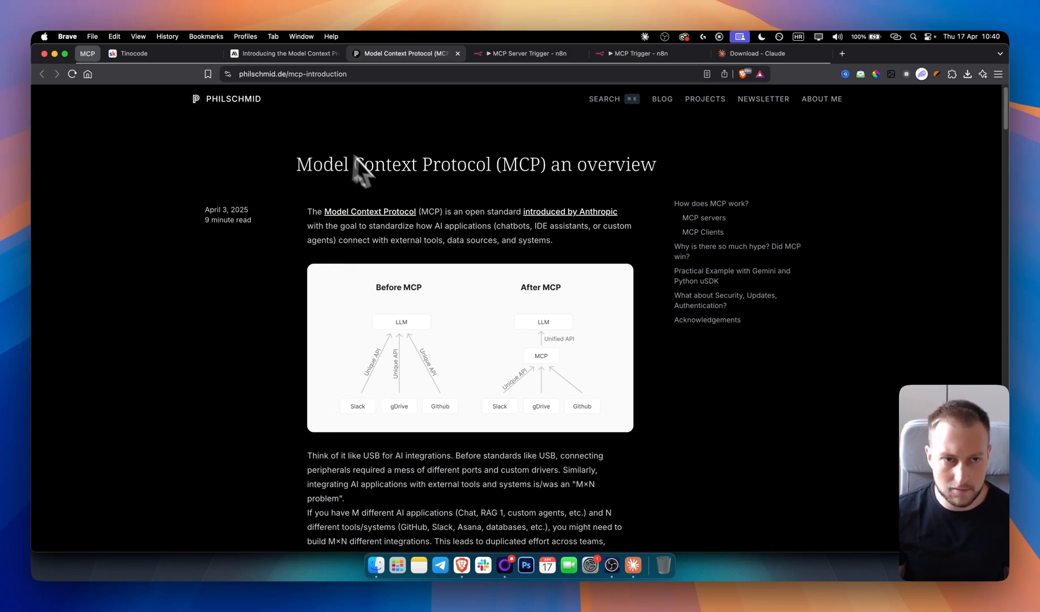
{"action": "mouse_move", "coordinate": [459, 248]}
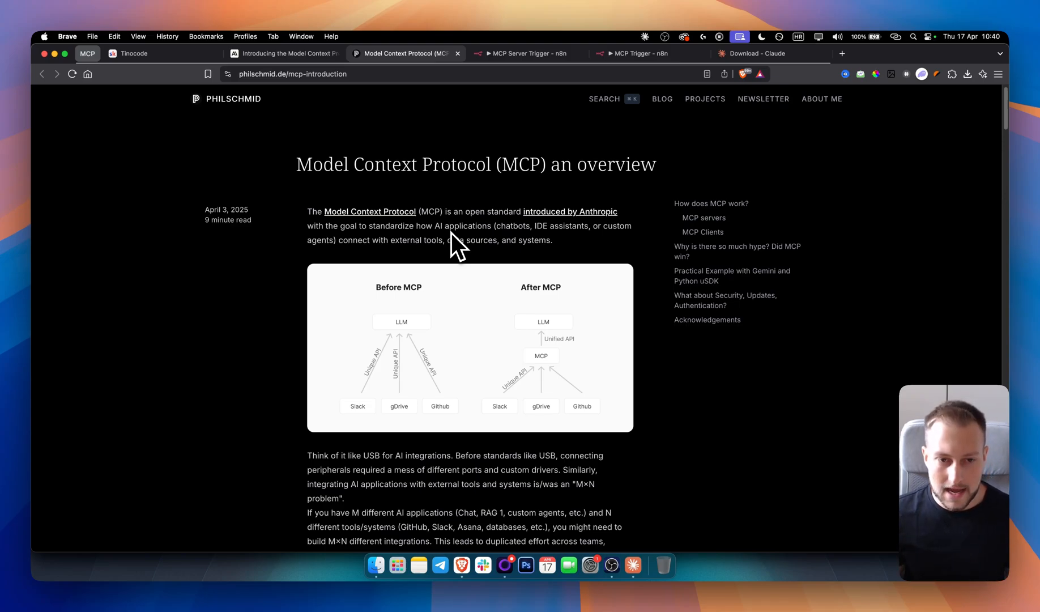
{"action": "mouse_move", "coordinate": [298, 400]}
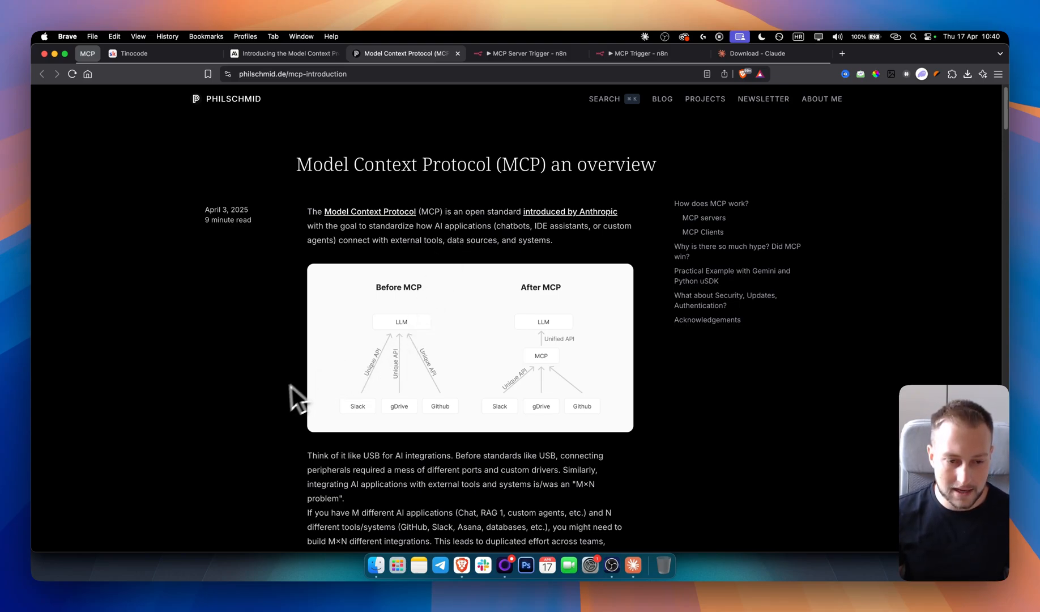
{"action": "scroll", "scroll_direction": "down", "scroll_amount": 3}
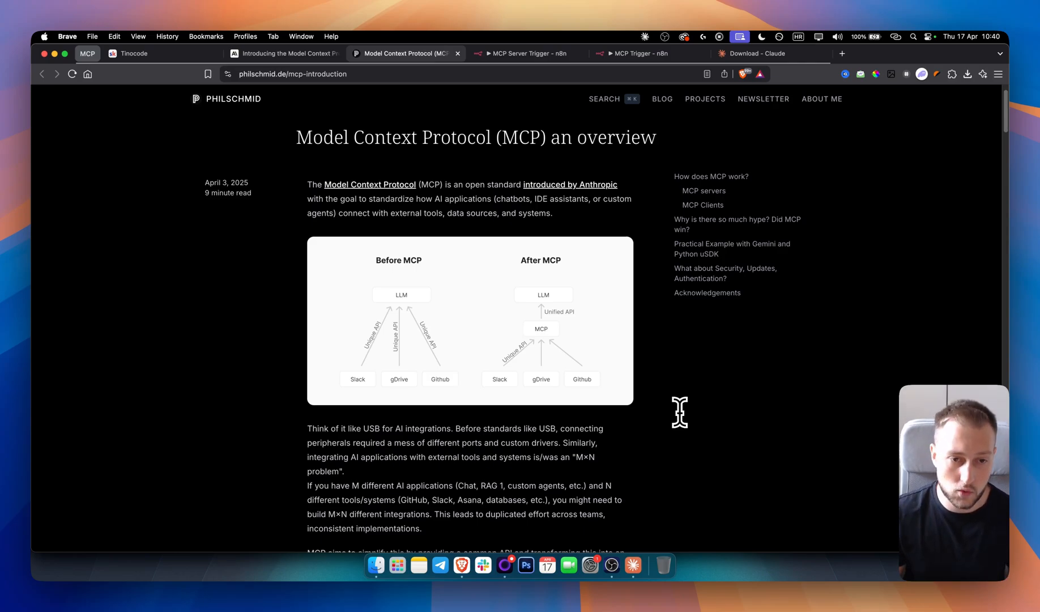
{"action": "mouse_move", "coordinate": [389, 364]}
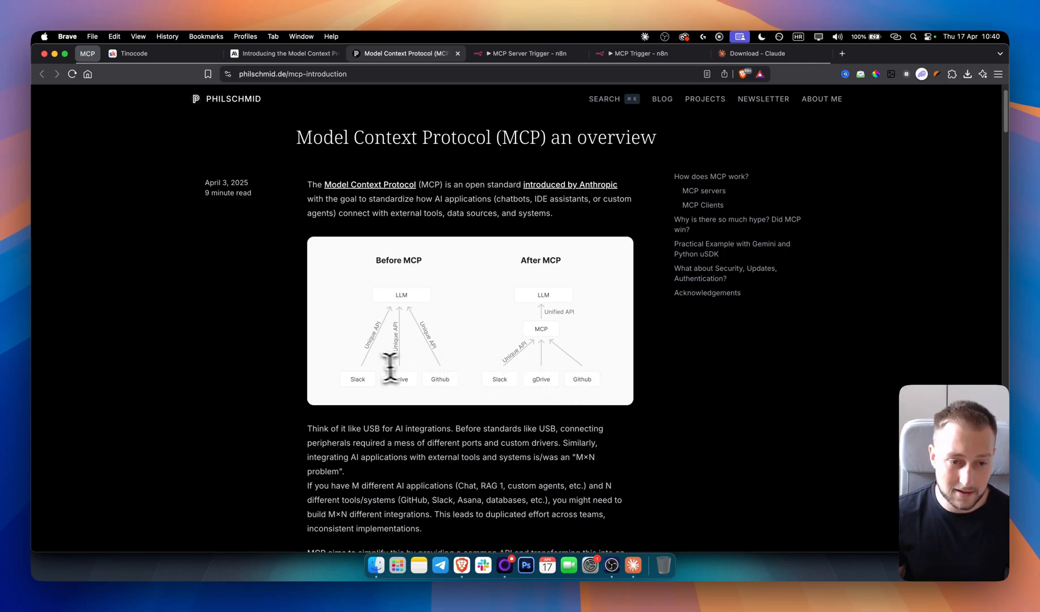
{"action": "mouse_move", "coordinate": [404, 302]}
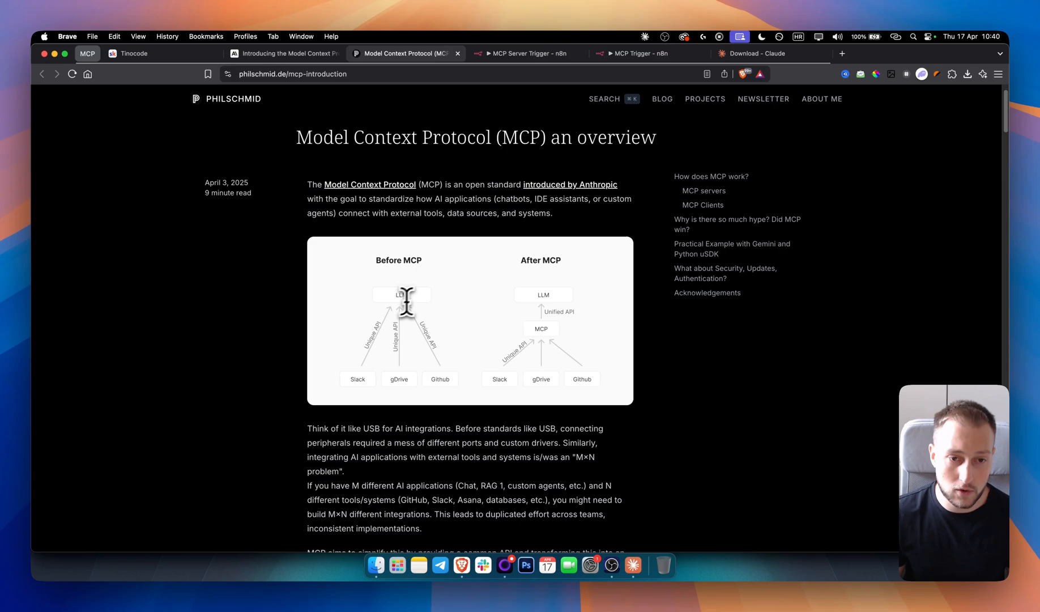
{"action": "mouse_move", "coordinate": [440, 285]}
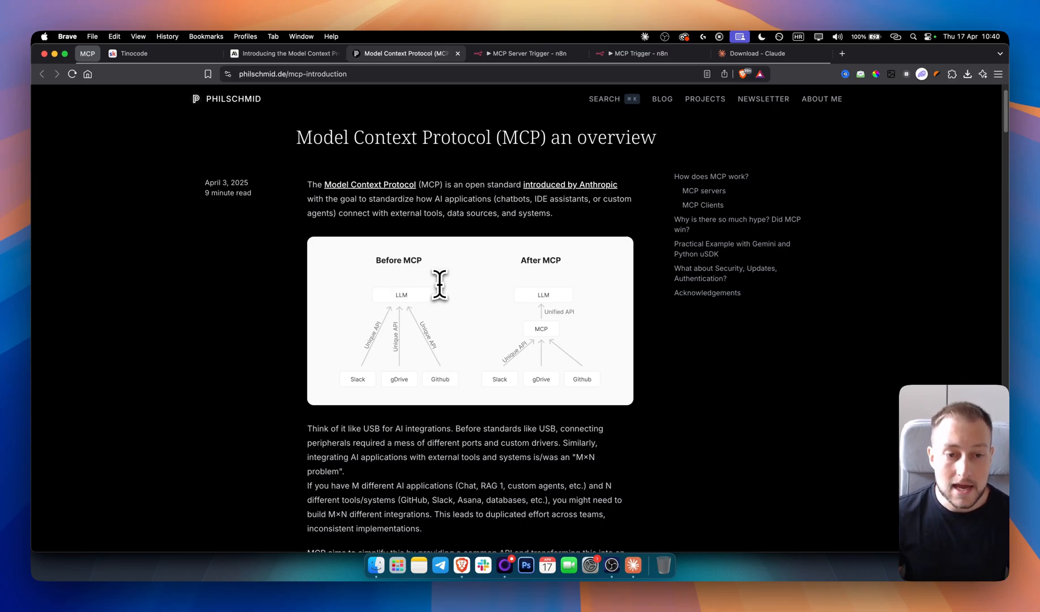
{"action": "mouse_move", "coordinate": [401, 334]}
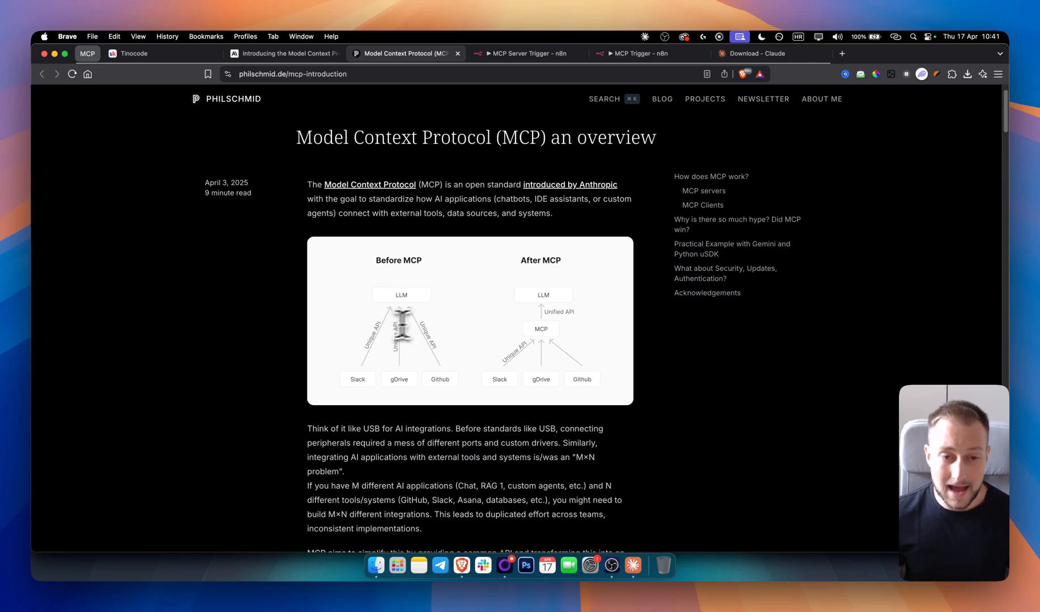
{"action": "mouse_move", "coordinate": [528, 329]}
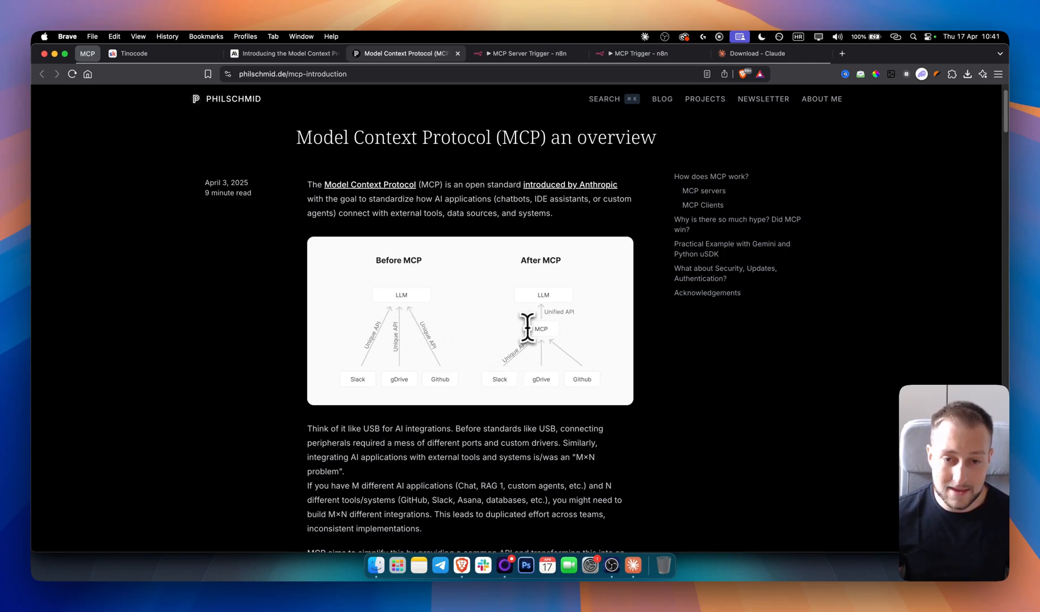
{"action": "mouse_move", "coordinate": [687, 345]}
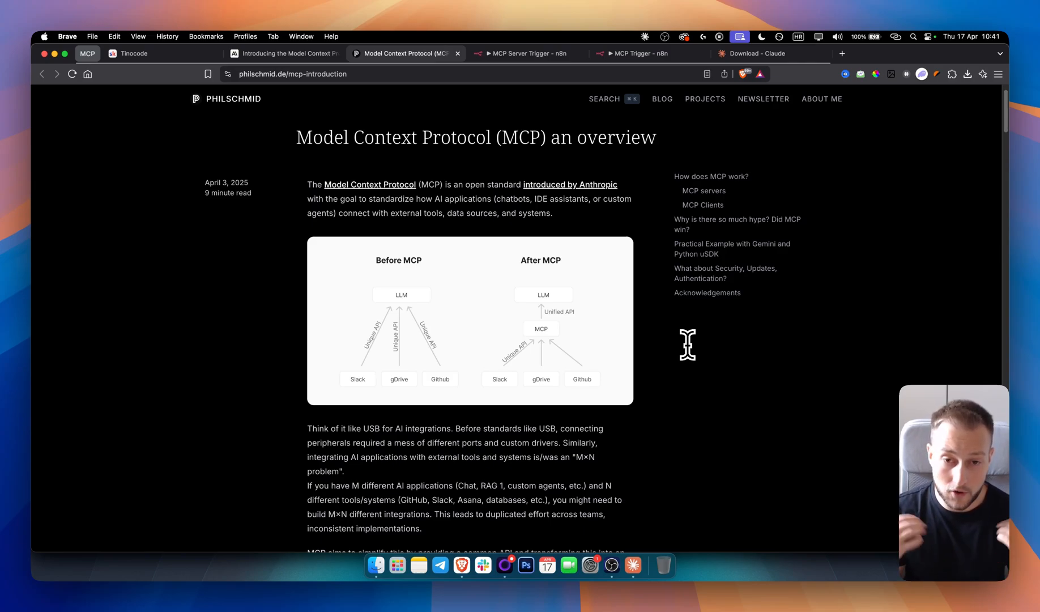
{"action": "mouse_move", "coordinate": [507, 371]}
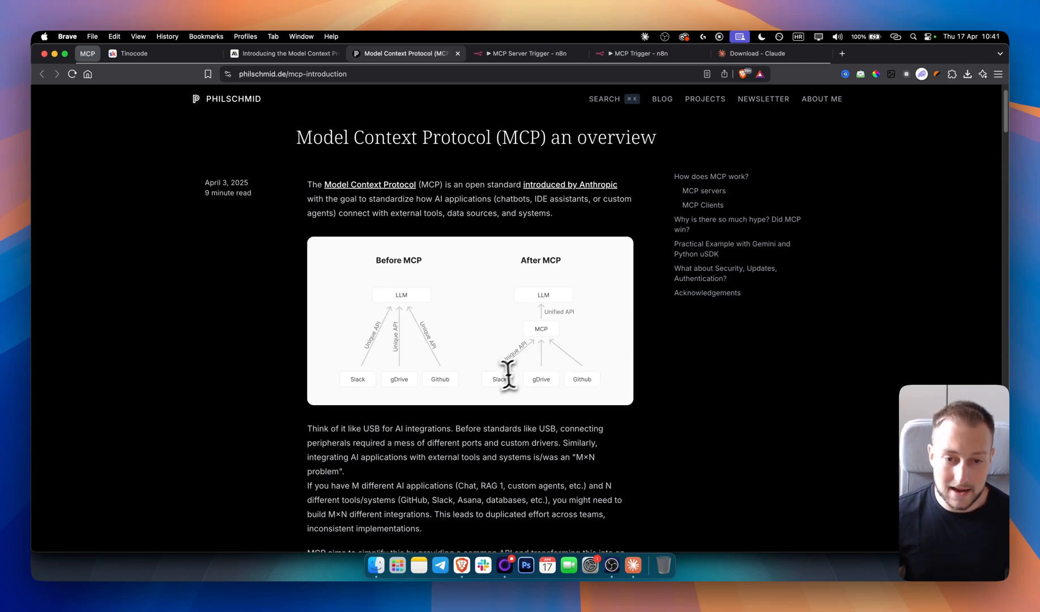
{"action": "mouse_move", "coordinate": [543, 284]}
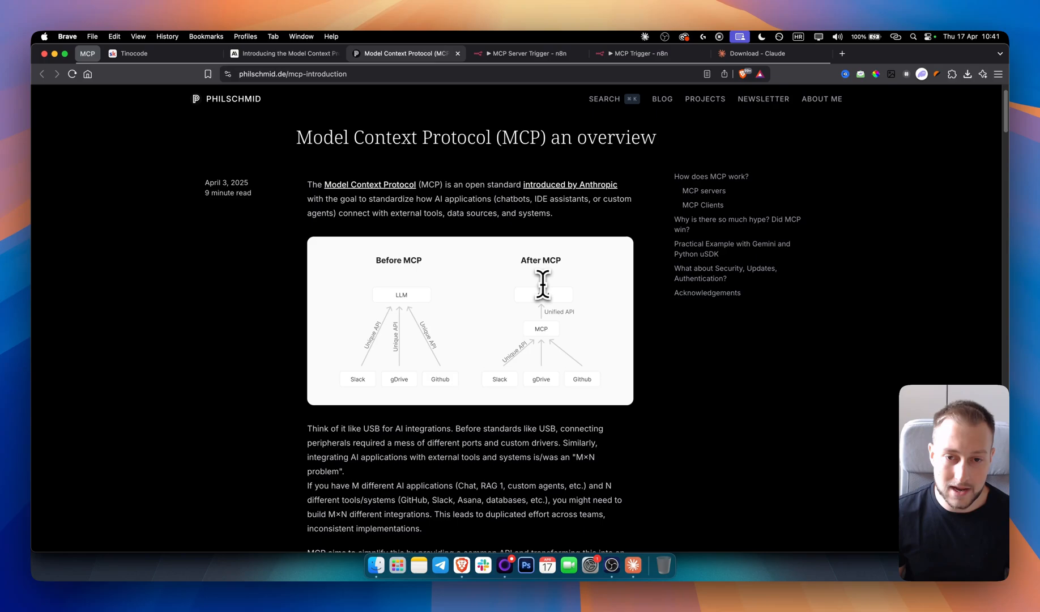
{"action": "mouse_move", "coordinate": [570, 276]}
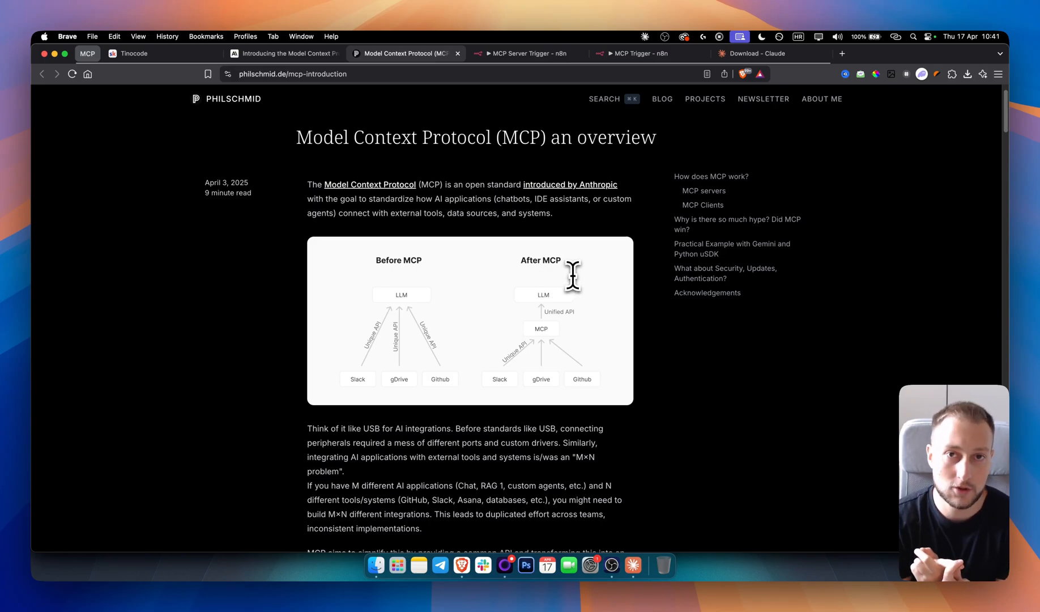
{"action": "mouse_move", "coordinate": [540, 332]}
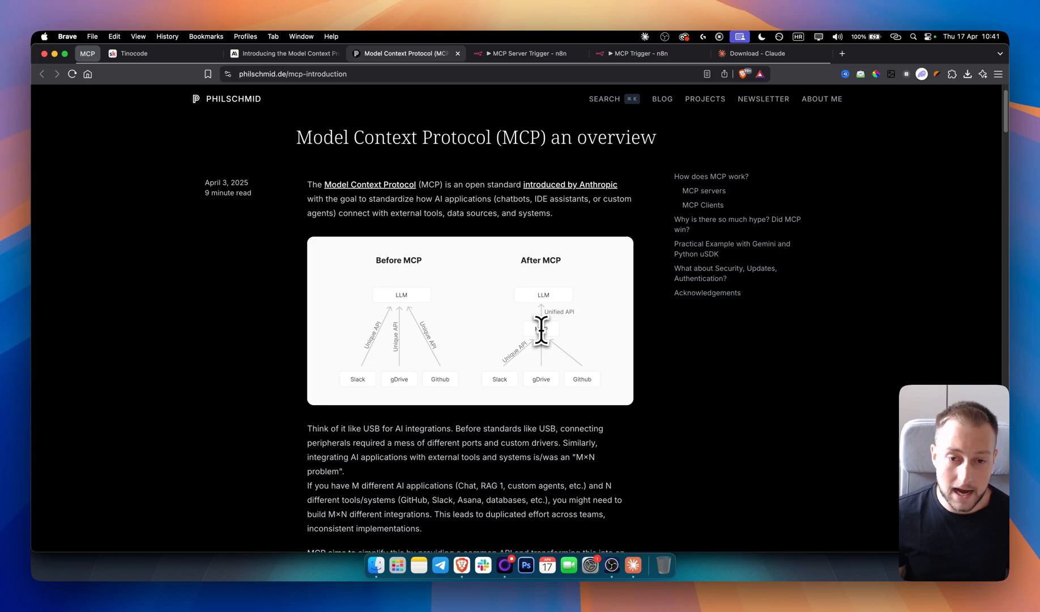
{"action": "mouse_move", "coordinate": [544, 335]}
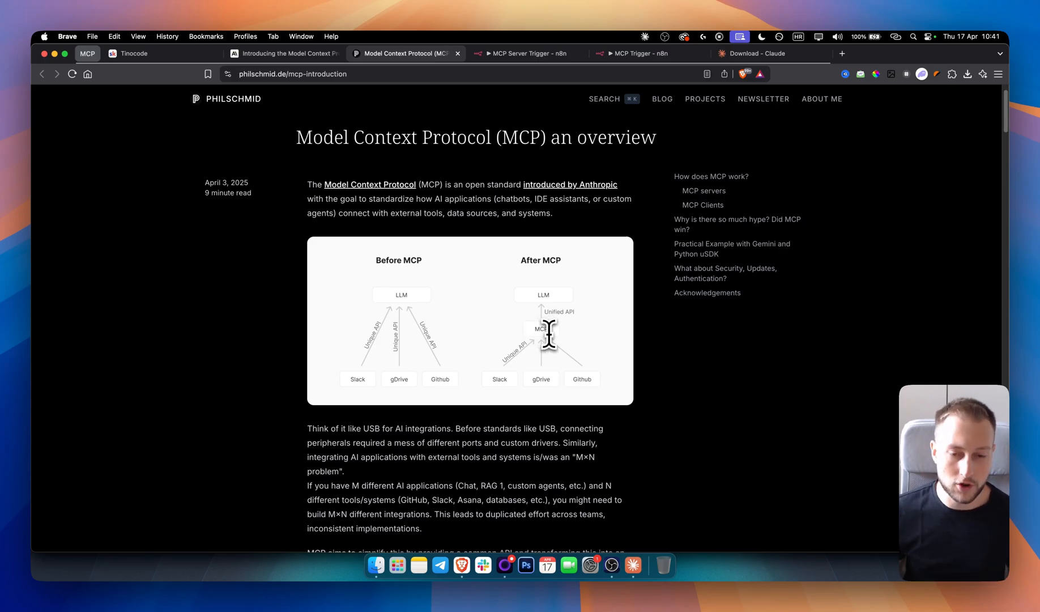
{"action": "mouse_move", "coordinate": [543, 332]}
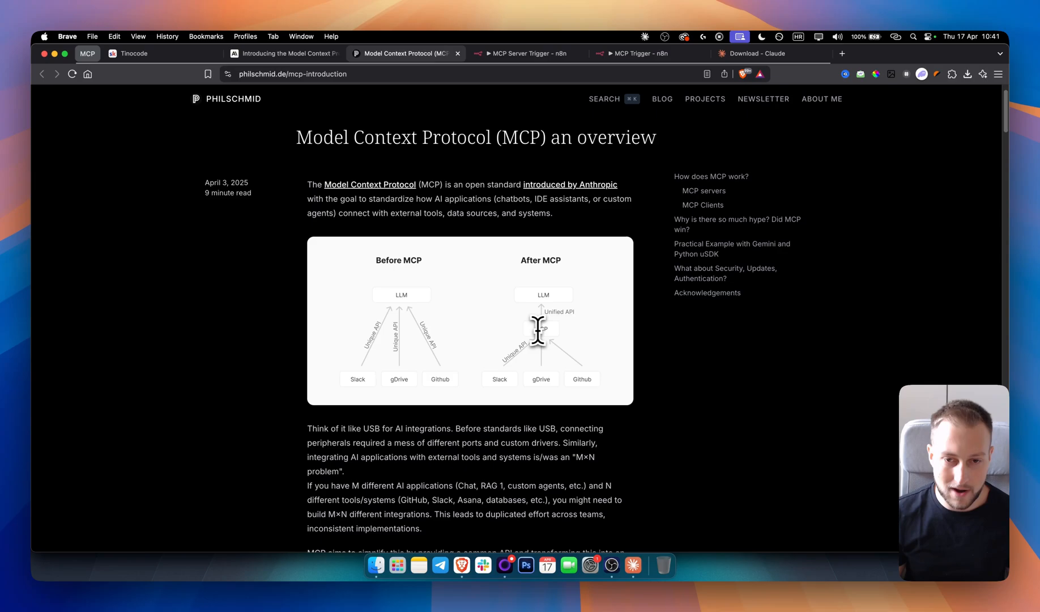
{"action": "mouse_move", "coordinate": [560, 313]}
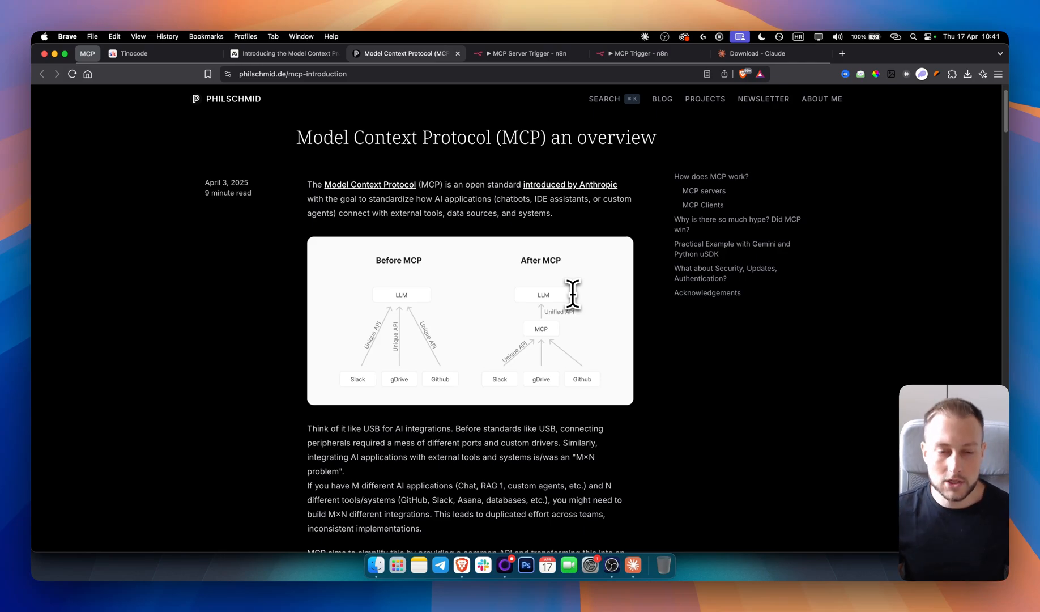
{"action": "left_click", "coordinate": [523, 54]}
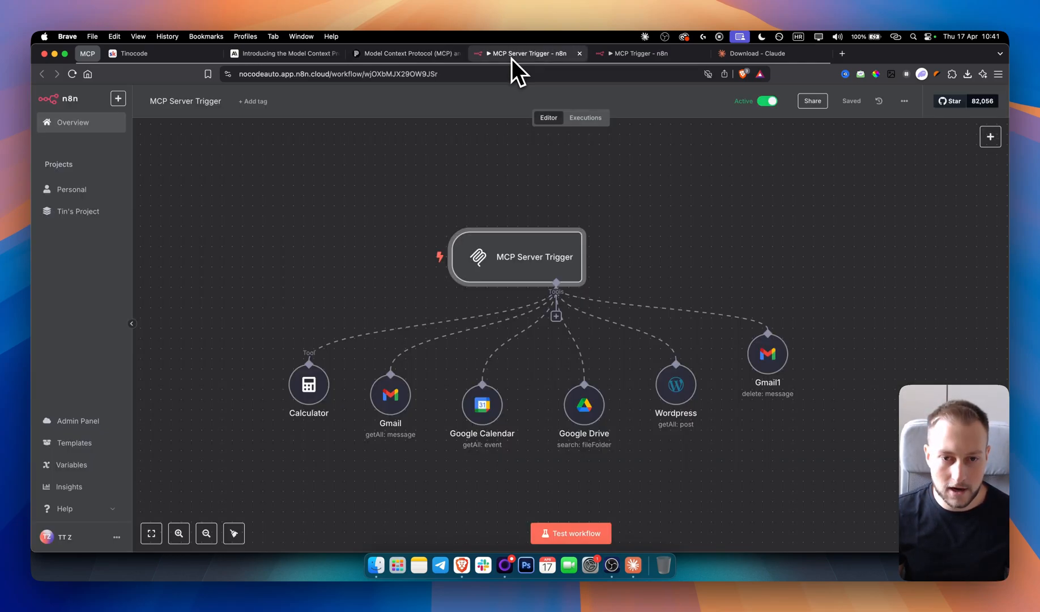
{"action": "mouse_move", "coordinate": [358, 199]}
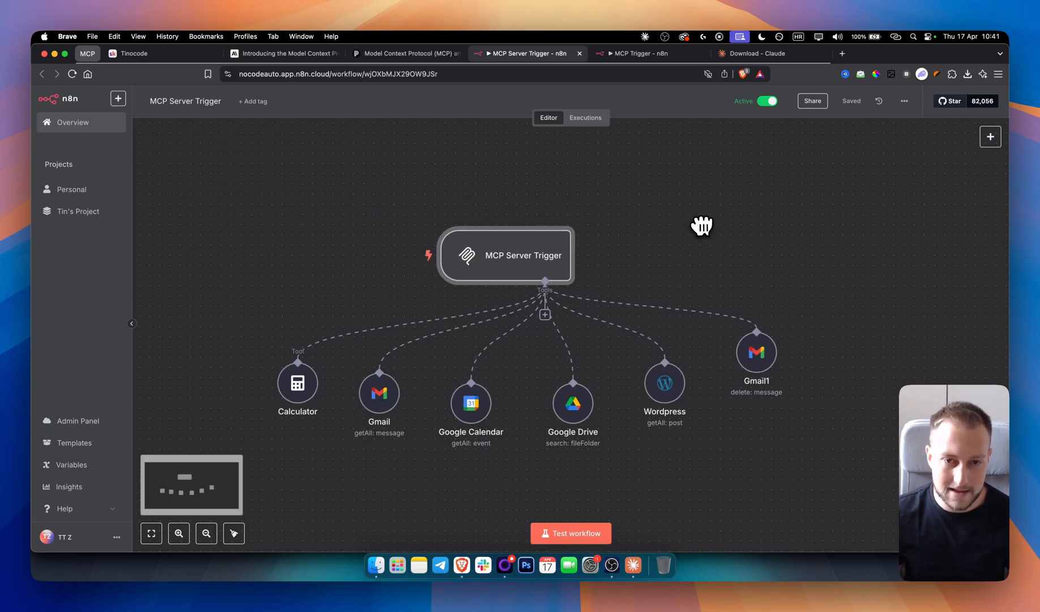
{"action": "mouse_move", "coordinate": [534, 259]}
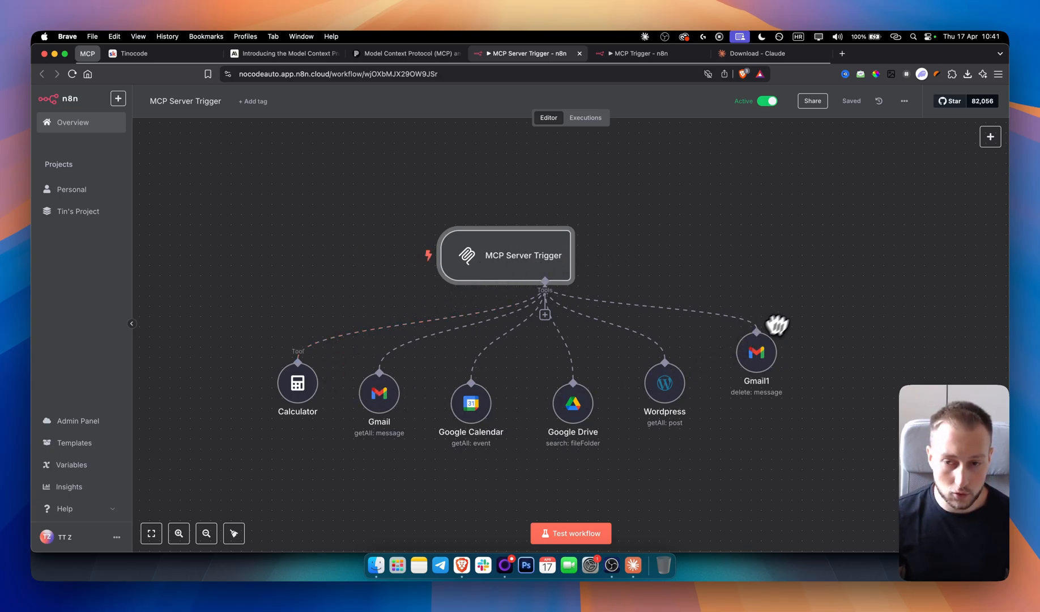
{"action": "mouse_move", "coordinate": [603, 258]}
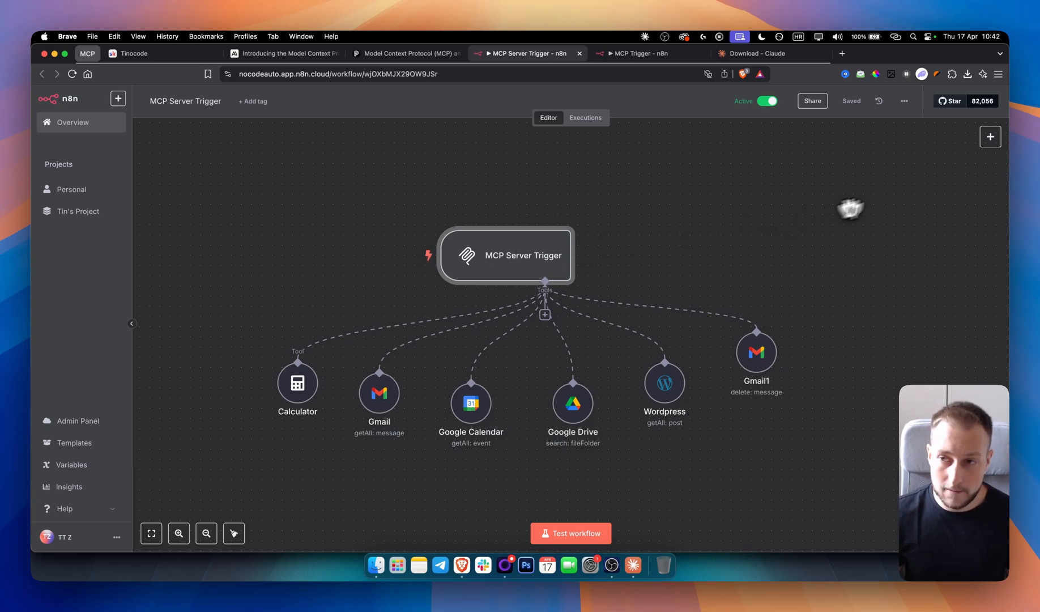
Search the nodes panel for 'mcp' to list MCP Server Trigger and MCP Client Tool.
{"action": "left_click", "coordinate": [989, 137]}
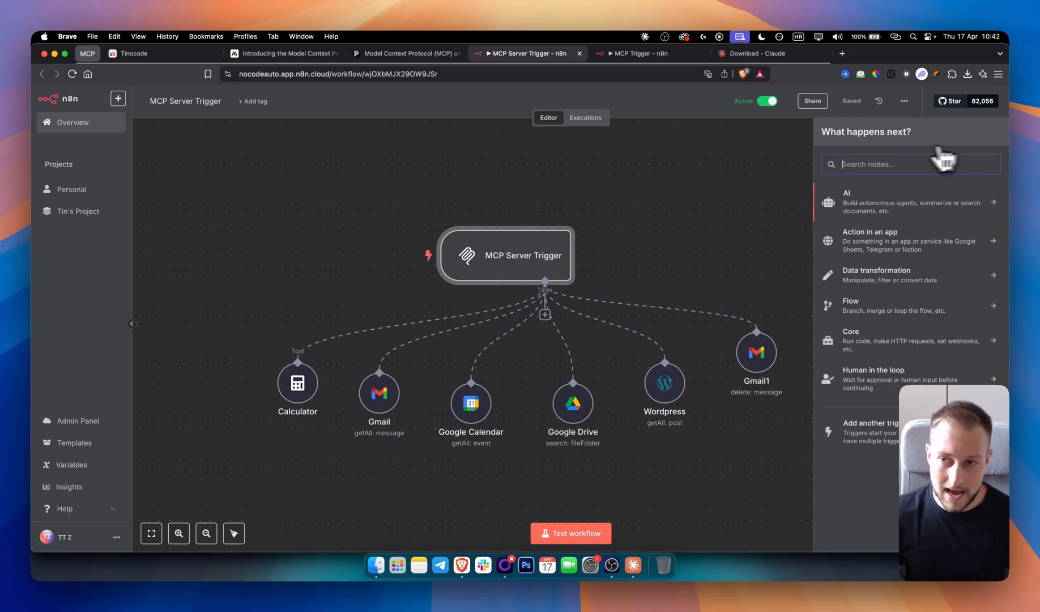
{"action": "type", "text": "mcp"}
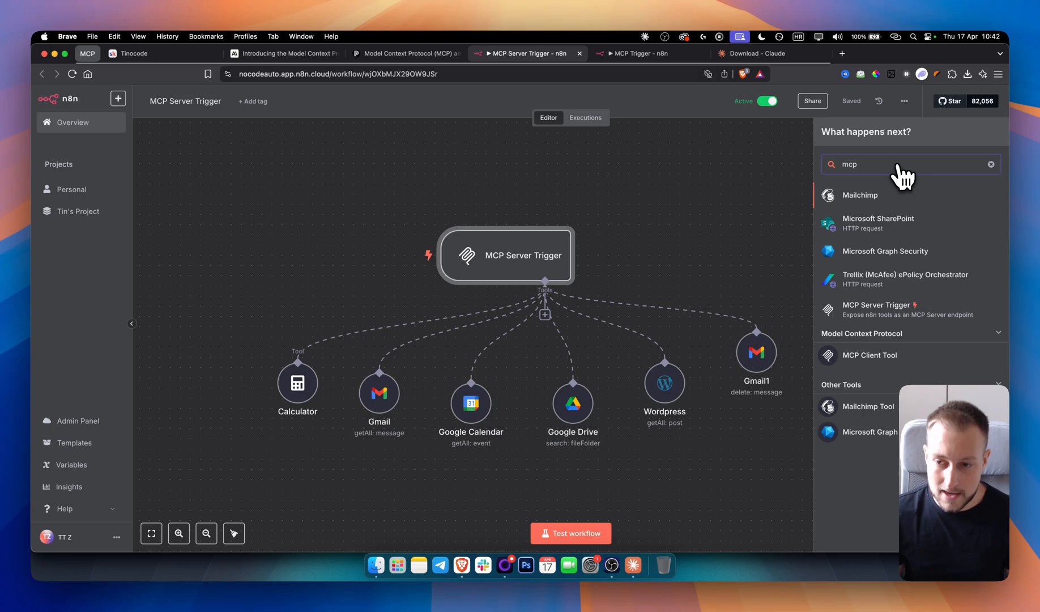
{"action": "mouse_move", "coordinate": [861, 364]}
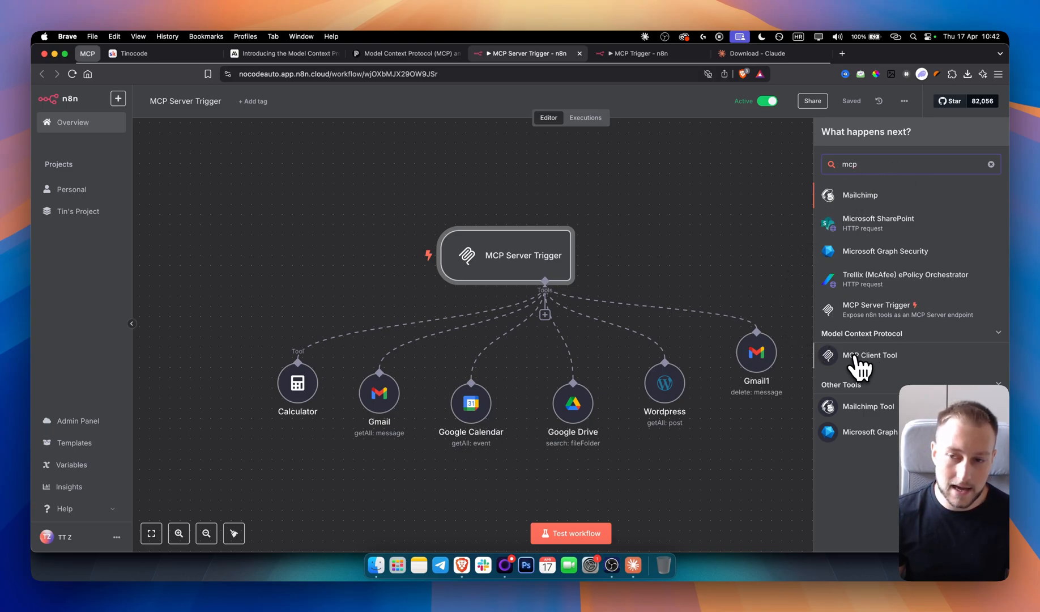
{"action": "mouse_move", "coordinate": [897, 325]}
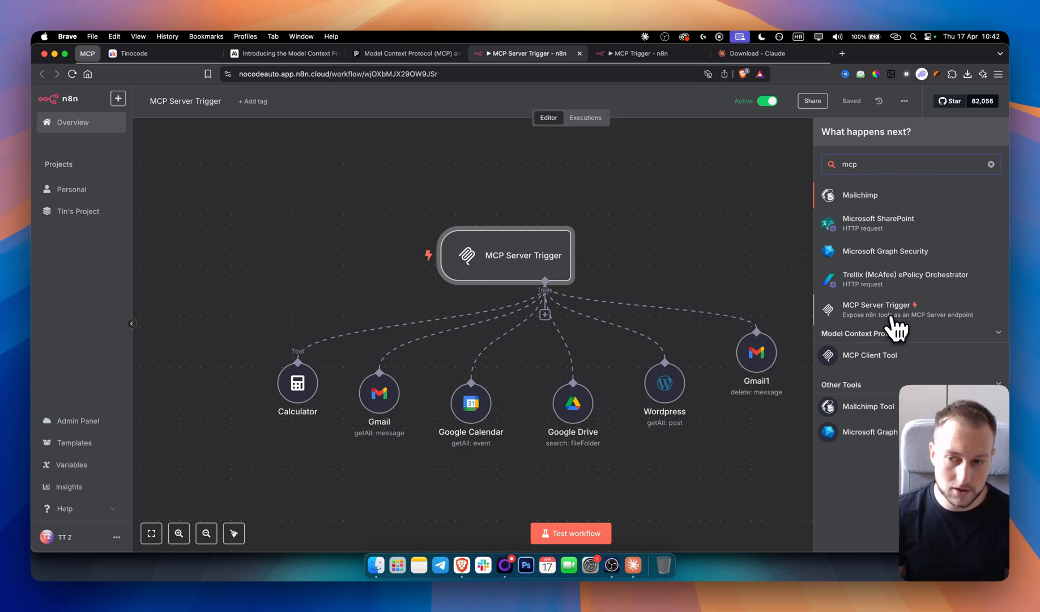
{"action": "mouse_move", "coordinate": [872, 361]}
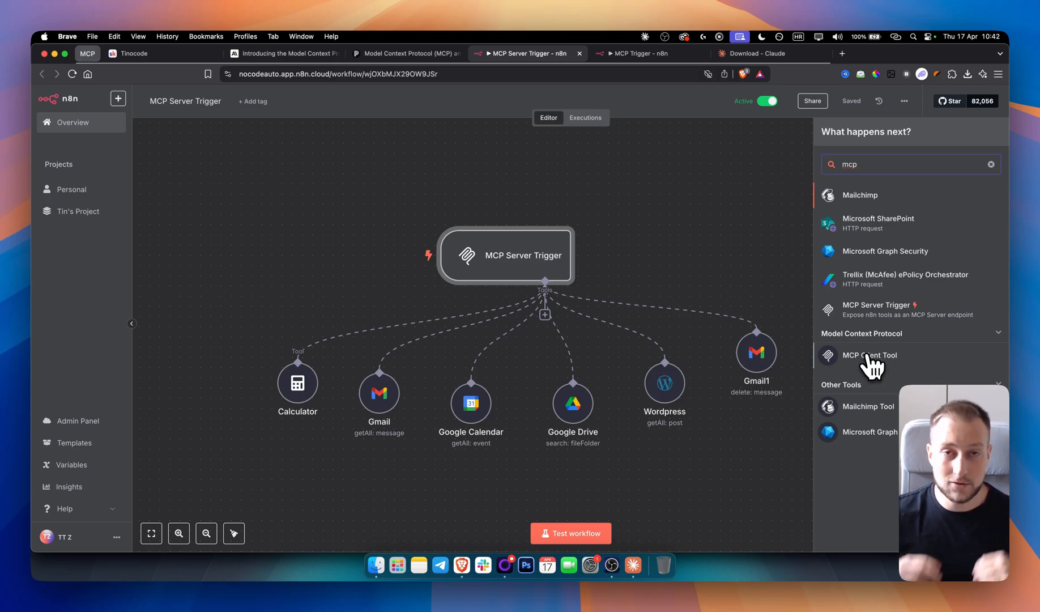
{"action": "mouse_move", "coordinate": [720, 253]}
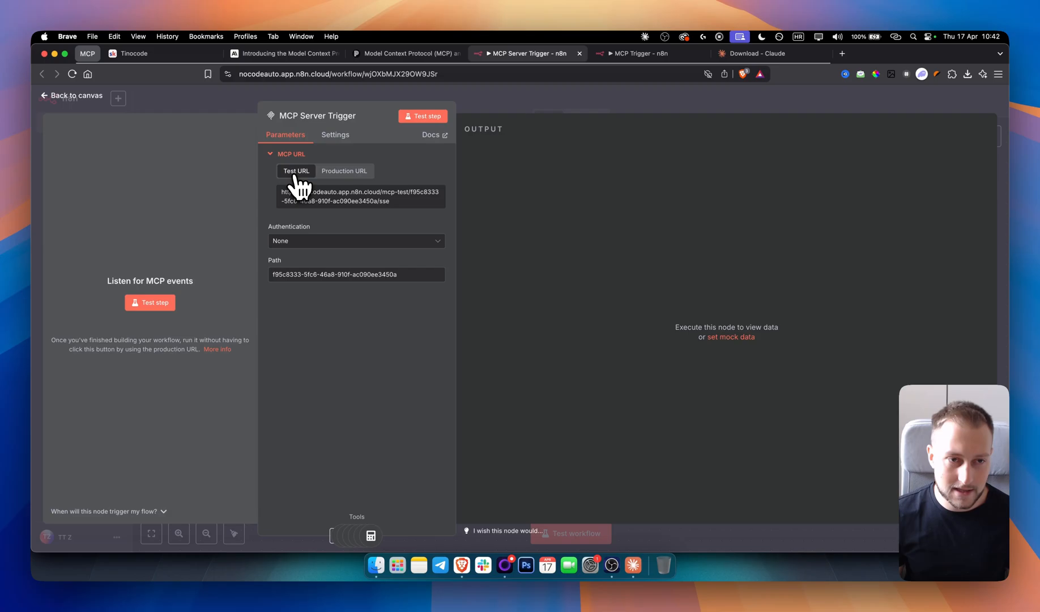
Switch the MCP Server Trigger to its Production URL, copy it, and return to the canvas.
{"action": "left_click", "coordinate": [345, 170]}
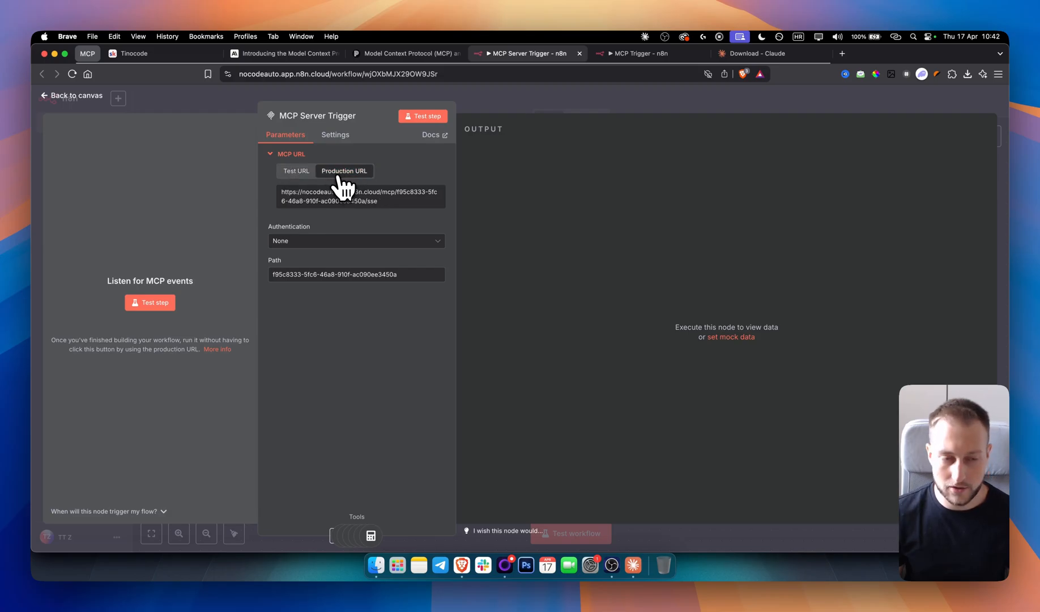
{"action": "mouse_move", "coordinate": [342, 209]}
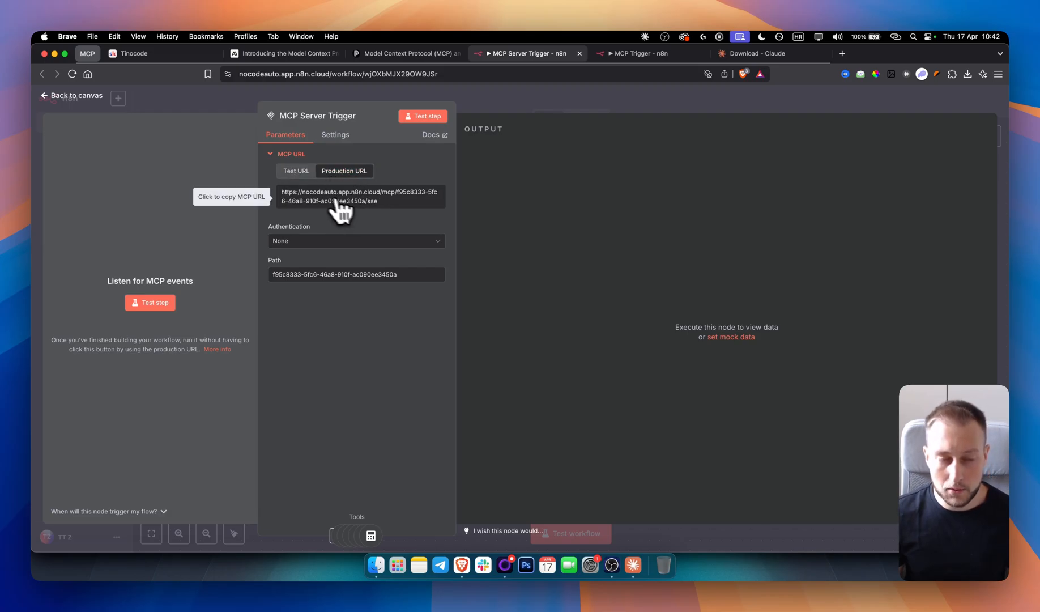
{"action": "left_click", "coordinate": [71, 96]}
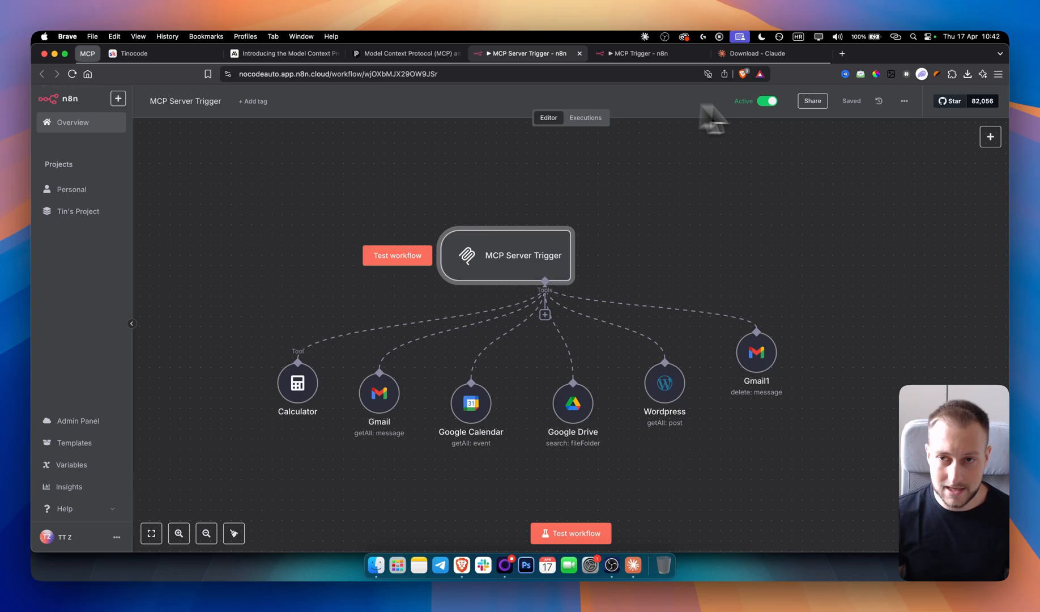
{"action": "mouse_move", "coordinate": [769, 113]}
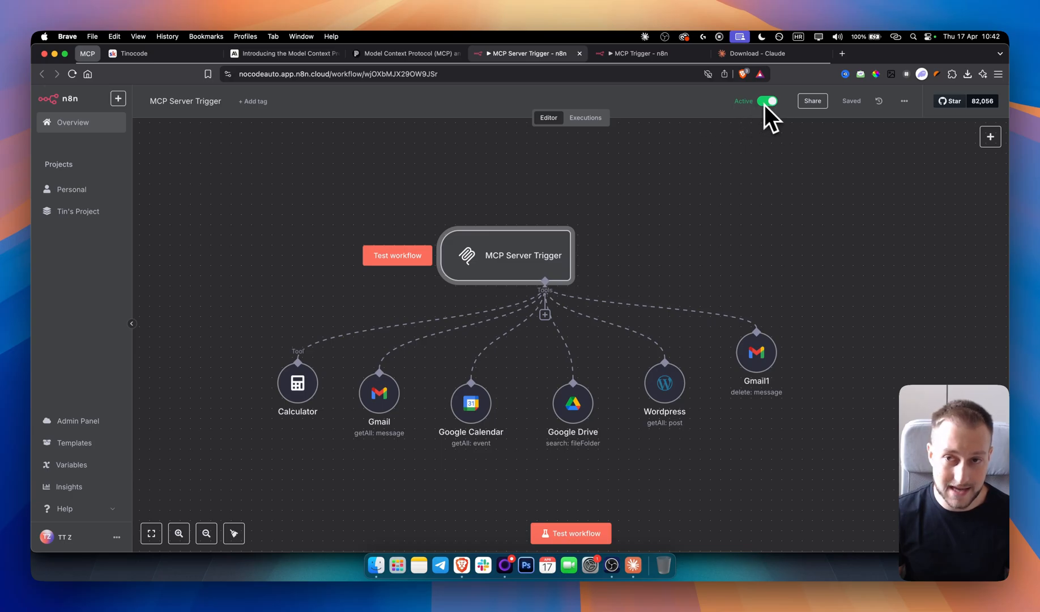
{"action": "double_click", "coordinate": [506, 255]}
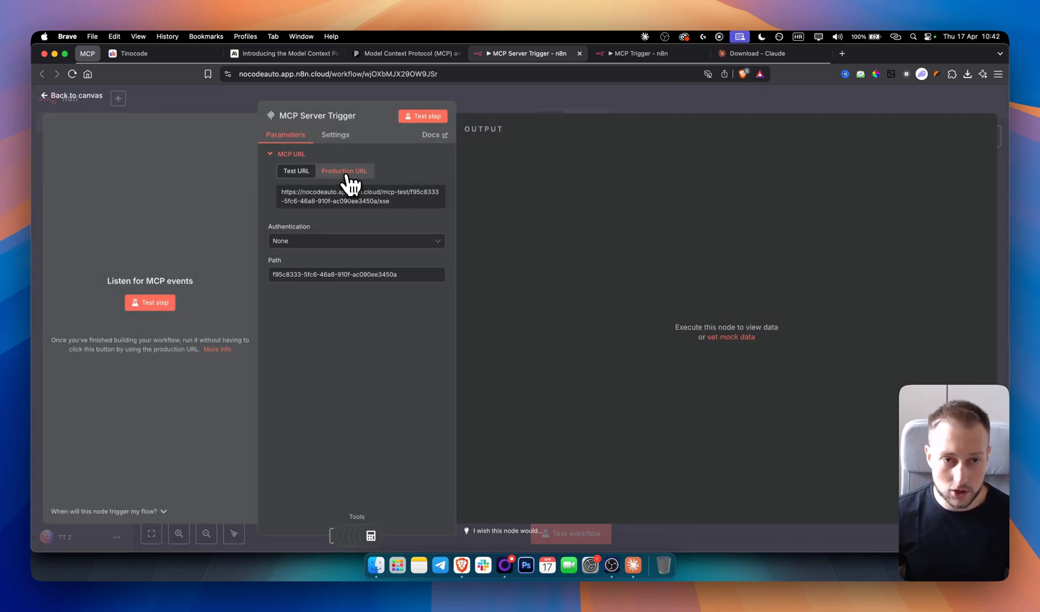
{"action": "left_click", "coordinate": [344, 171]}
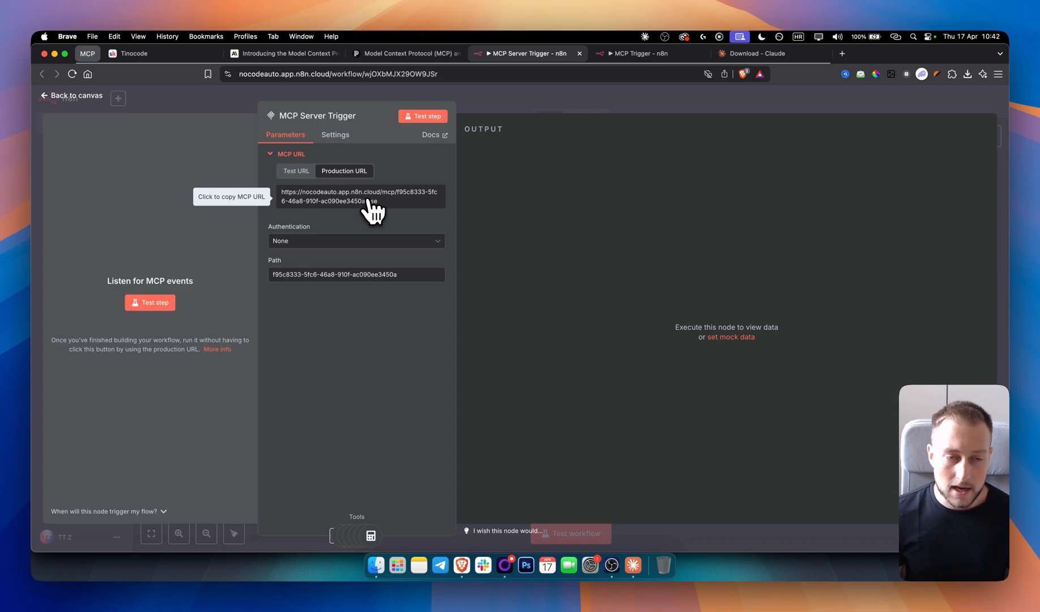
{"action": "mouse_move", "coordinate": [332, 213]}
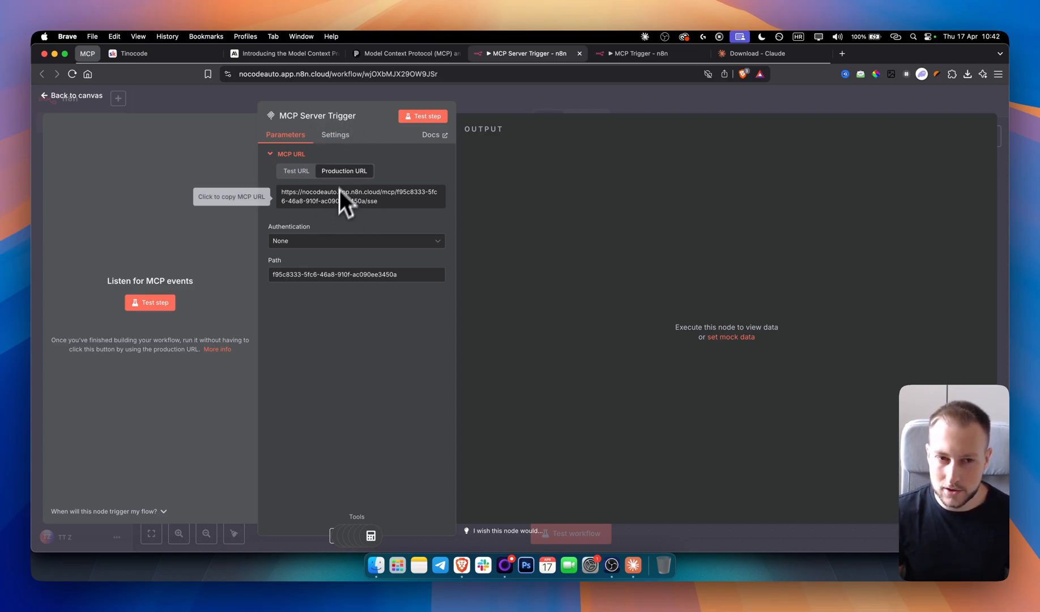
{"action": "mouse_move", "coordinate": [494, 136]}
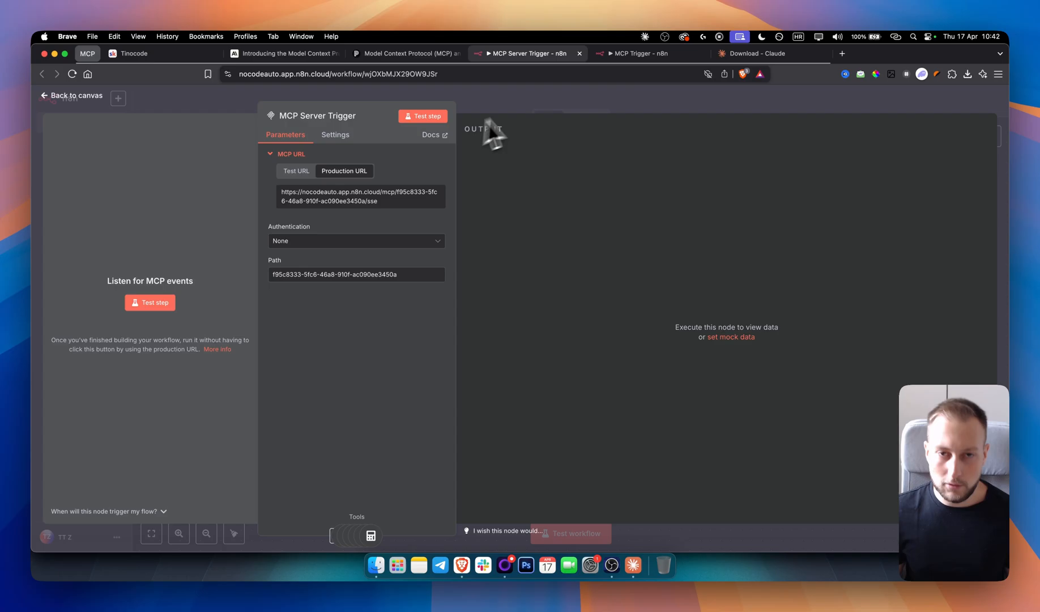
{"action": "left_click", "coordinate": [70, 96]}
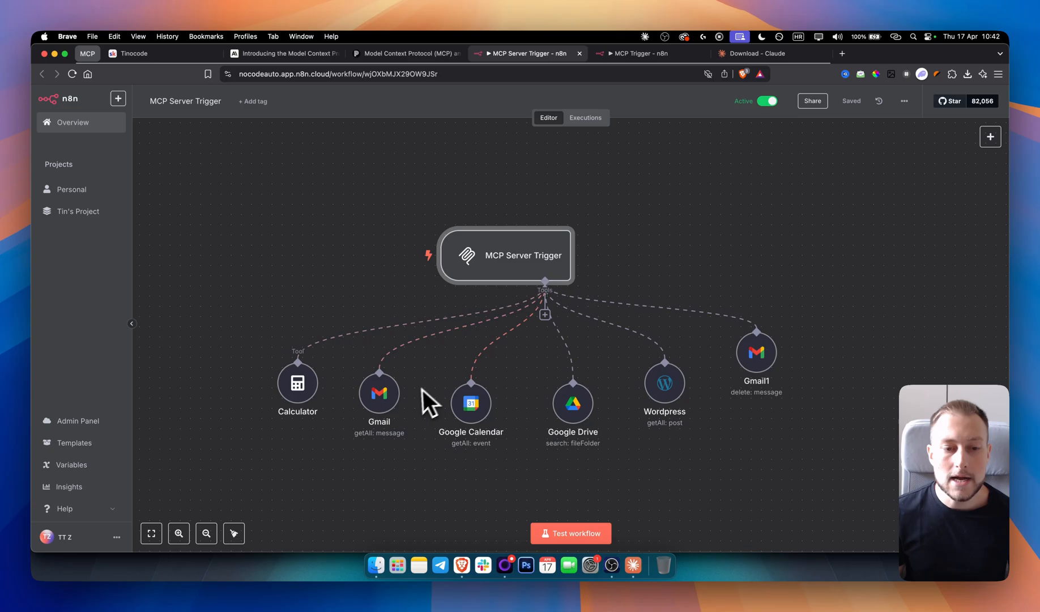
{"action": "mouse_move", "coordinate": [379, 391]}
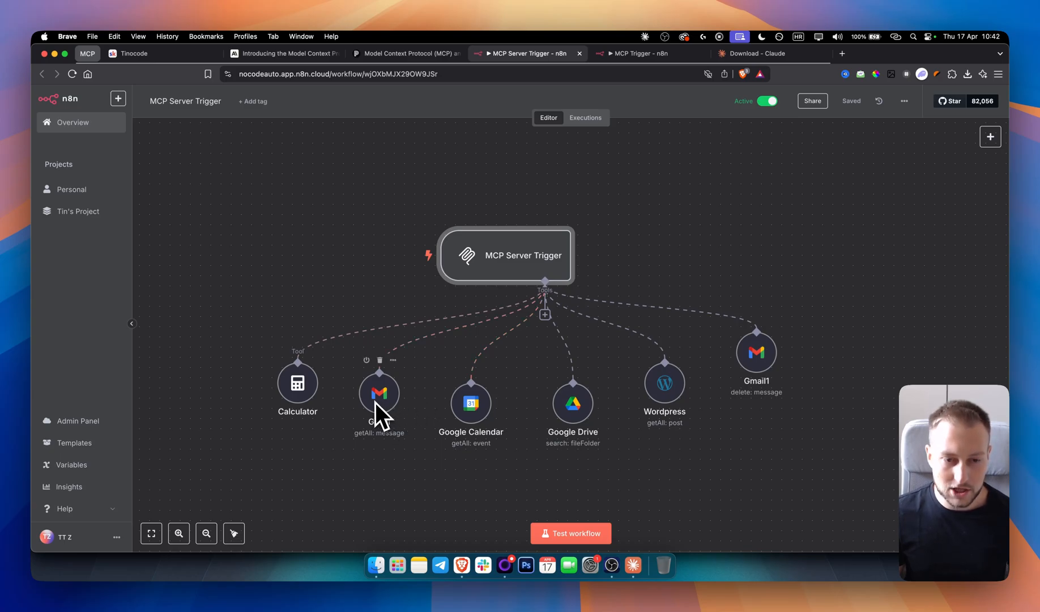
{"action": "mouse_move", "coordinate": [576, 443]}
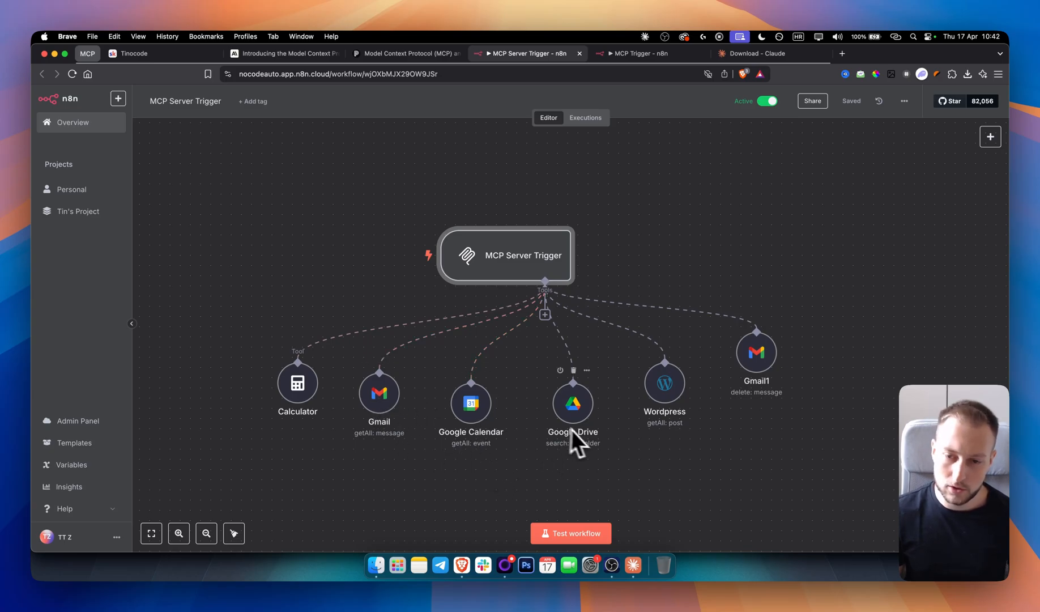
{"action": "mouse_move", "coordinate": [544, 314]}
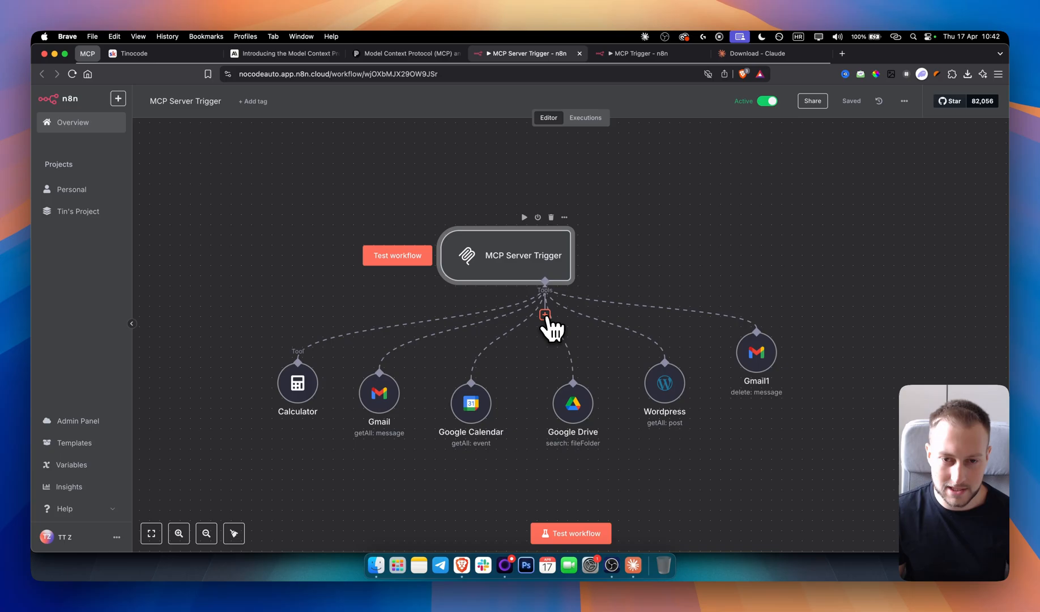
{"action": "left_click", "coordinate": [544, 314]}
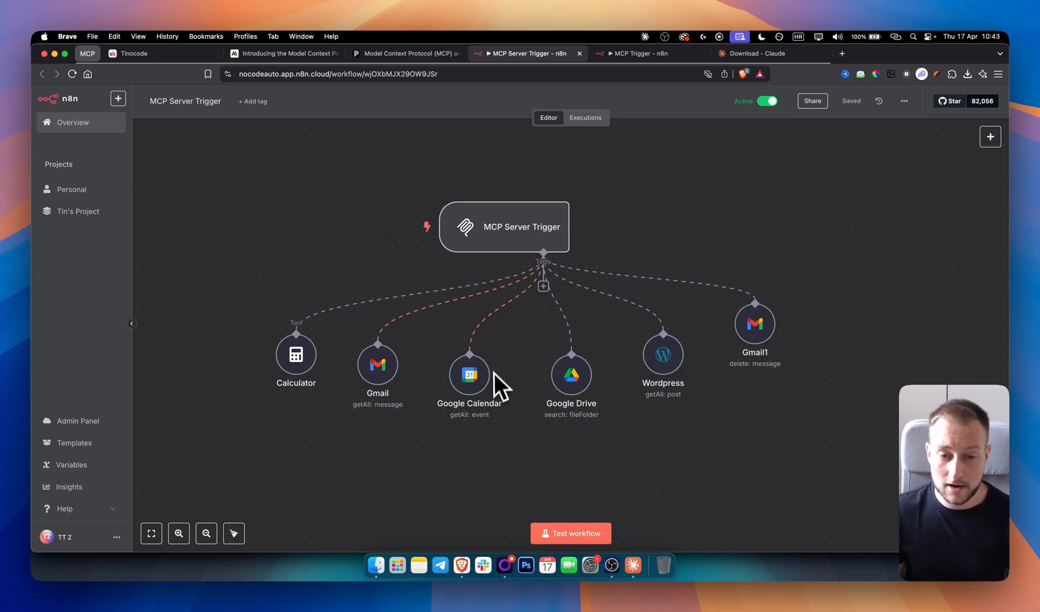
{"action": "mouse_move", "coordinate": [470, 464]}
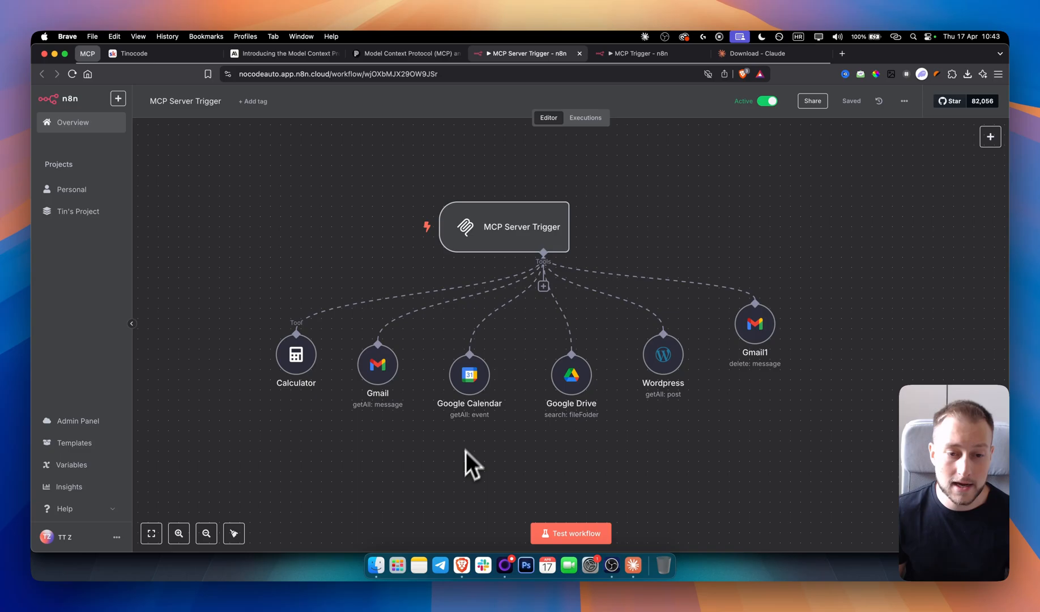
{"action": "mouse_move", "coordinate": [469, 392]}
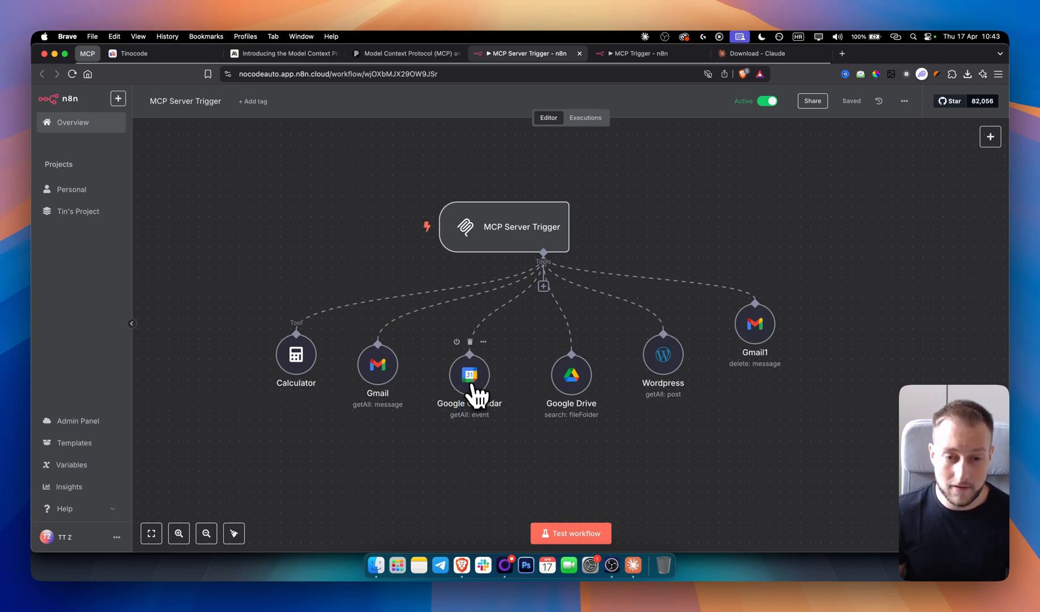
{"action": "mouse_move", "coordinate": [516, 489]}
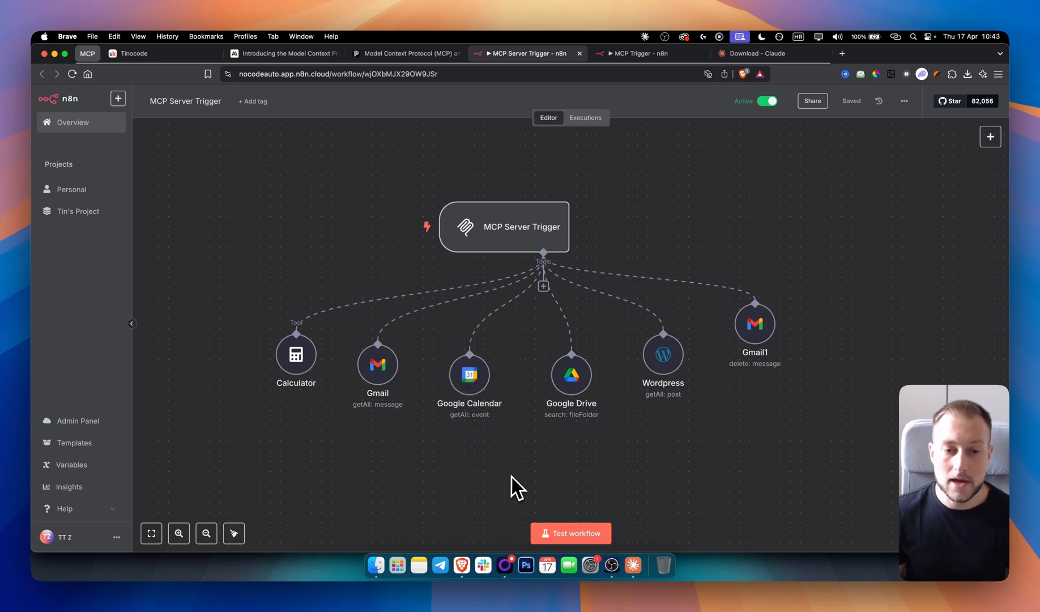
Review the Google Calendar tool's operations and keep Get Many (next week, limit 50).
{"action": "double_click", "coordinate": [469, 374]}
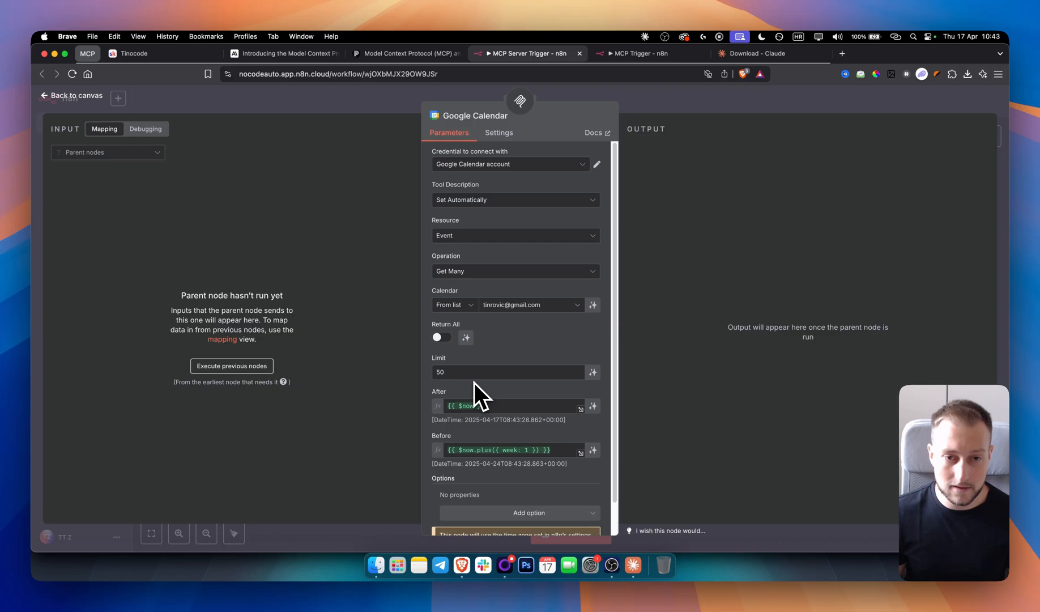
{"action": "left_click", "coordinate": [515, 271]}
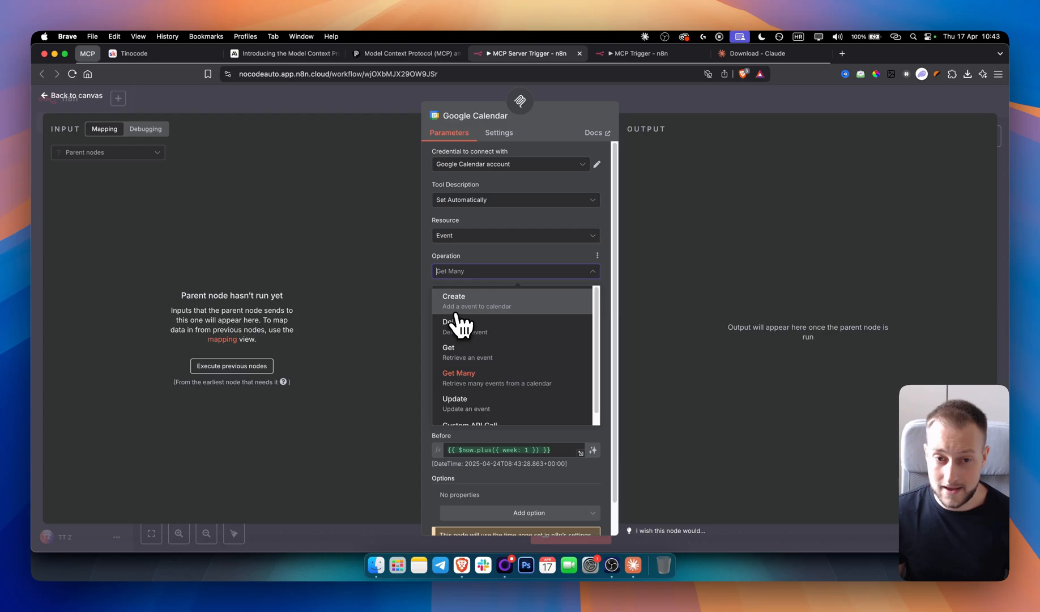
{"action": "mouse_move", "coordinate": [467, 370]}
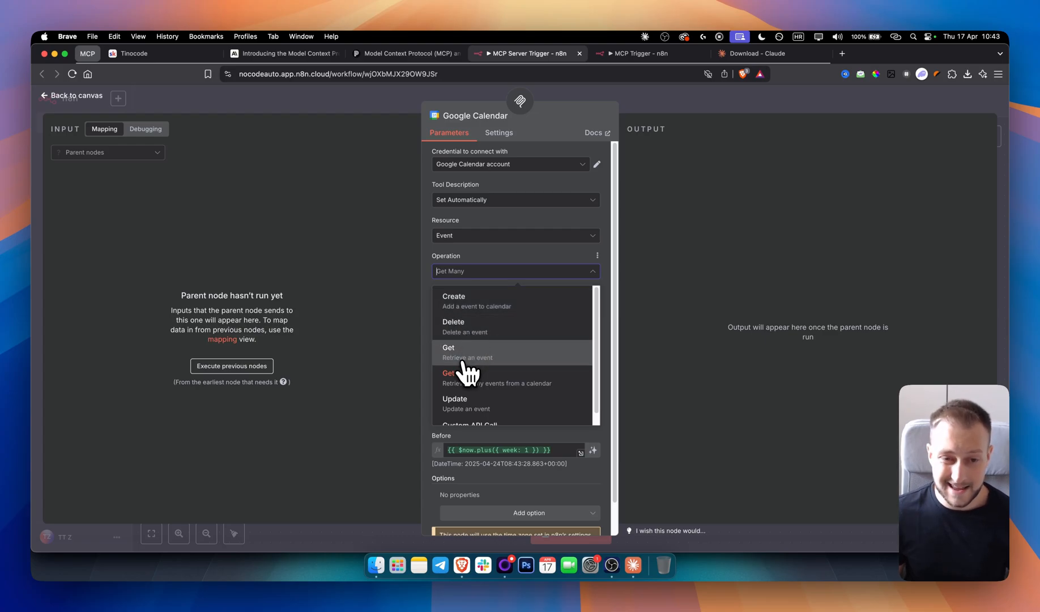
{"action": "mouse_move", "coordinate": [469, 385]}
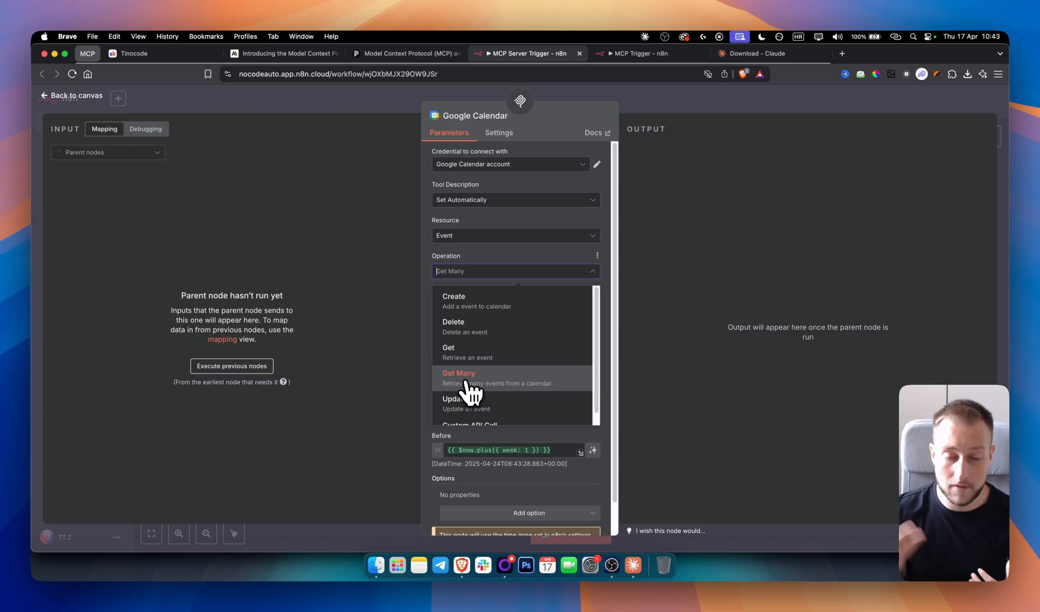
{"action": "mouse_move", "coordinate": [477, 403]}
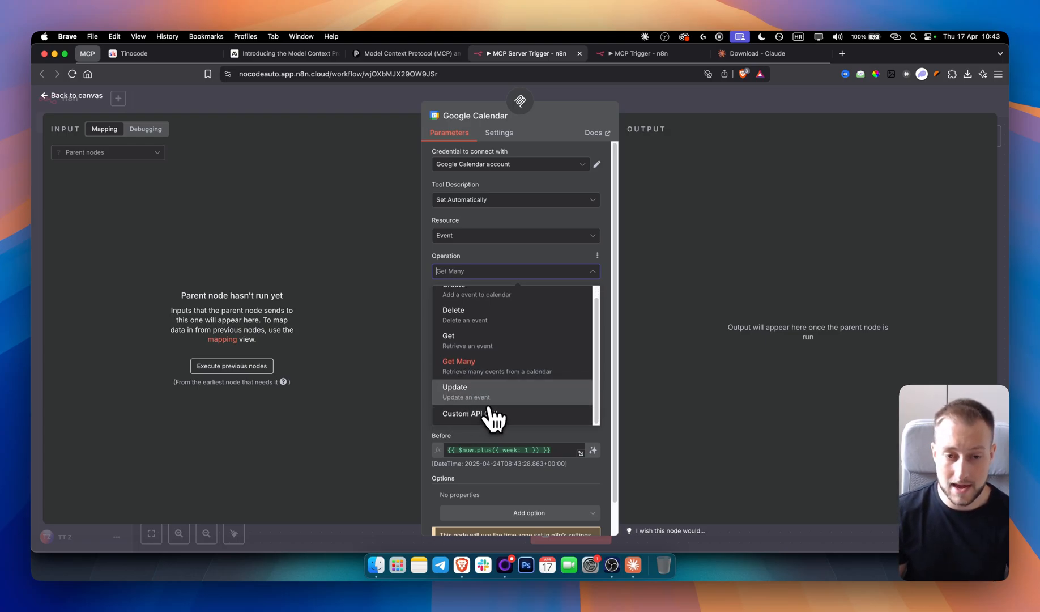
{"action": "left_click", "coordinate": [458, 360]}
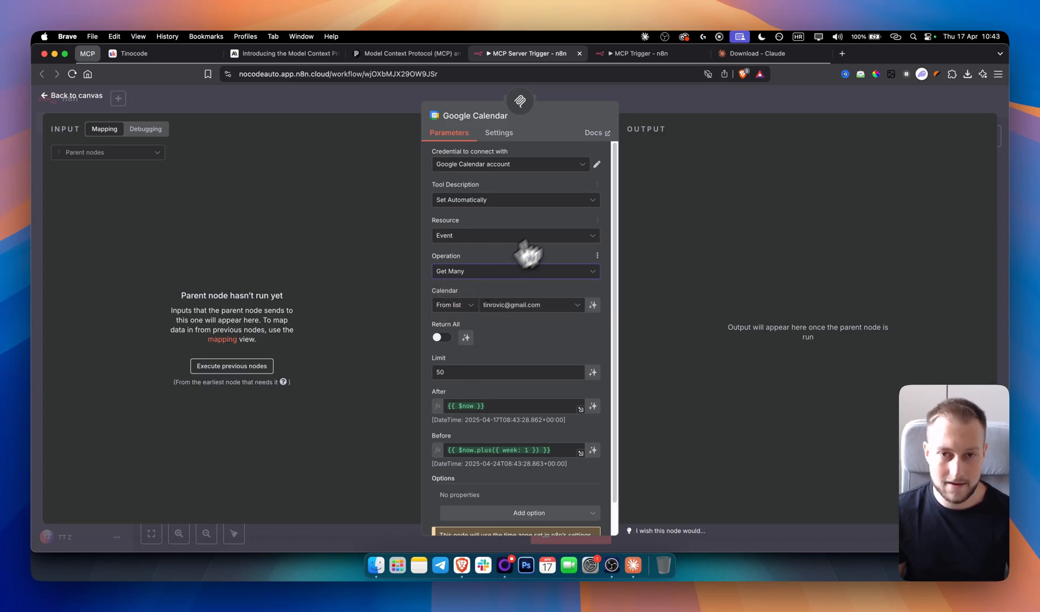
{"action": "mouse_move", "coordinate": [605, 175]}
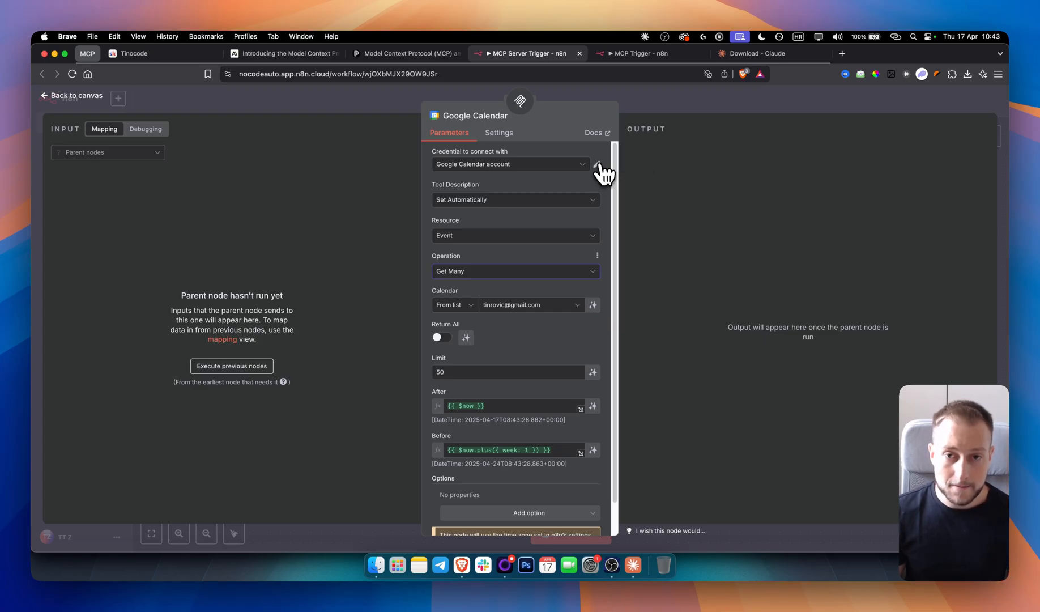
Check the Google Calendar account, copy the production MCP URL again, and go to Claude's download page.
{"action": "left_click", "coordinate": [604, 164]}
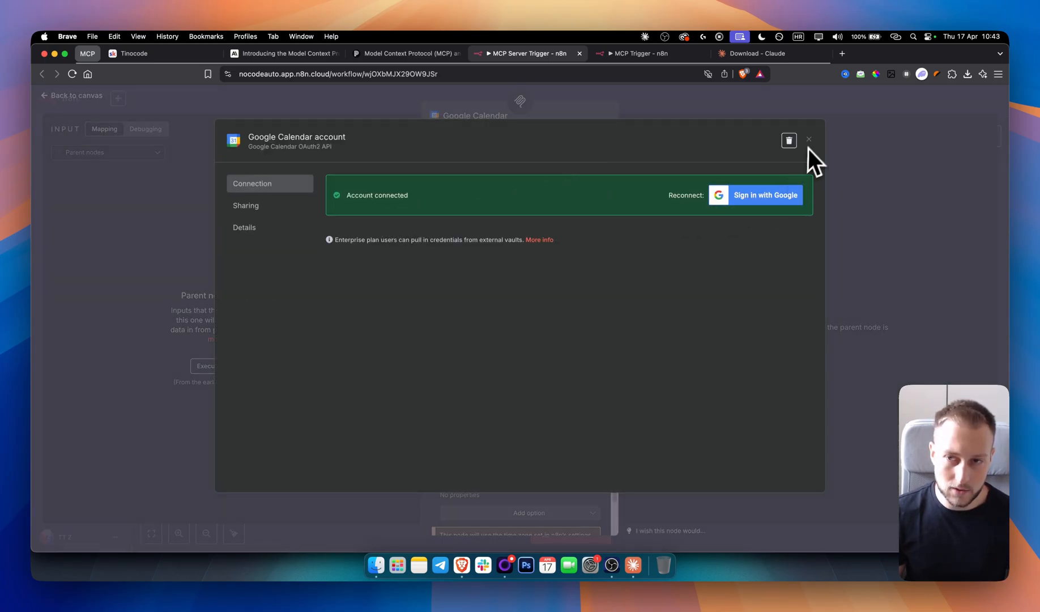
{"action": "left_click", "coordinate": [809, 140]}
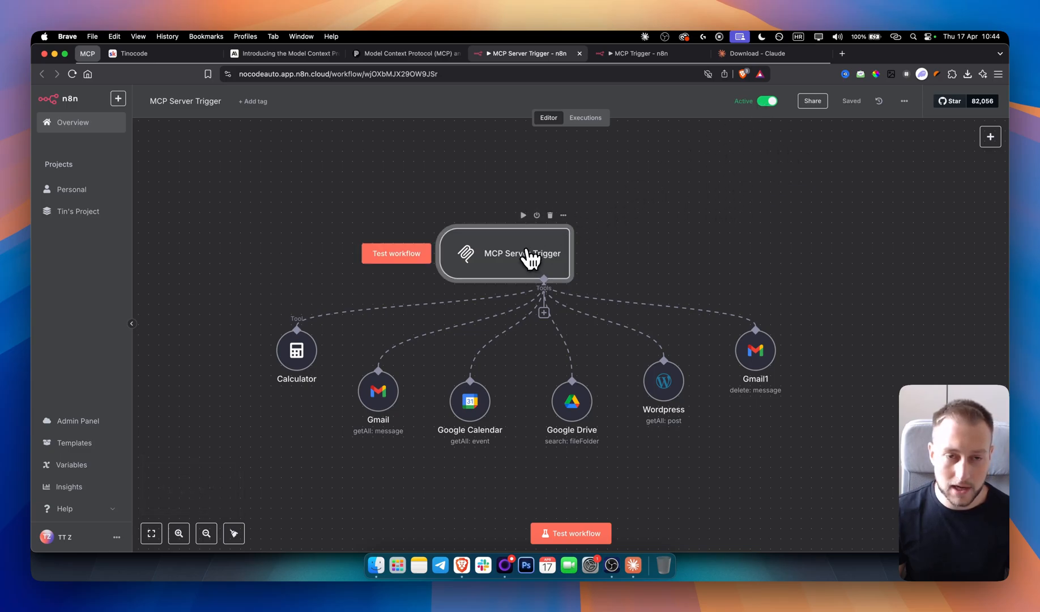
{"action": "double_click", "coordinate": [505, 253]}
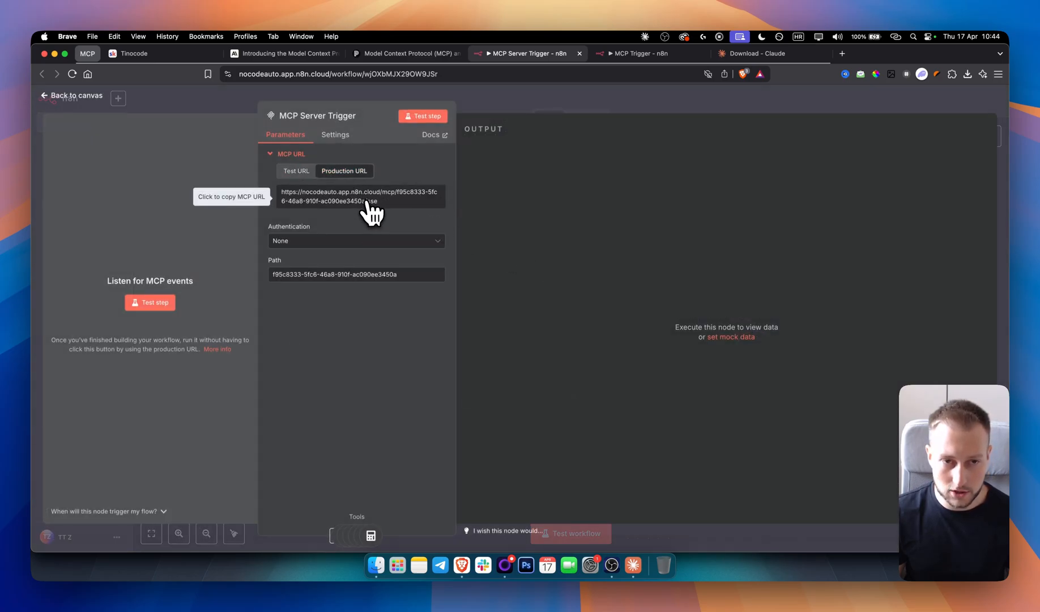
{"action": "left_click", "coordinate": [77, 95]}
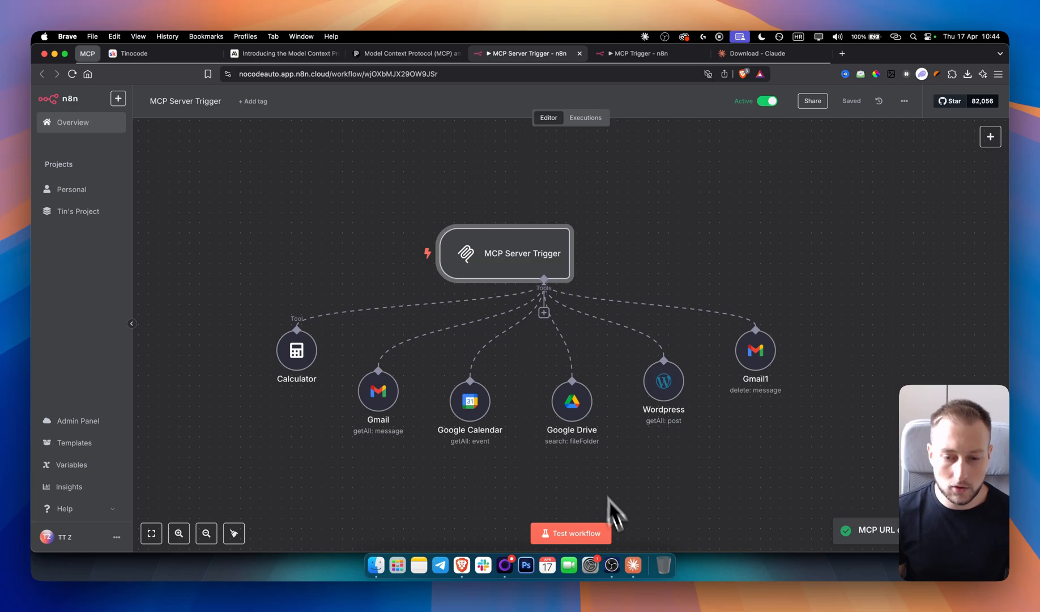
{"action": "left_click", "coordinate": [753, 53]}
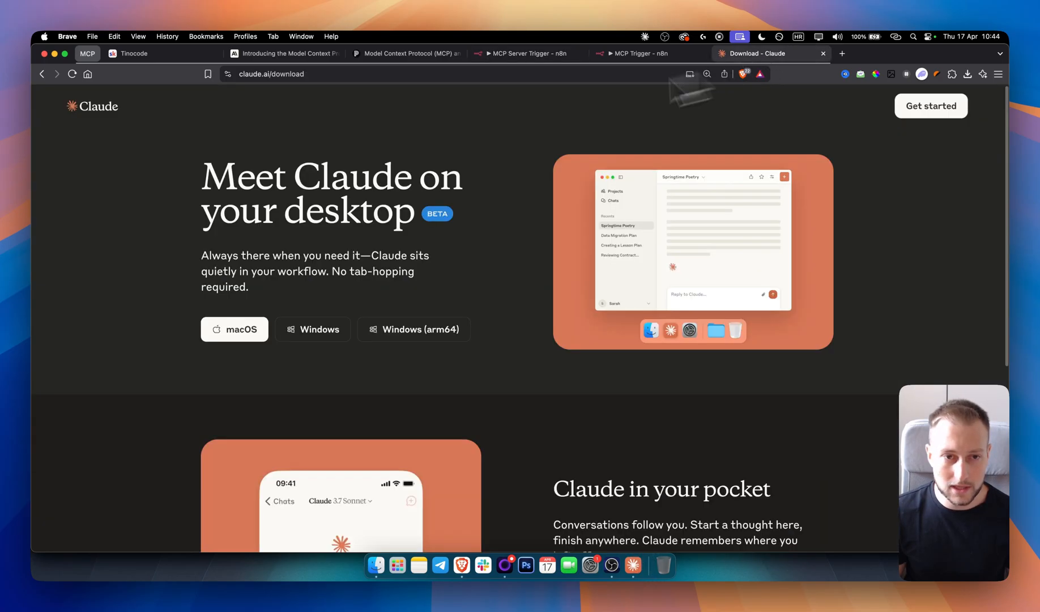
{"action": "mouse_move", "coordinate": [482, 322]}
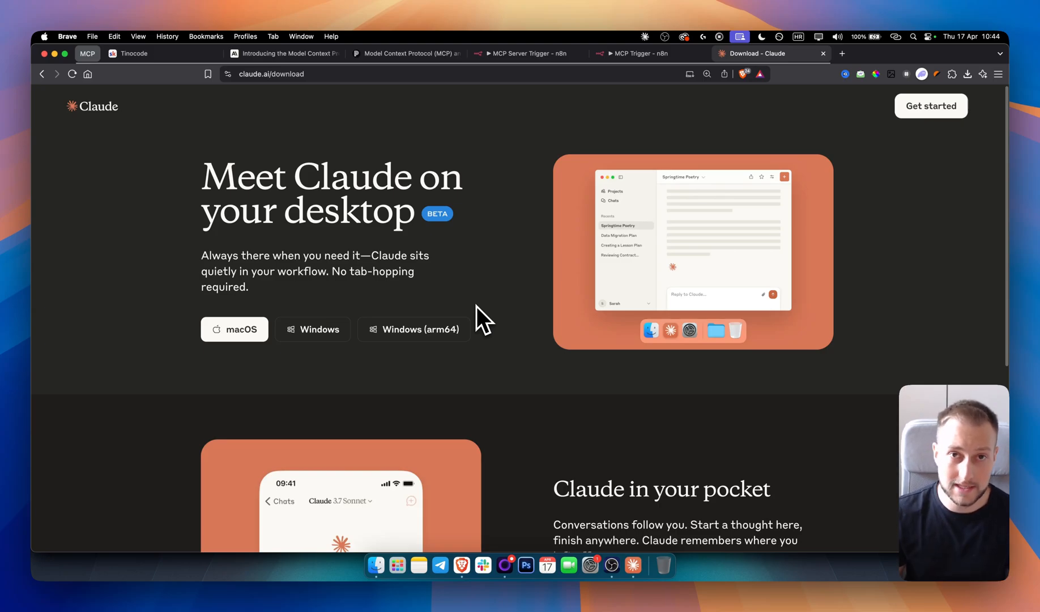
{"action": "mouse_move", "coordinate": [263, 325]}
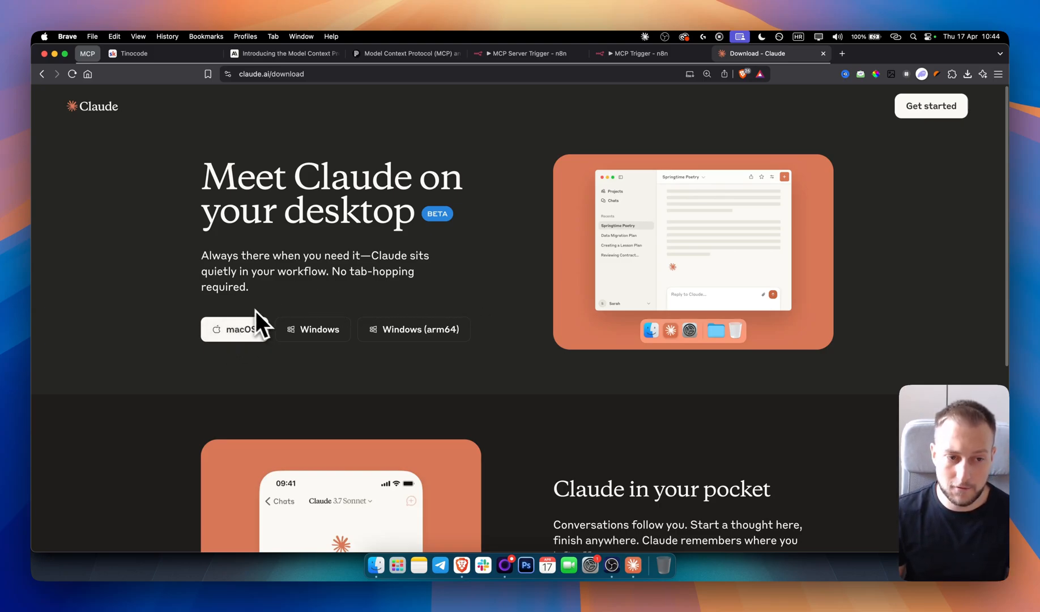
{"action": "mouse_move", "coordinate": [482, 307]}
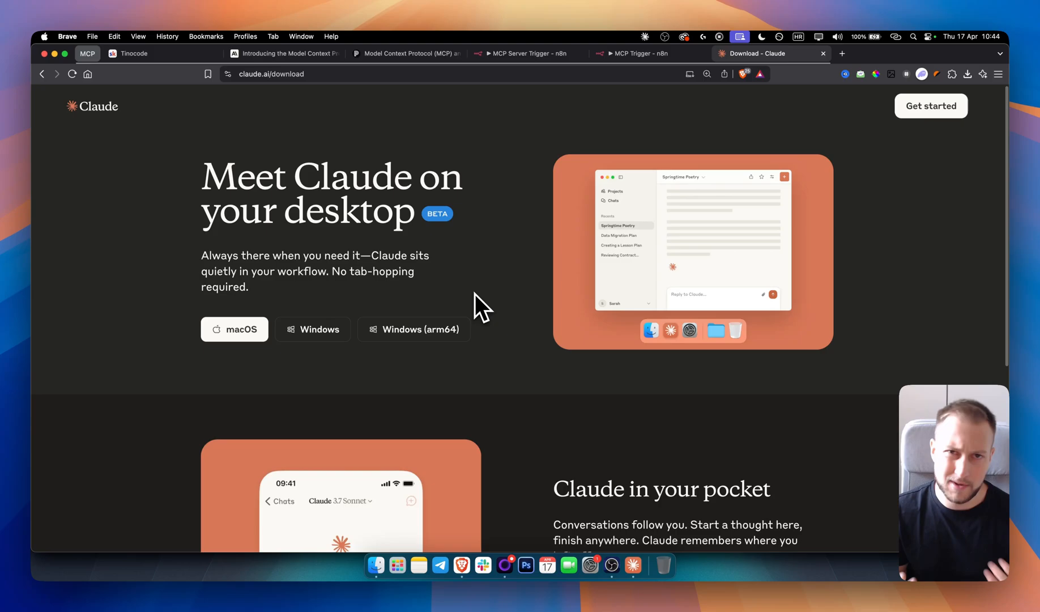
{"action": "mouse_move", "coordinate": [632, 564]}
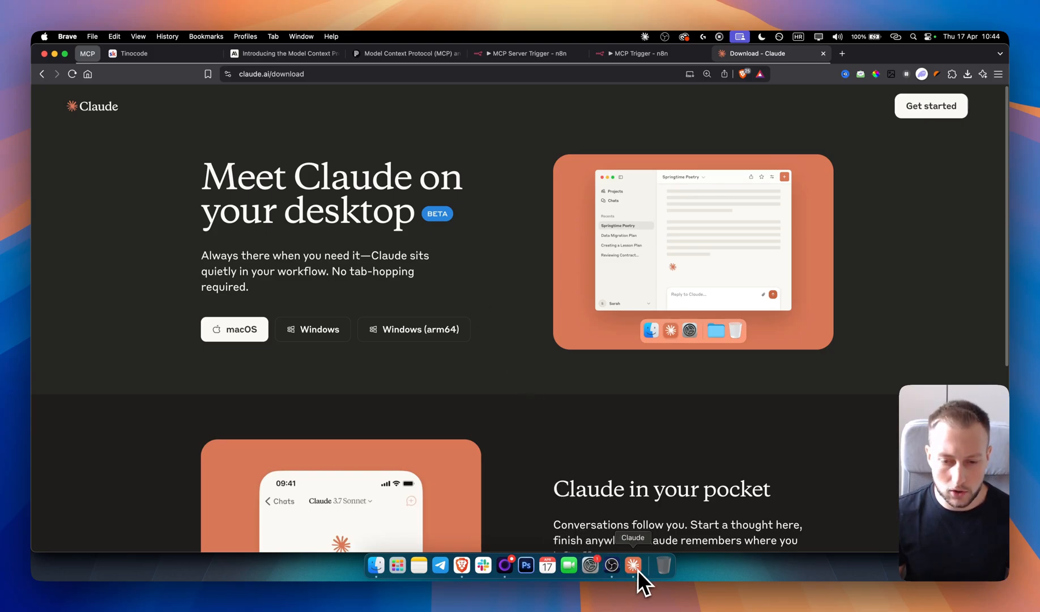
Launch Claude desktop and review the n8n server's available MCP tools, such as Google_Drive.
{"action": "left_click", "coordinate": [633, 565]}
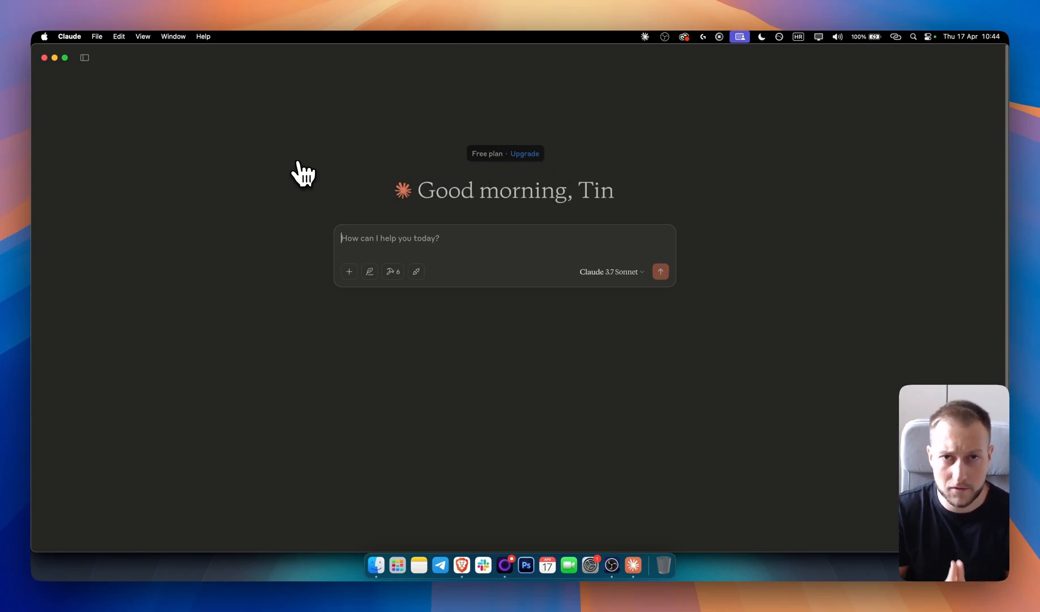
{"action": "mouse_move", "coordinate": [488, 175]}
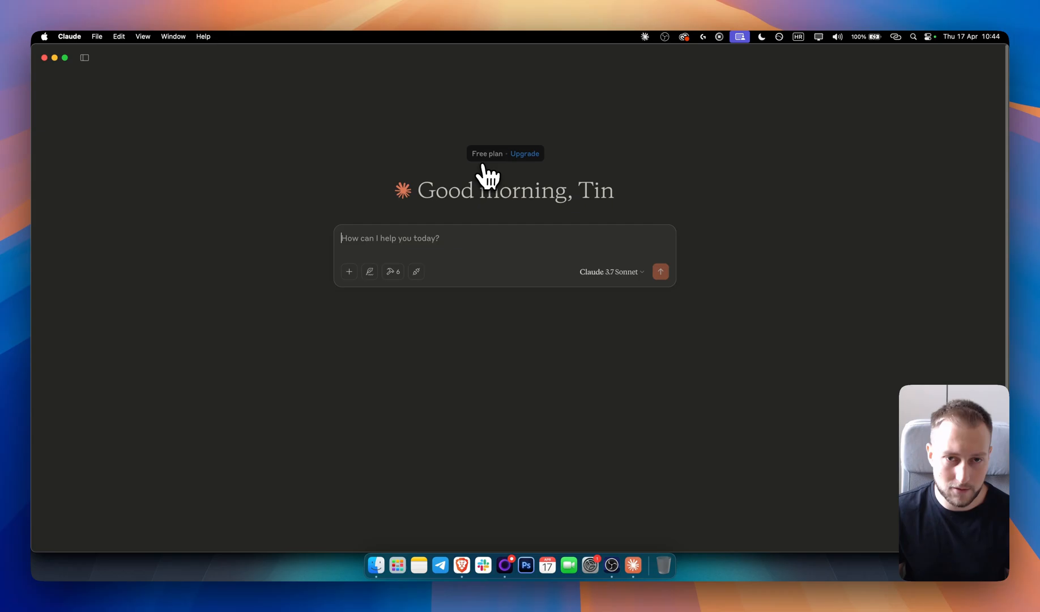
{"action": "mouse_move", "coordinate": [410, 282]}
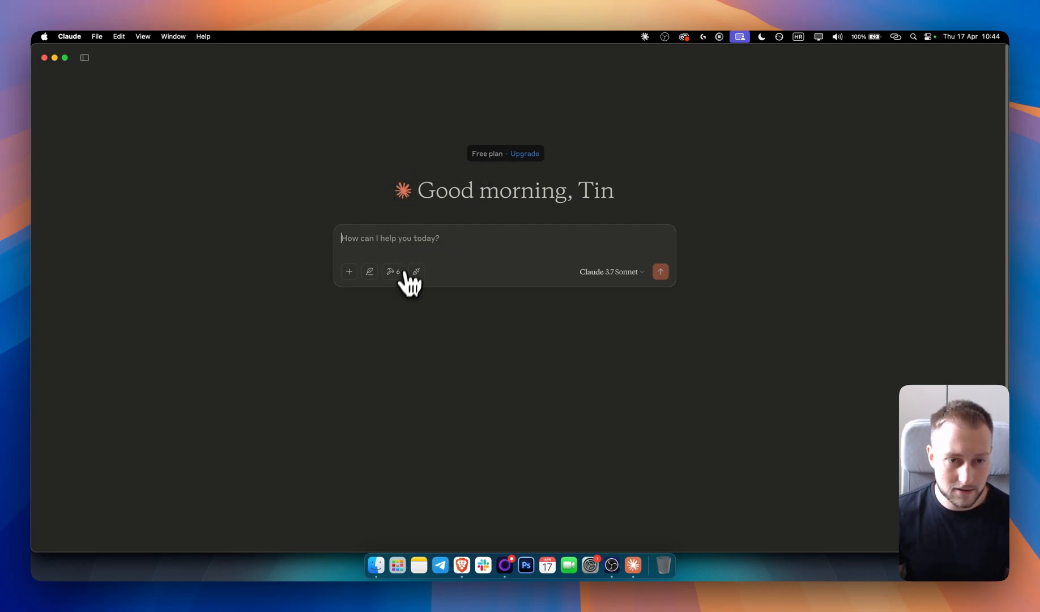
{"action": "left_click", "coordinate": [392, 271]}
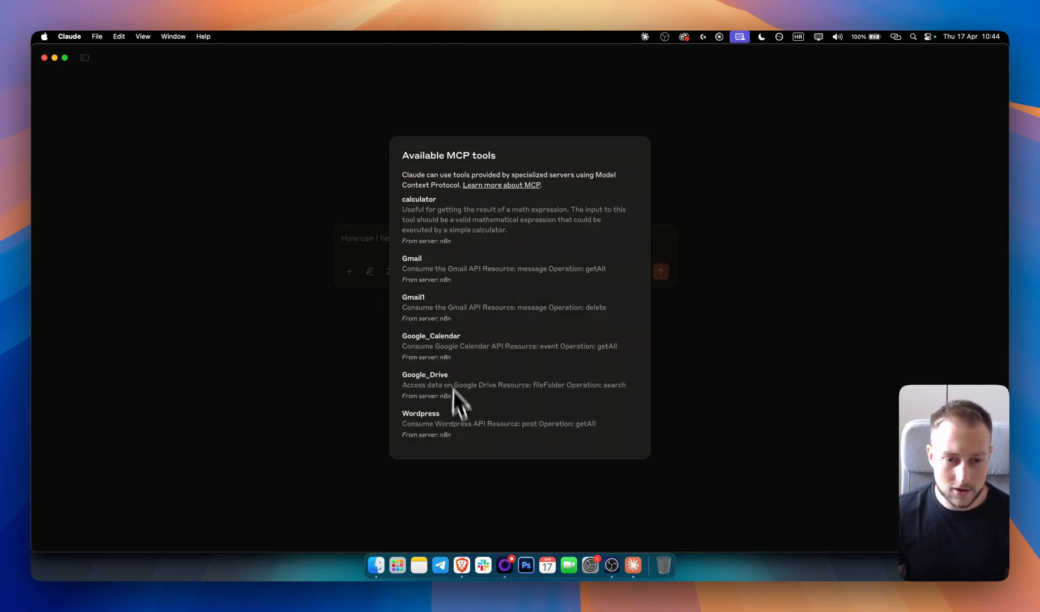
{"action": "double_click", "coordinate": [424, 374]}
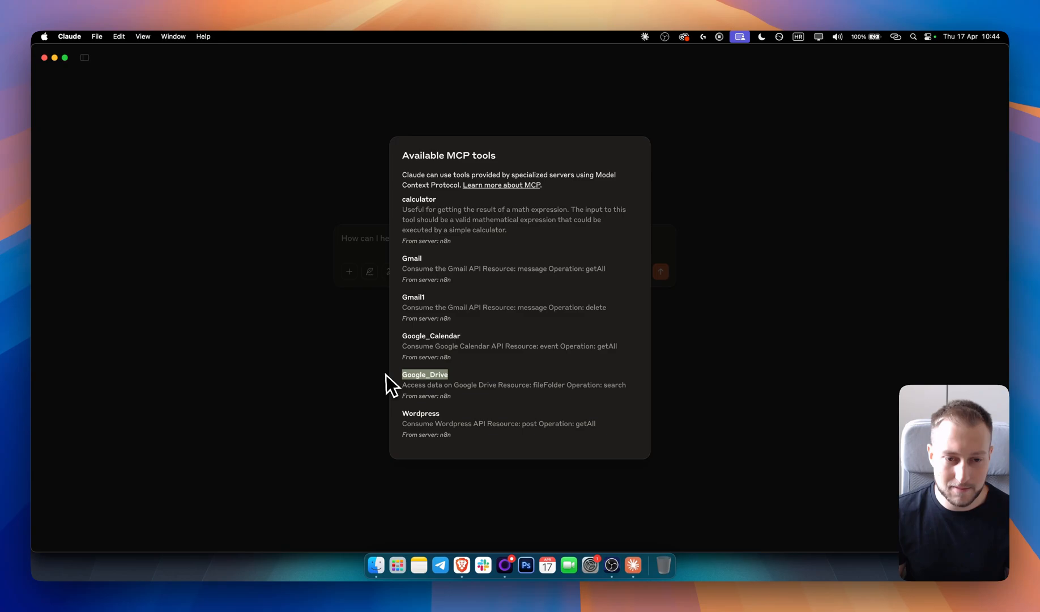
{"action": "mouse_move", "coordinate": [402, 350]}
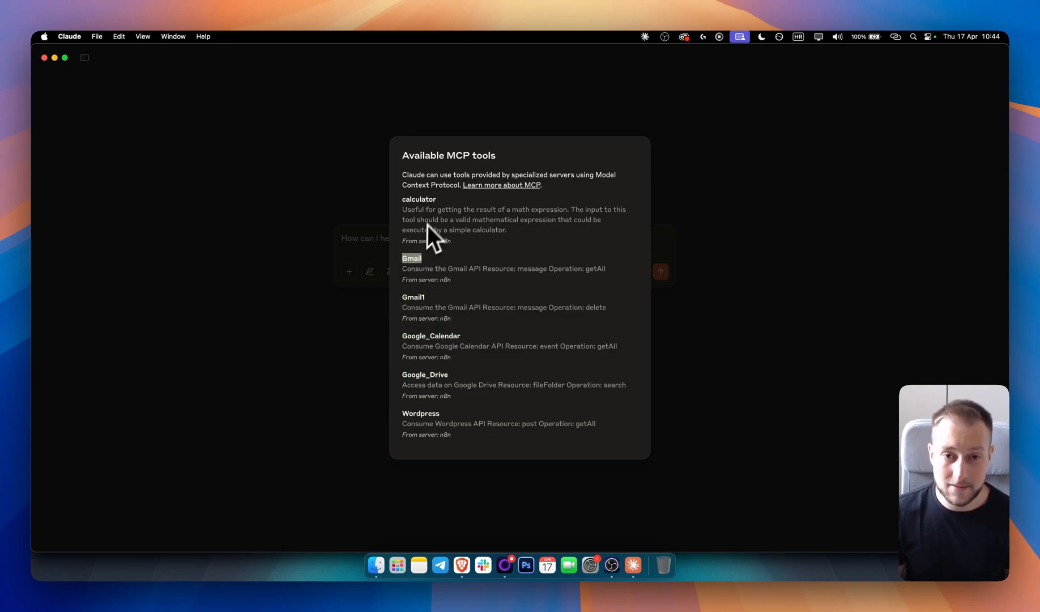
{"action": "mouse_move", "coordinate": [430, 172]}
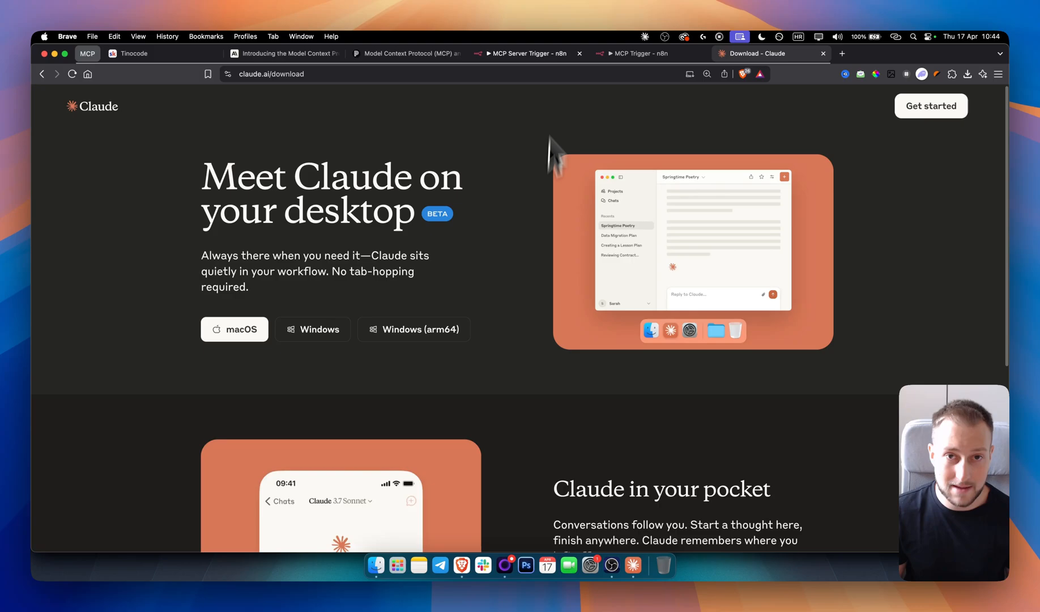
{"action": "left_click", "coordinate": [527, 53]}
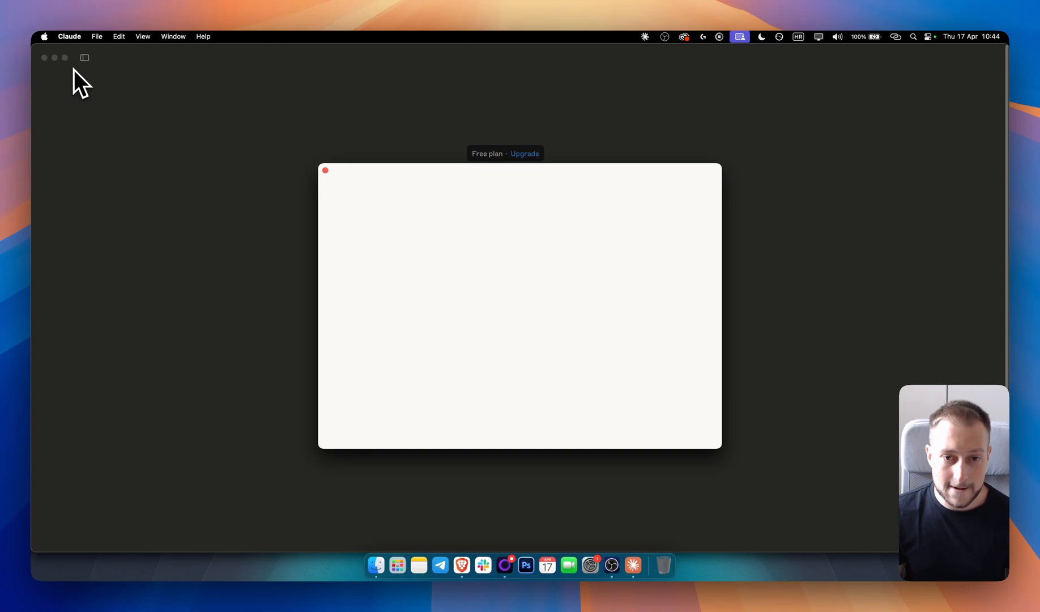
View the configured MCP servers in Developer settings and reveal claude_desktop_config.json in Finder.
{"action": "left_click", "coordinate": [350, 213]}
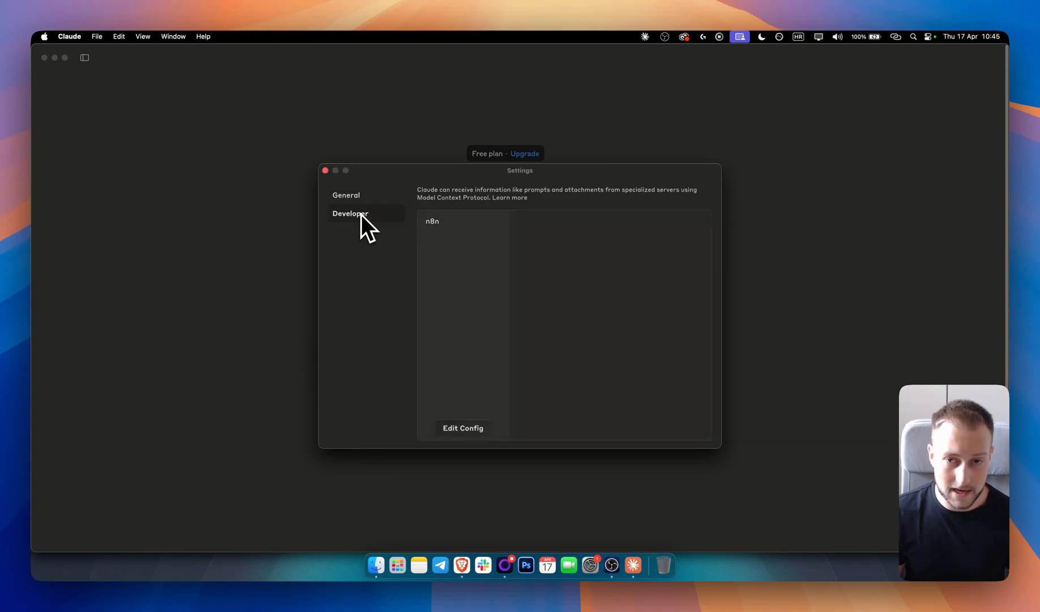
{"action": "mouse_move", "coordinate": [475, 441]}
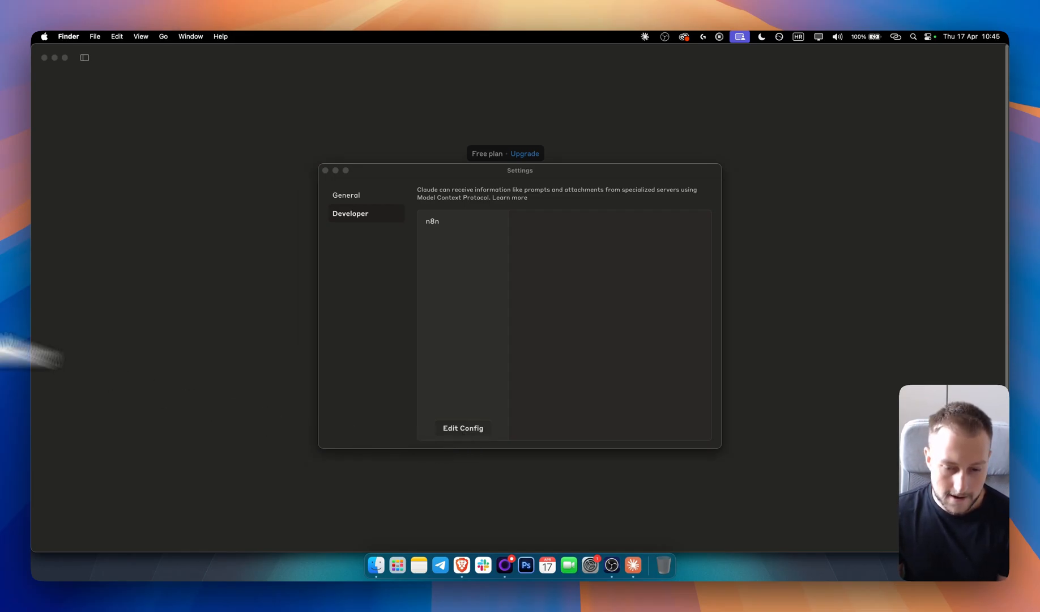
{"action": "left_click", "coordinate": [462, 428]}
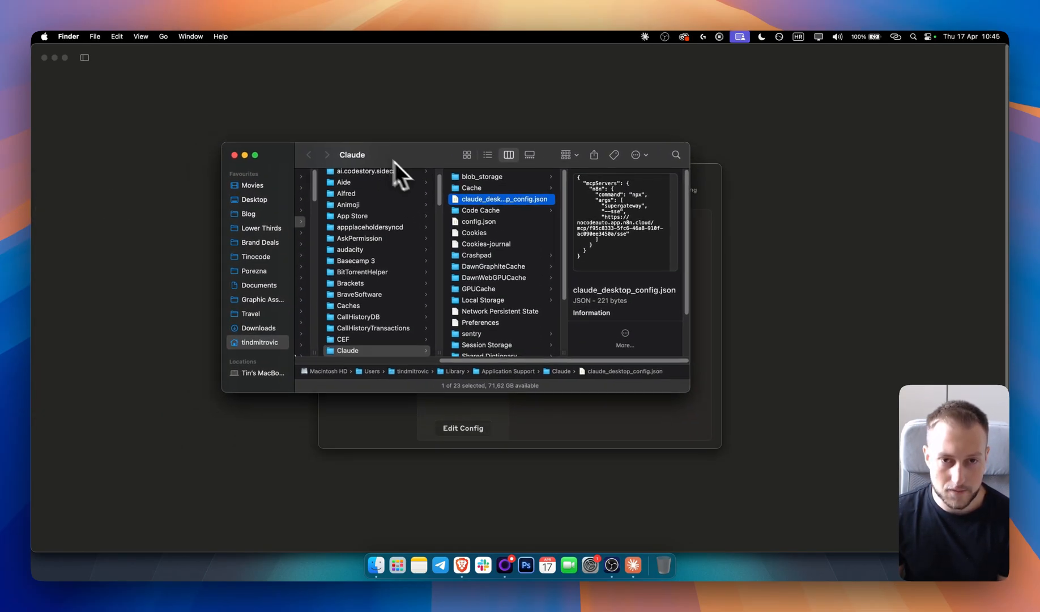
{"action": "mouse_move", "coordinate": [501, 212]}
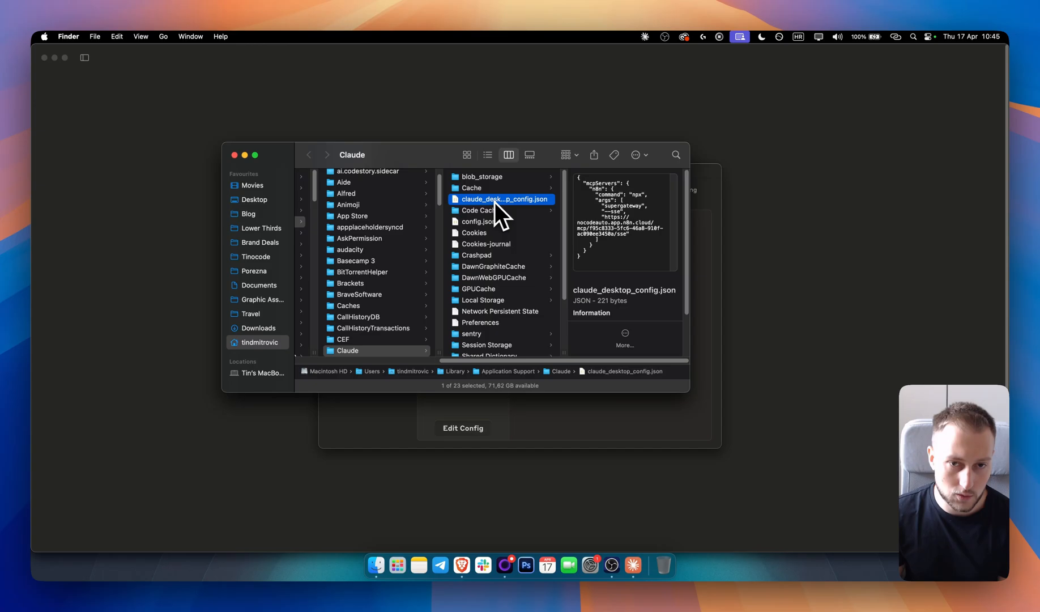
{"action": "mouse_move", "coordinate": [514, 216]}
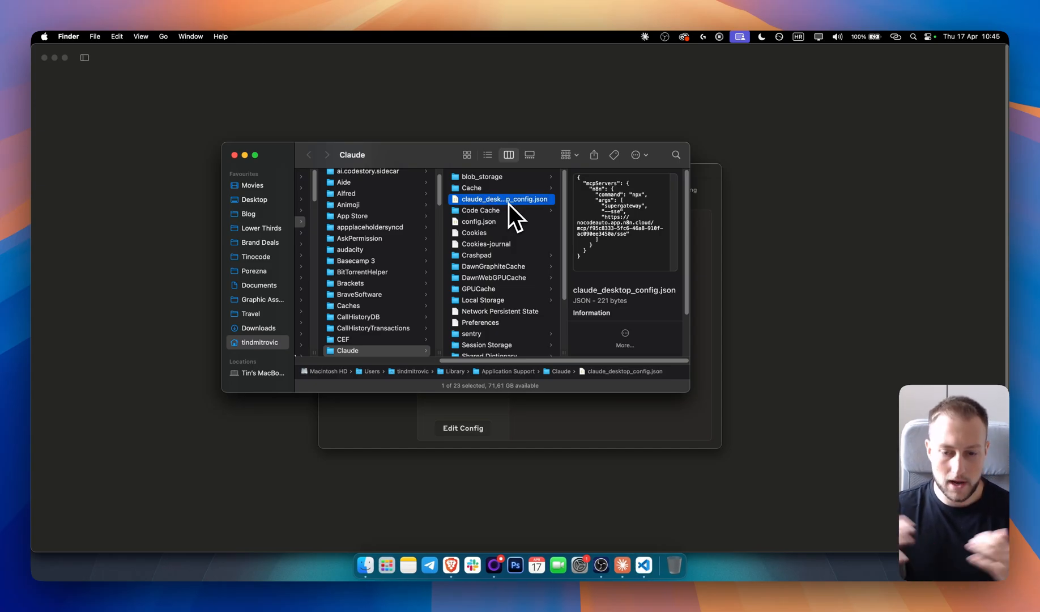
{"action": "mouse_move", "coordinate": [524, 229]}
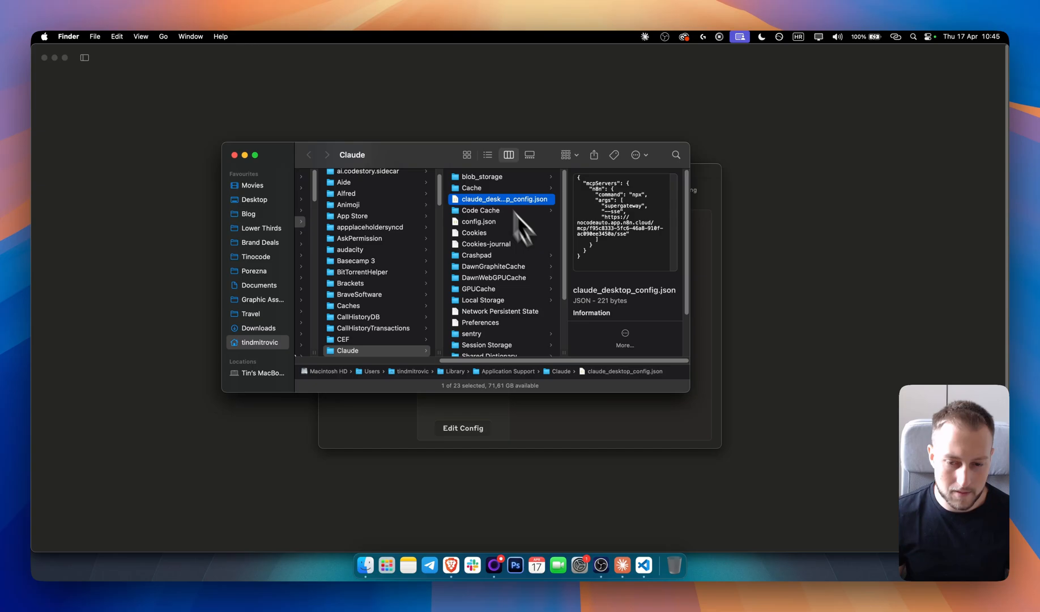
{"action": "mouse_move", "coordinate": [642, 565]}
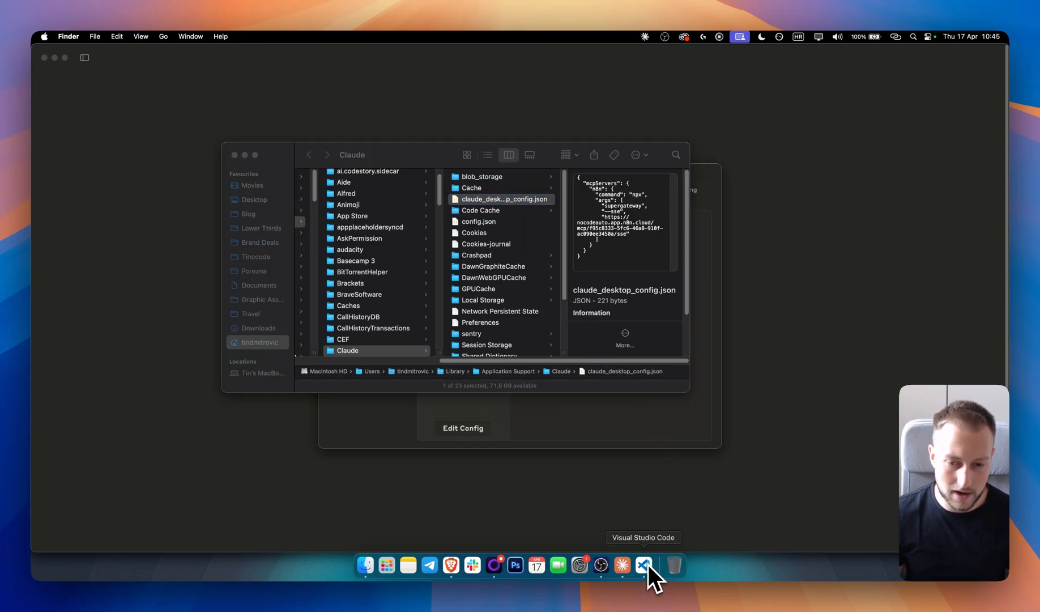
Open claude_desktop_config.json in Visual Studio Code to see the n8n mcpServers entry.
{"action": "left_click", "coordinate": [643, 565]}
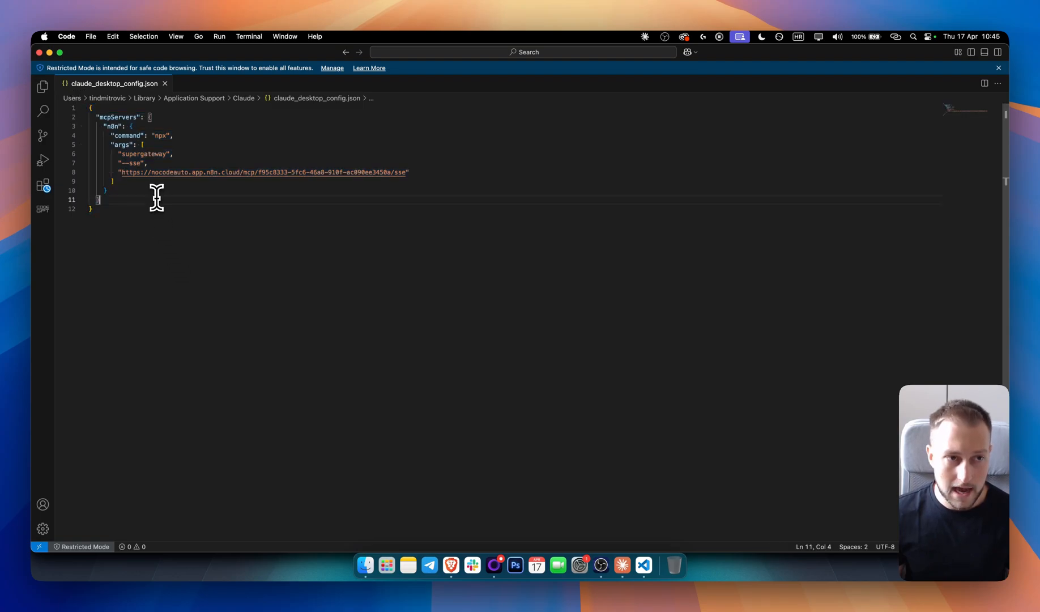
{"action": "double_click", "coordinate": [117, 117]}
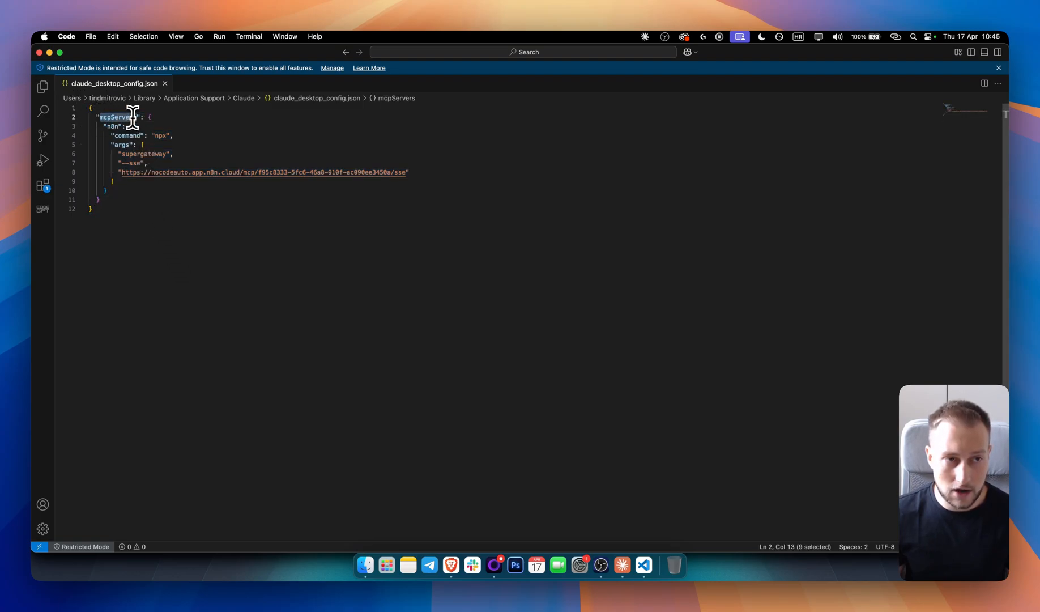
{"action": "double_click", "coordinate": [112, 127]}
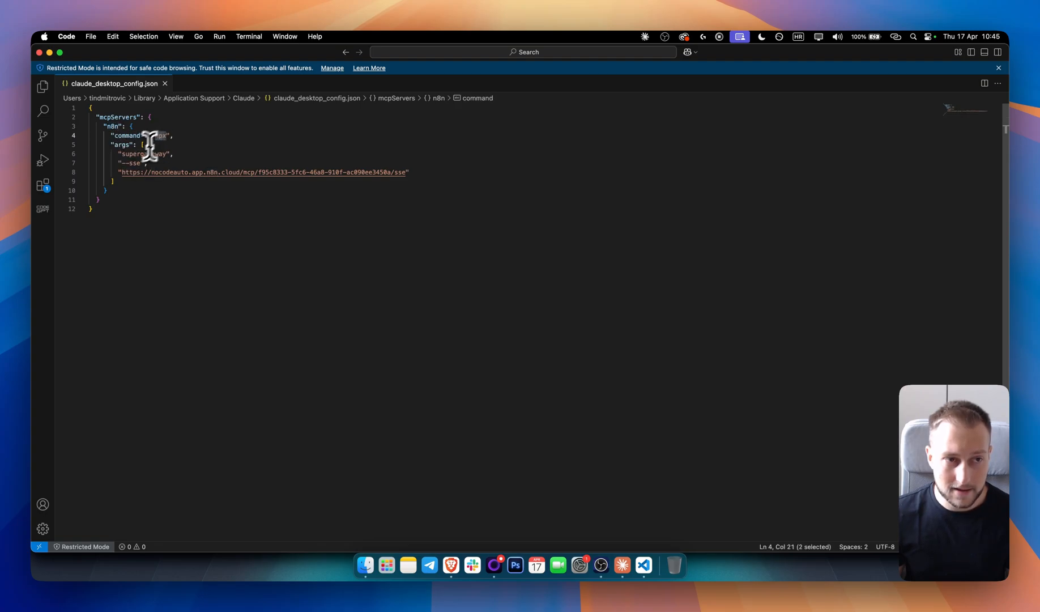
{"action": "left_click", "coordinate": [139, 163]}
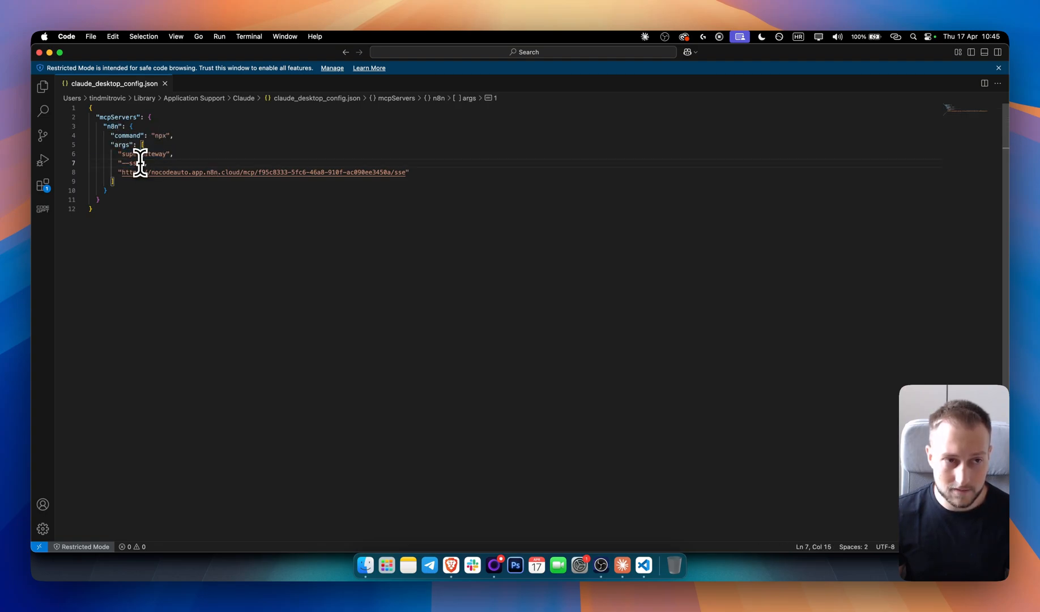
{"action": "double_click", "coordinate": [130, 163]}
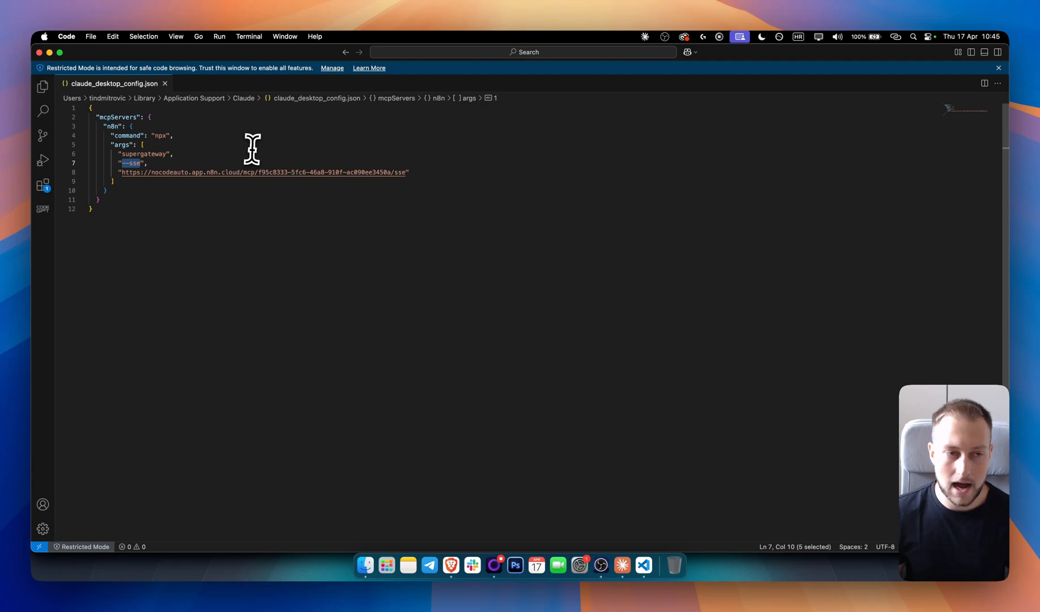
{"action": "mouse_move", "coordinate": [295, 147]}
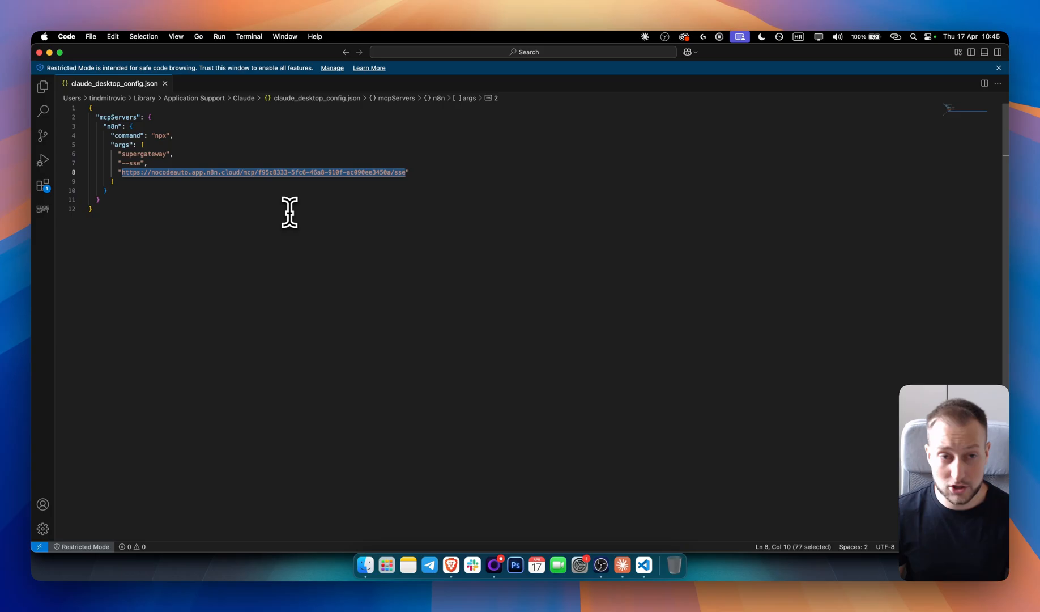
{"action": "left_click", "coordinate": [92, 208]}
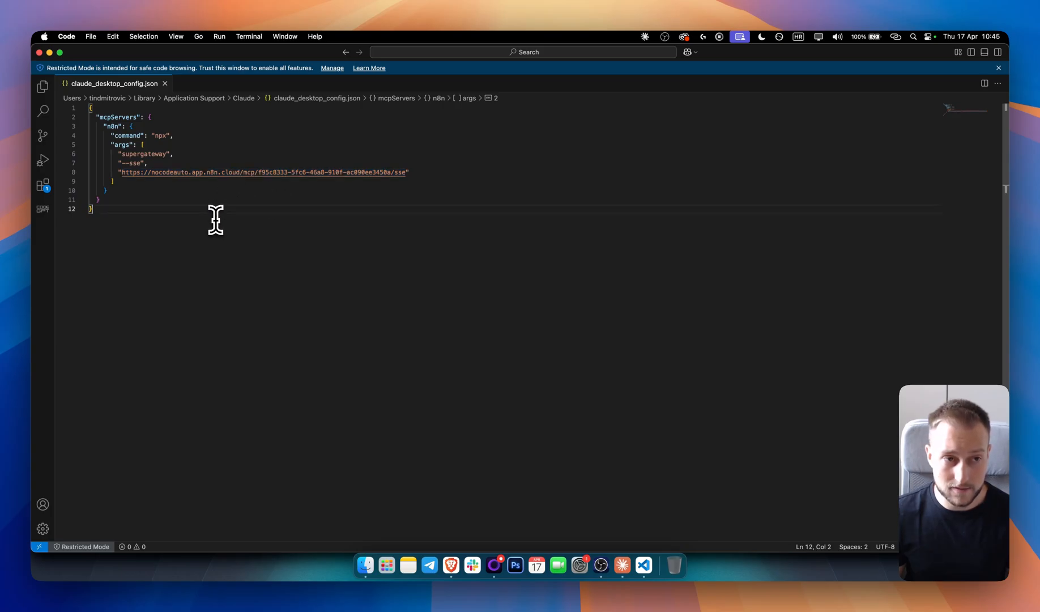
{"action": "mouse_move", "coordinate": [450, 565]}
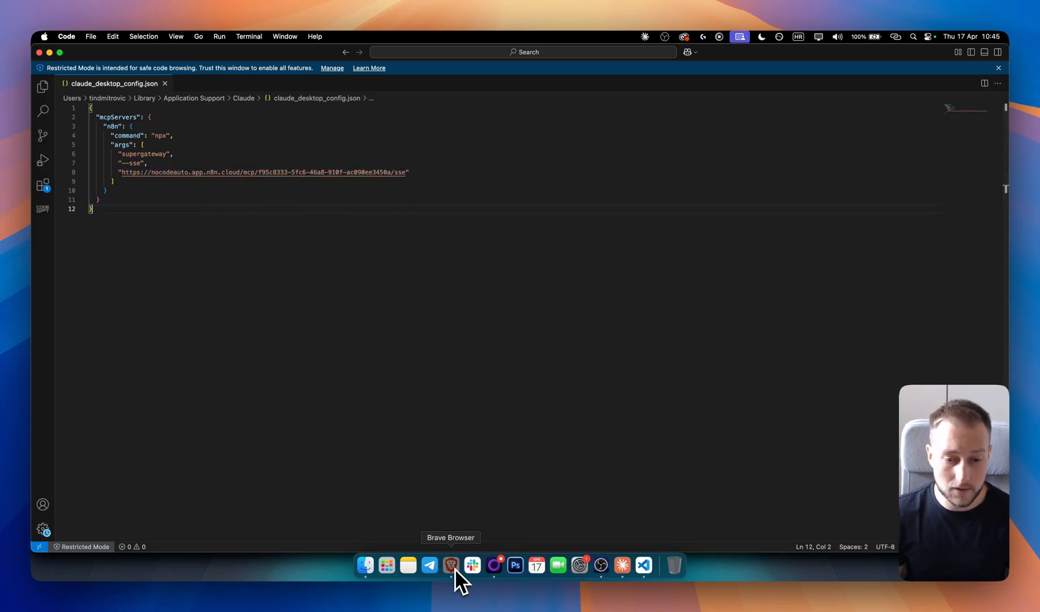
{"action": "left_click", "coordinate": [451, 565]}
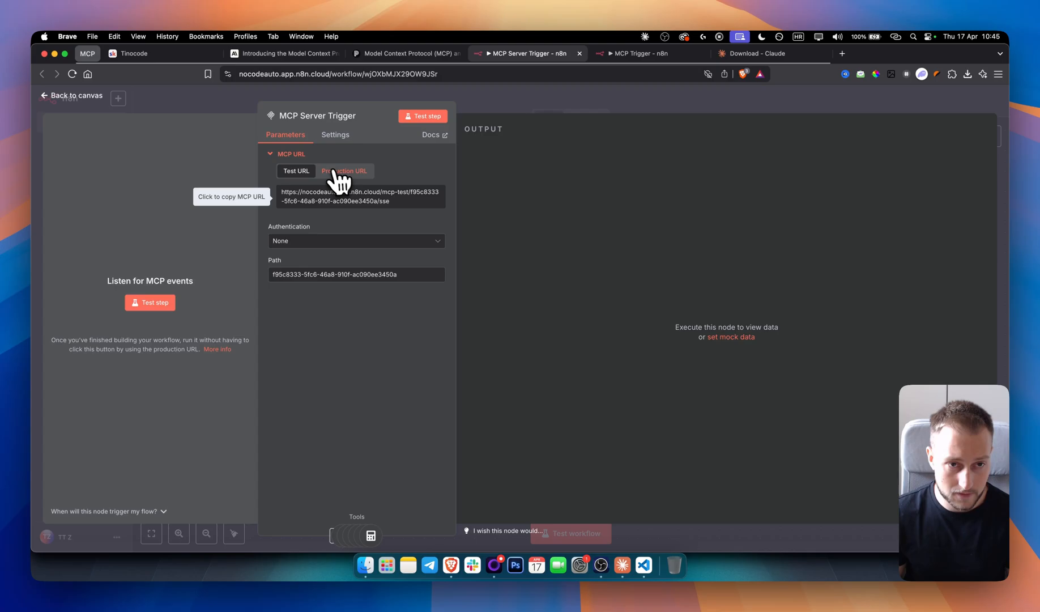
{"action": "left_click", "coordinate": [70, 95]}
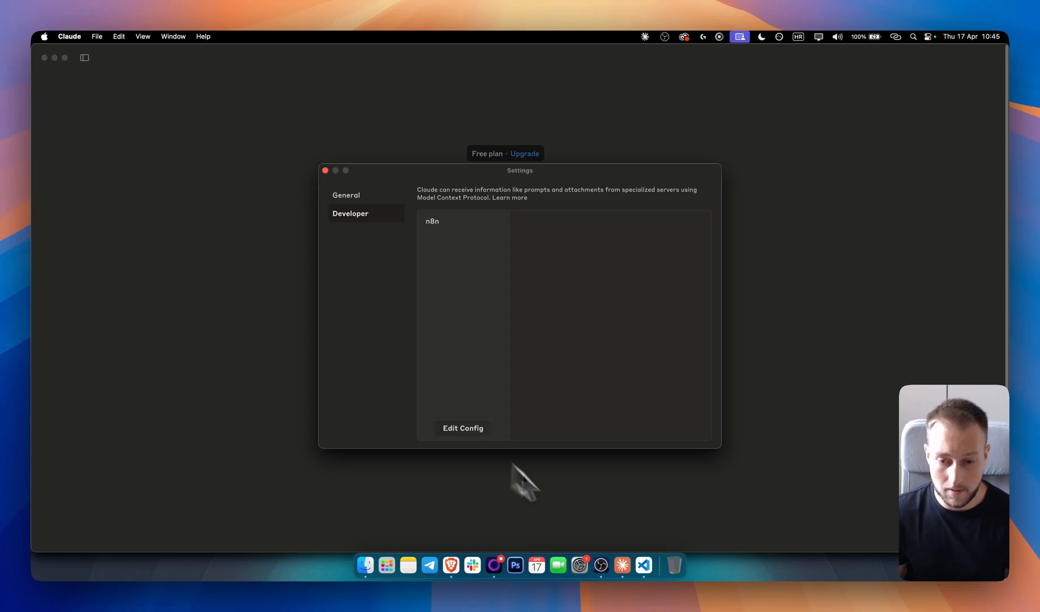
{"action": "left_click", "coordinate": [463, 427]}
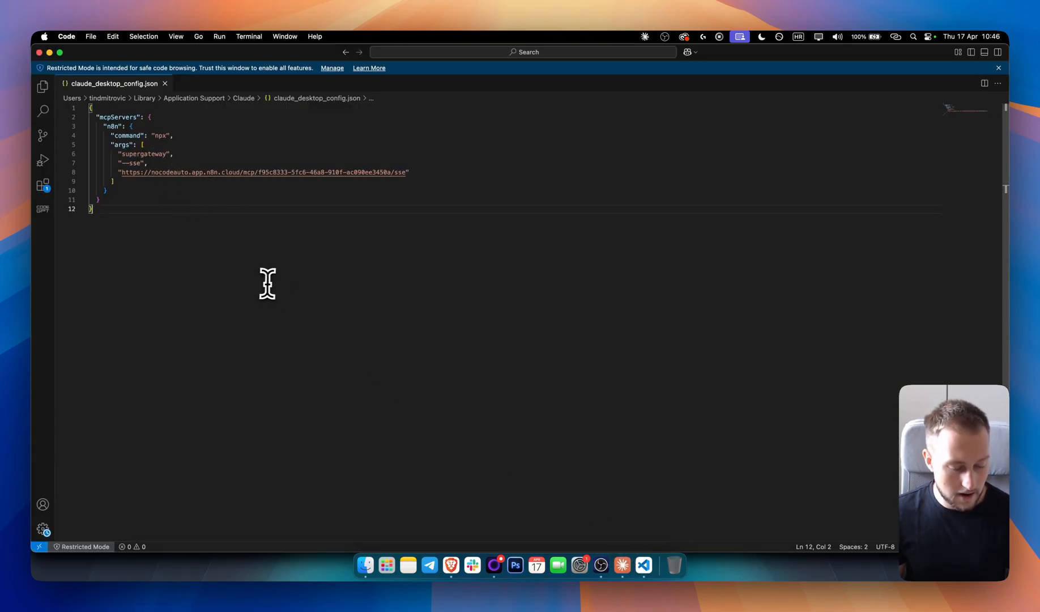
{"action": "mouse_move", "coordinate": [311, 243]}
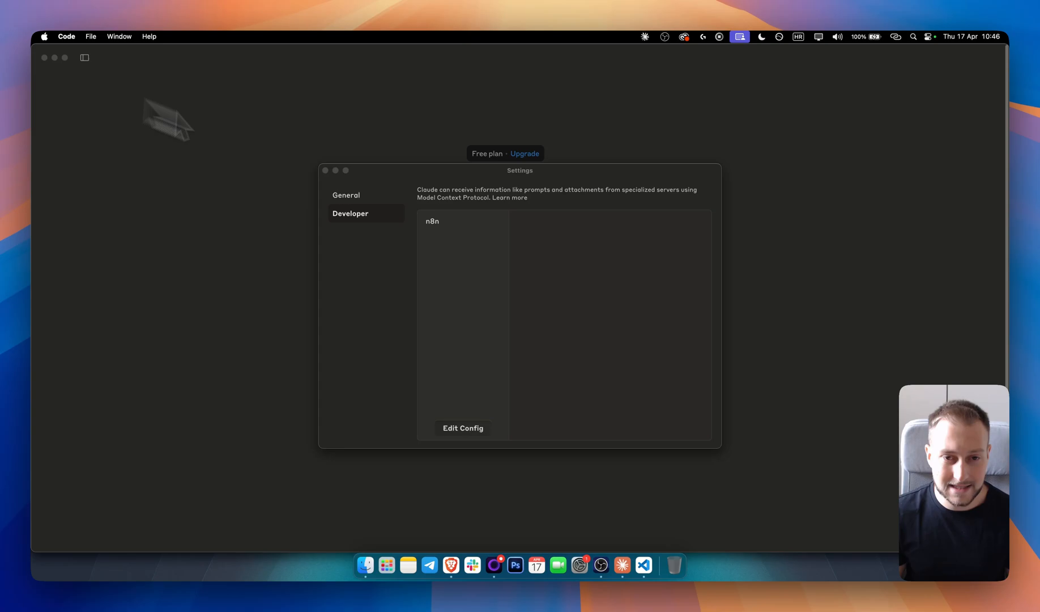
{"action": "mouse_move", "coordinate": [460, 243]}
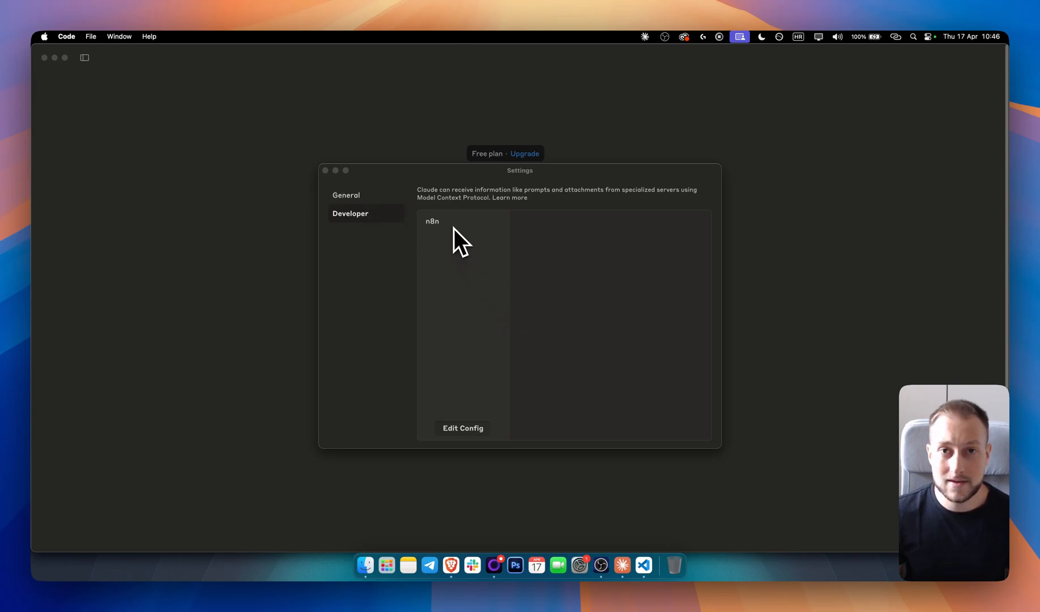
Bring Claude desktop back to the front from the Dock, showing the n8n server in Developer settings.
{"action": "right_click", "coordinate": [636, 566]}
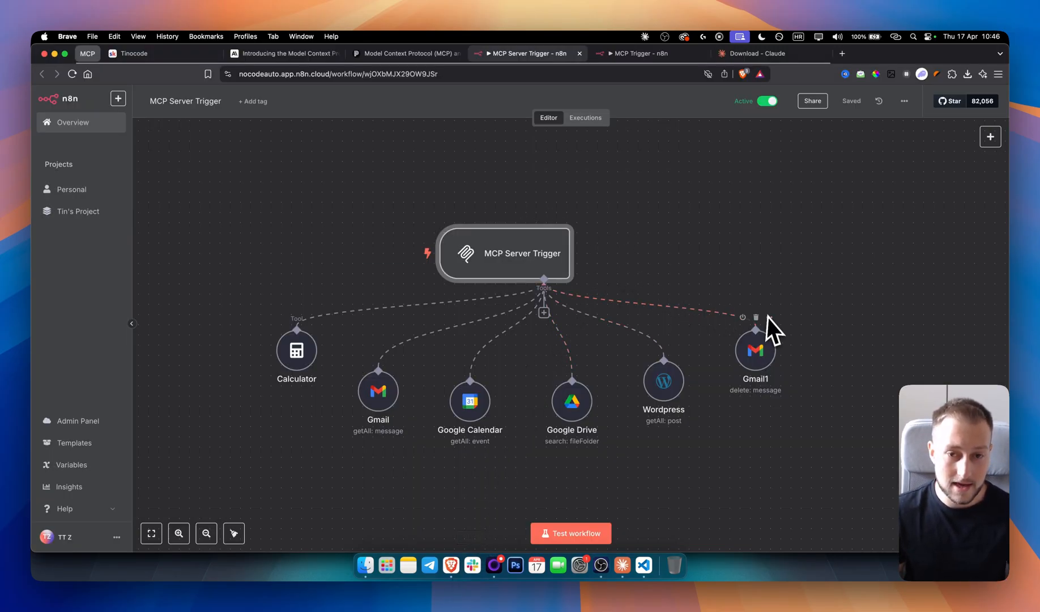
{"action": "mouse_move", "coordinate": [622, 565]}
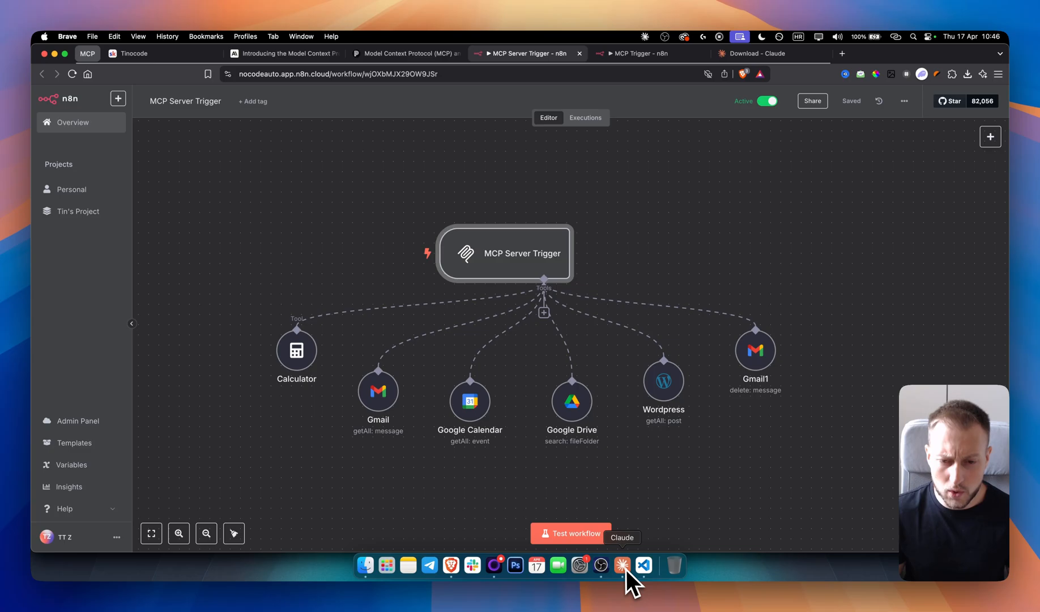
{"action": "left_click", "coordinate": [621, 565]}
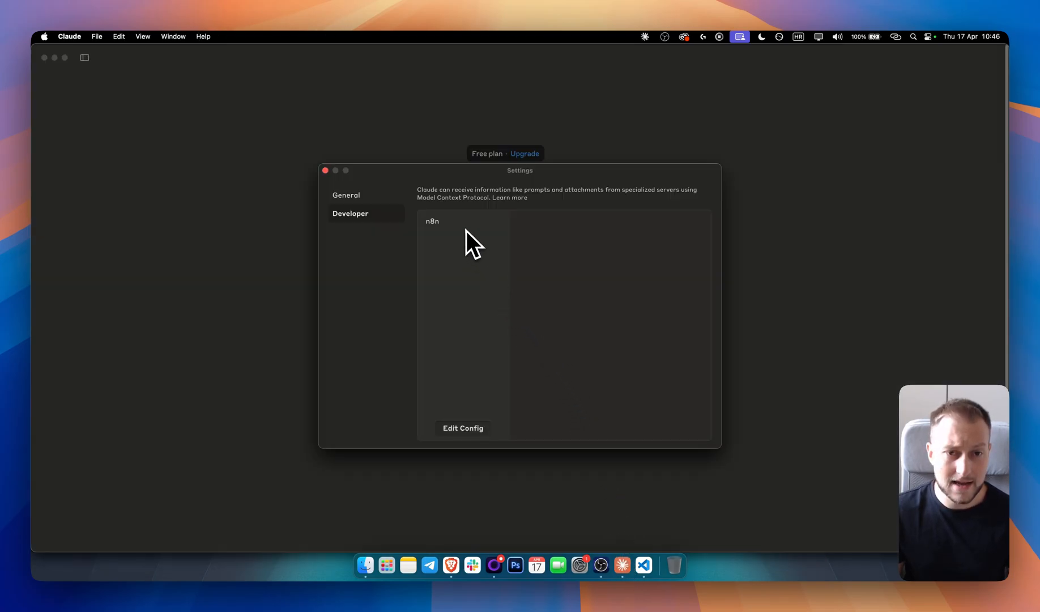
Check the n8n server's running status and supergateway arguments, then return to the empty chat prompt.
{"action": "left_click", "coordinate": [431, 221]}
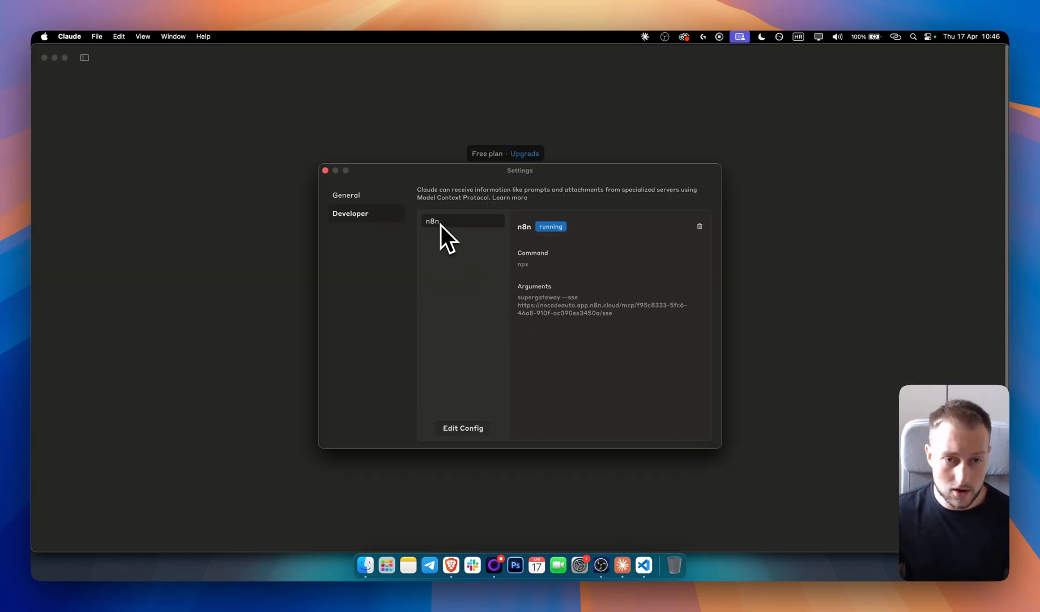
{"action": "mouse_move", "coordinate": [528, 242]}
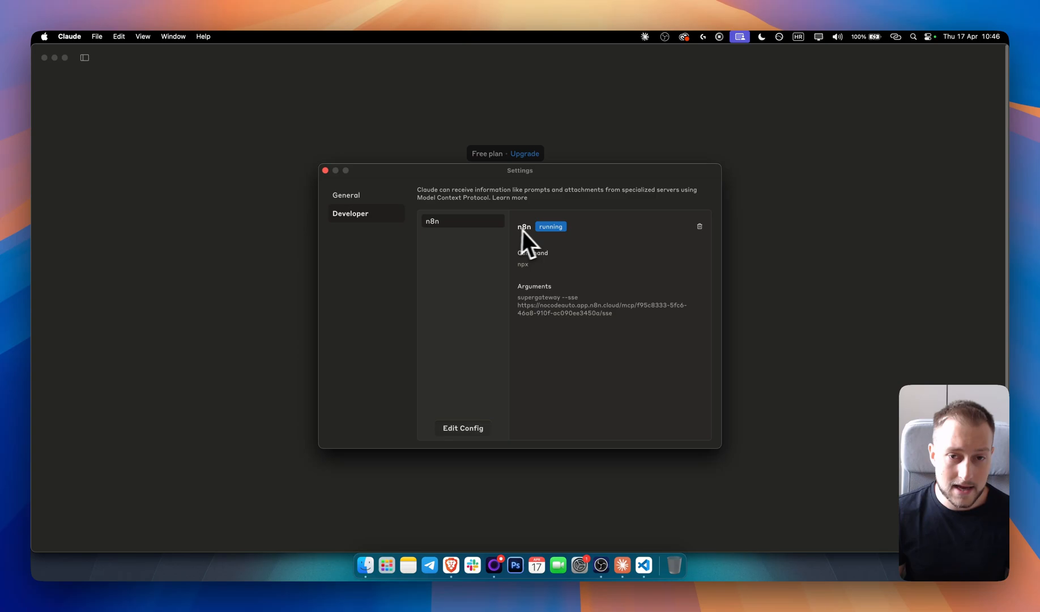
{"action": "mouse_move", "coordinate": [530, 280]}
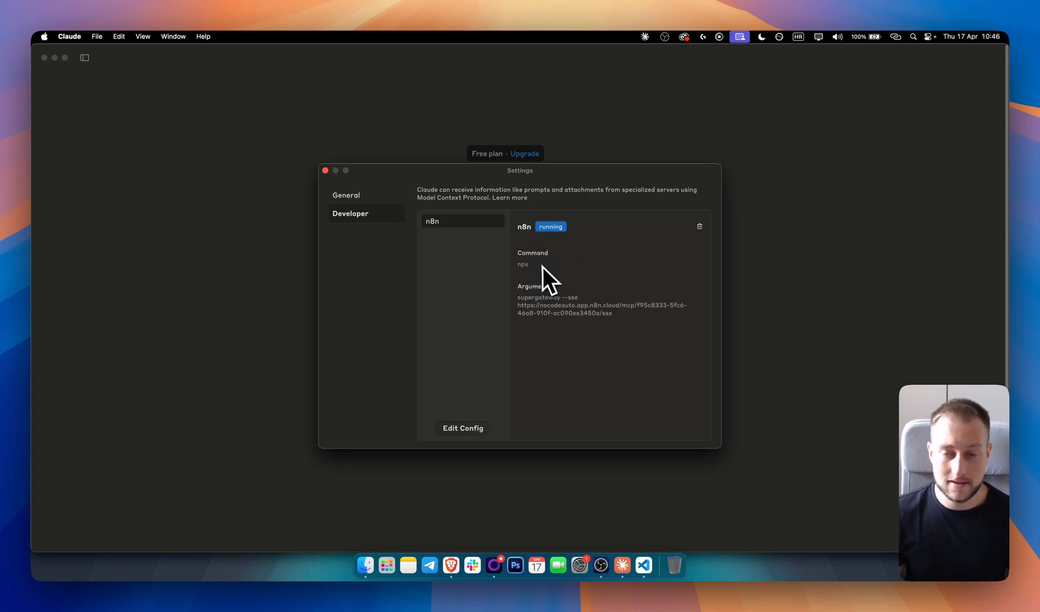
{"action": "mouse_move", "coordinate": [464, 269]}
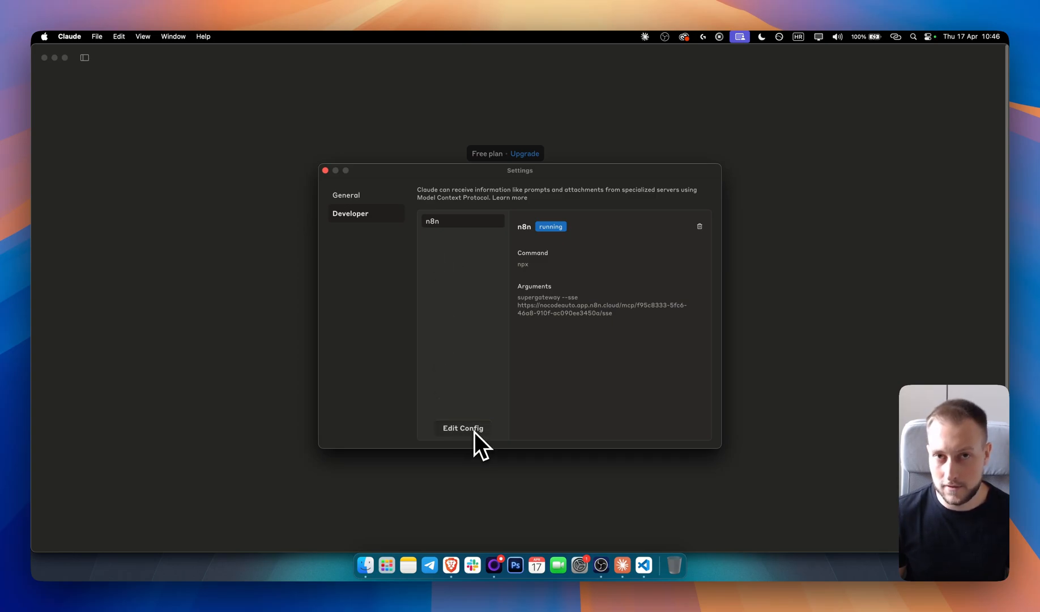
{"action": "mouse_move", "coordinate": [451, 239]}
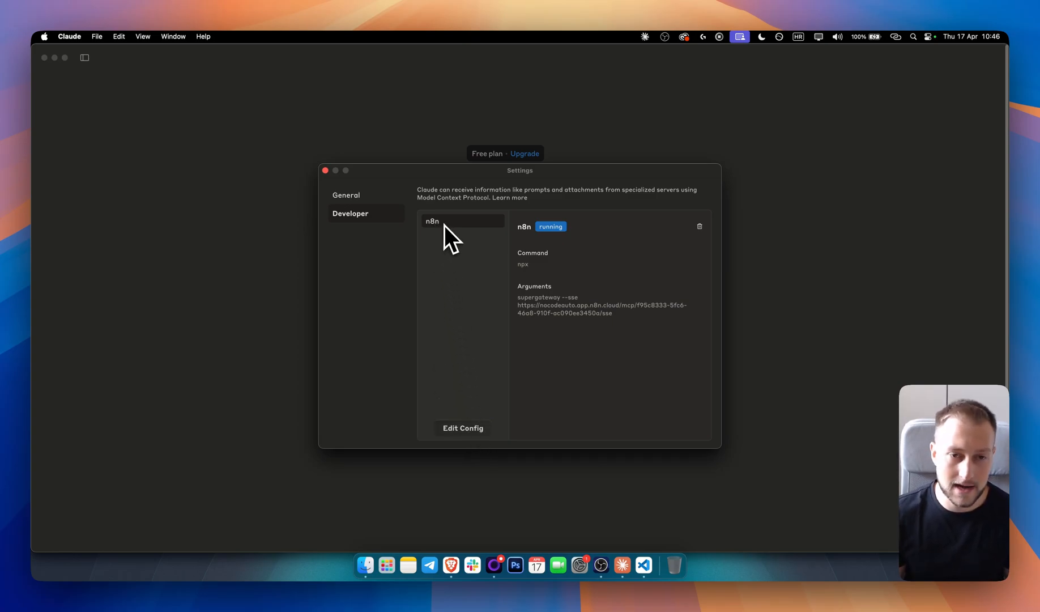
{"action": "mouse_move", "coordinate": [478, 251]}
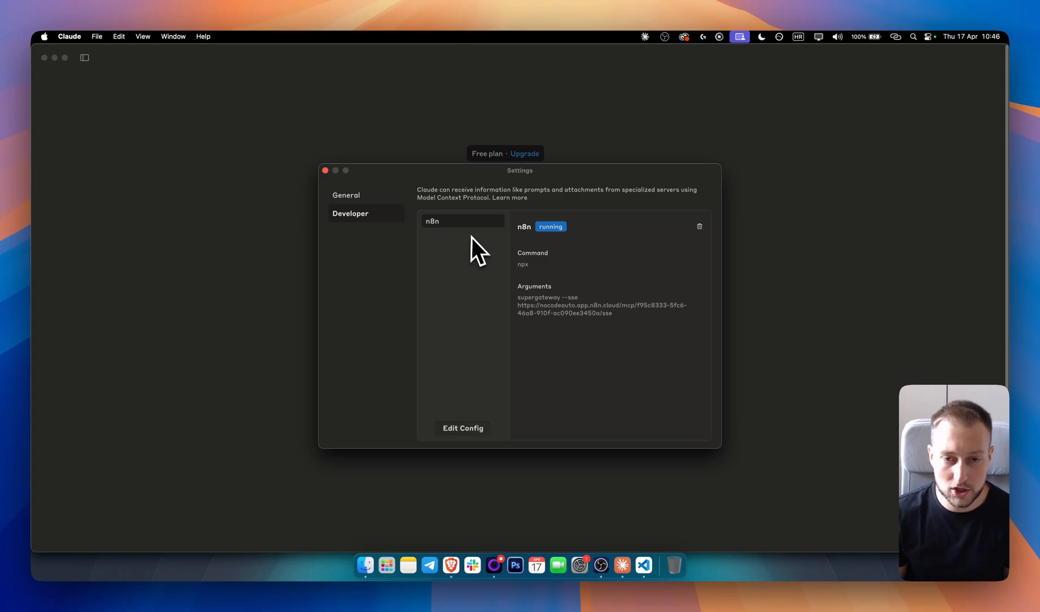
{"action": "mouse_move", "coordinate": [549, 241]}
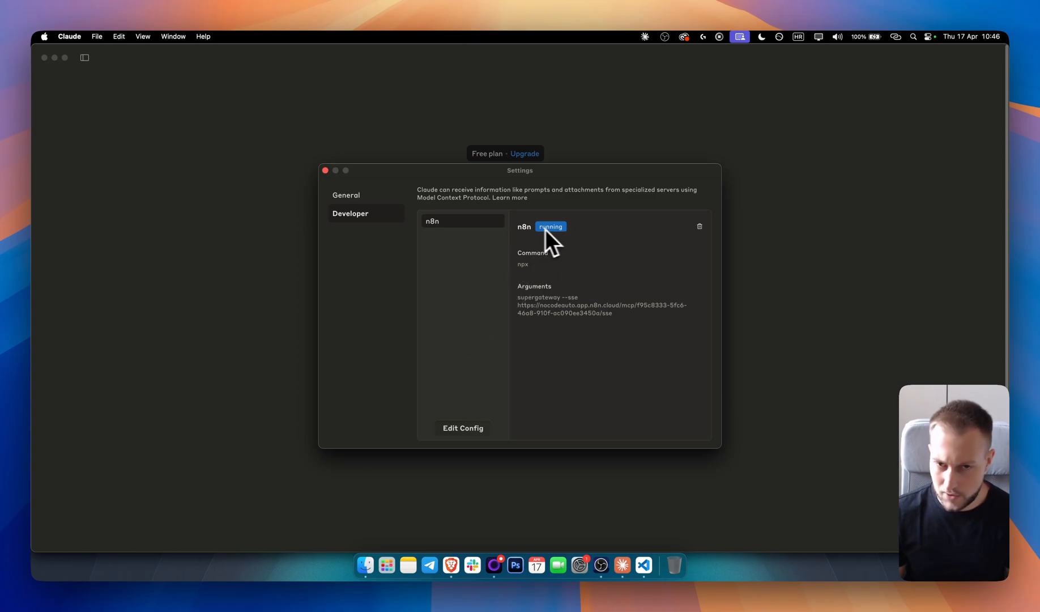
{"action": "mouse_move", "coordinate": [446, 260]}
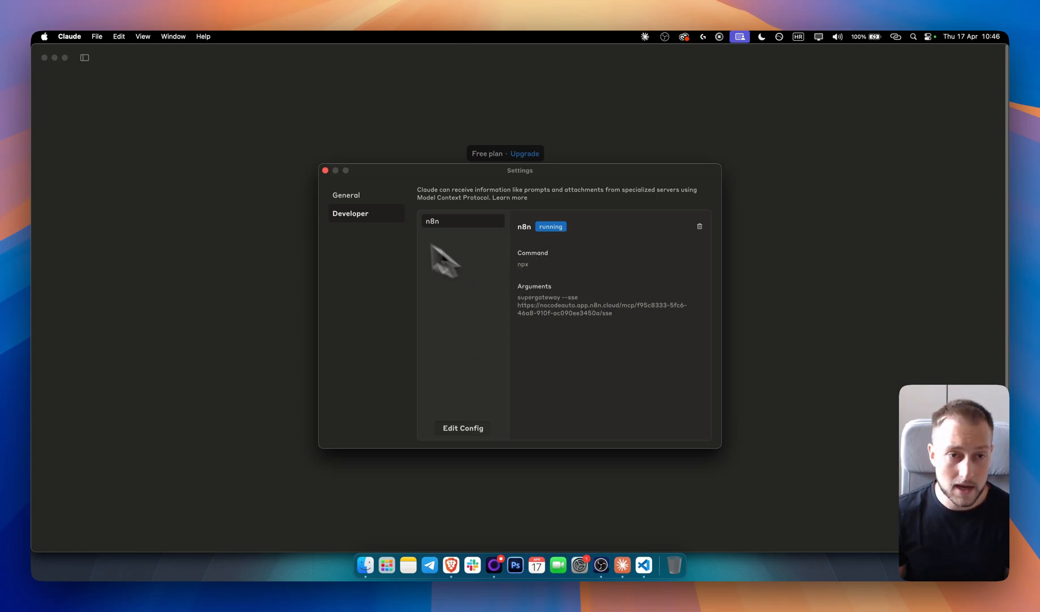
{"action": "left_click", "coordinate": [325, 170]}
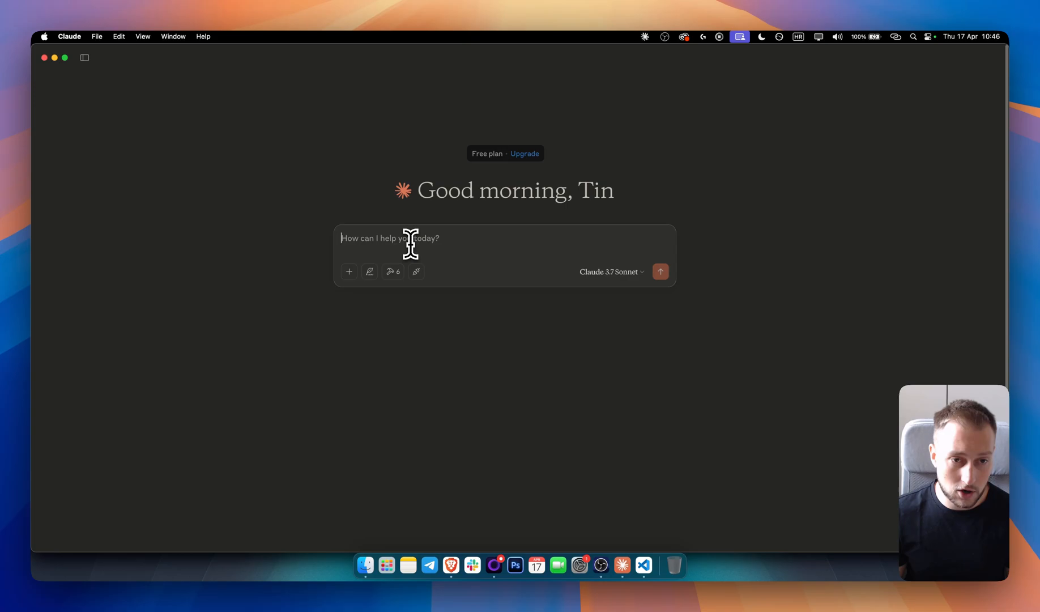
Ask Claude to check Google Calendar for this week's meetings and allow the n8n tool.
{"action": "type", "text": "can you"}
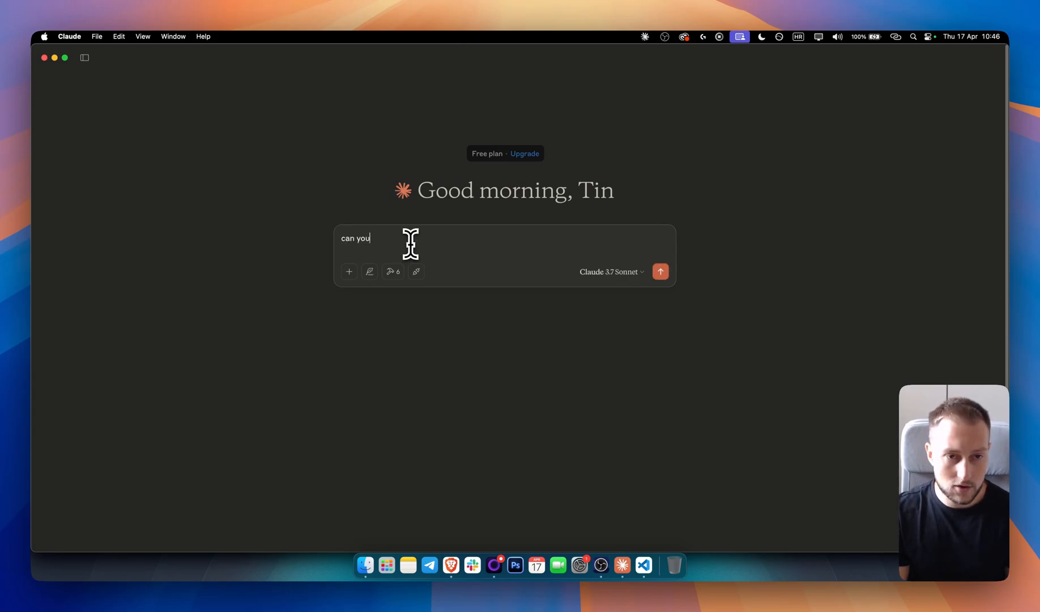
{"action": "key", "text": "backspace"}
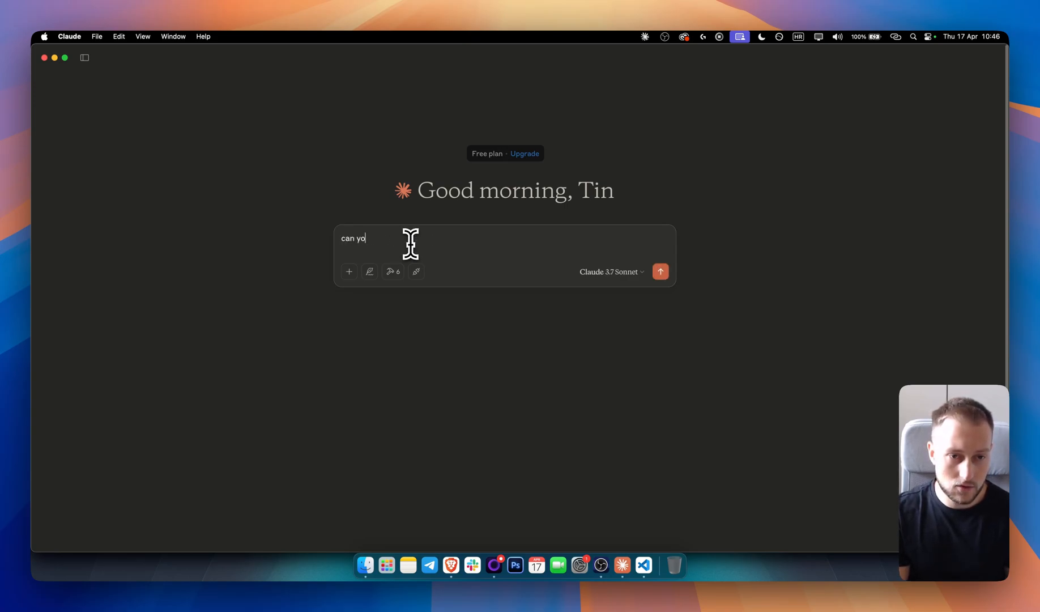
{"action": "type", "text": "u use the calendar"}
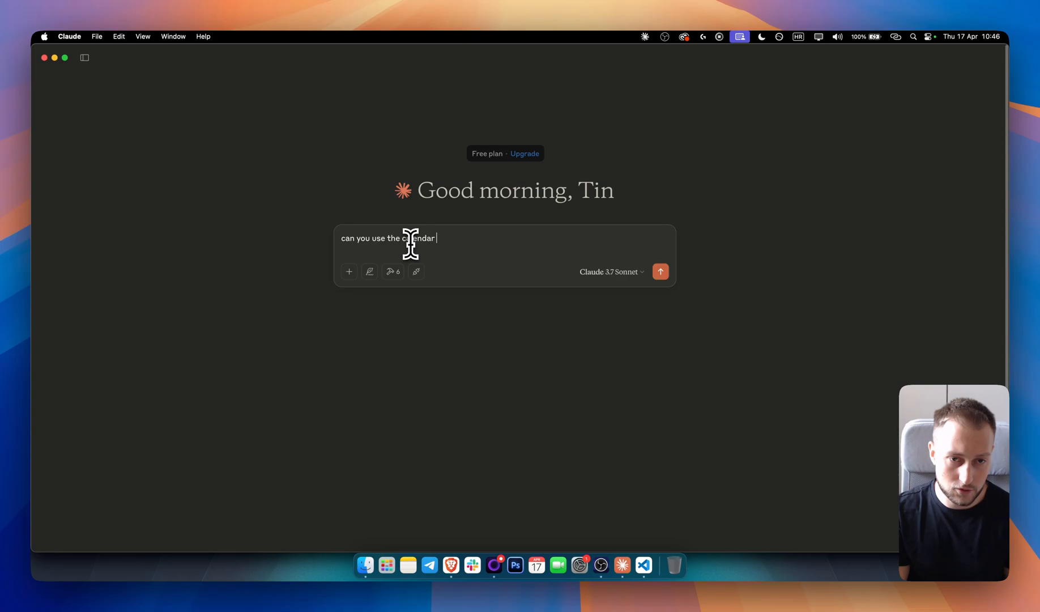
{"action": "type", "text": "tool and check"}
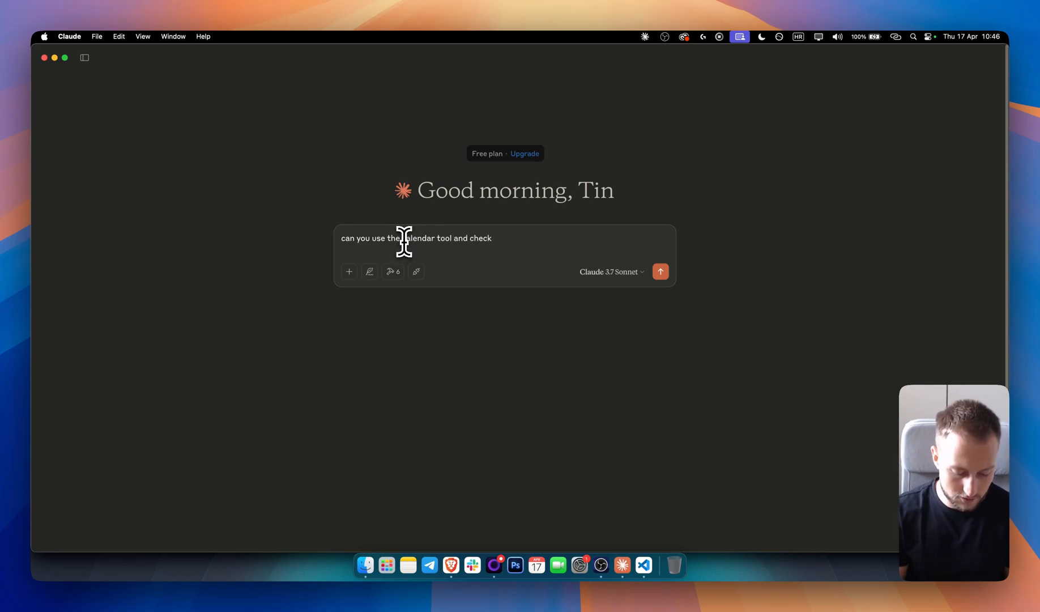
{"action": "type", "text": "google"}
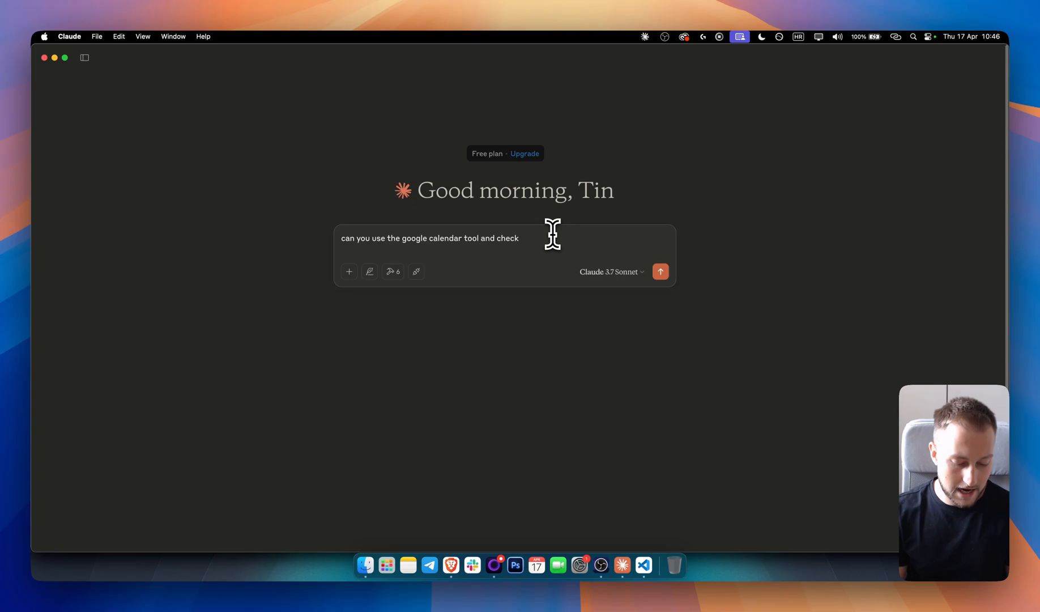
{"action": "type", "text": "what meetings do i have this week"}
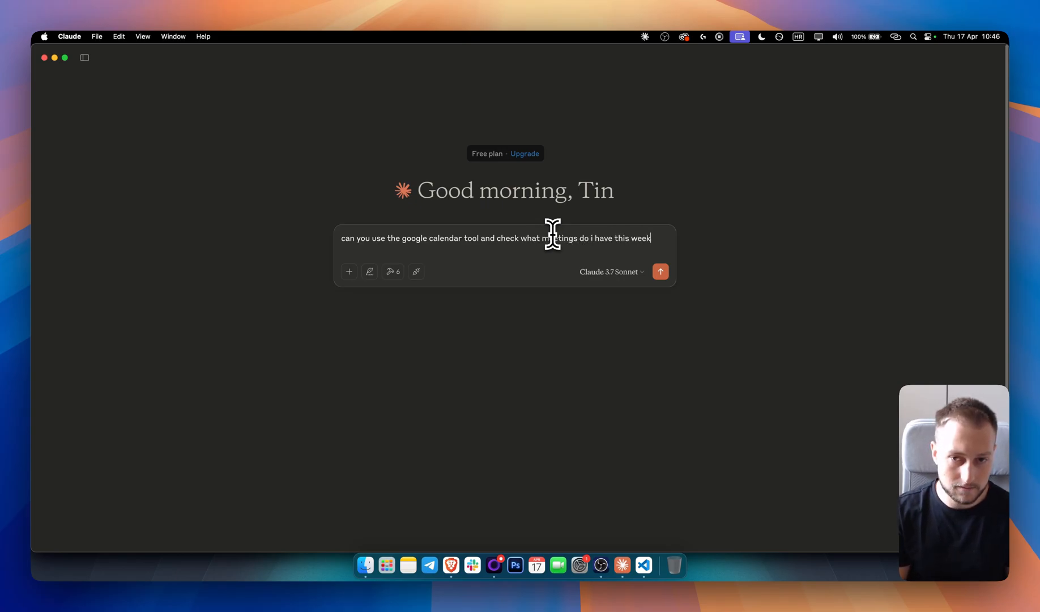
{"action": "left_click", "coordinate": [660, 272]}
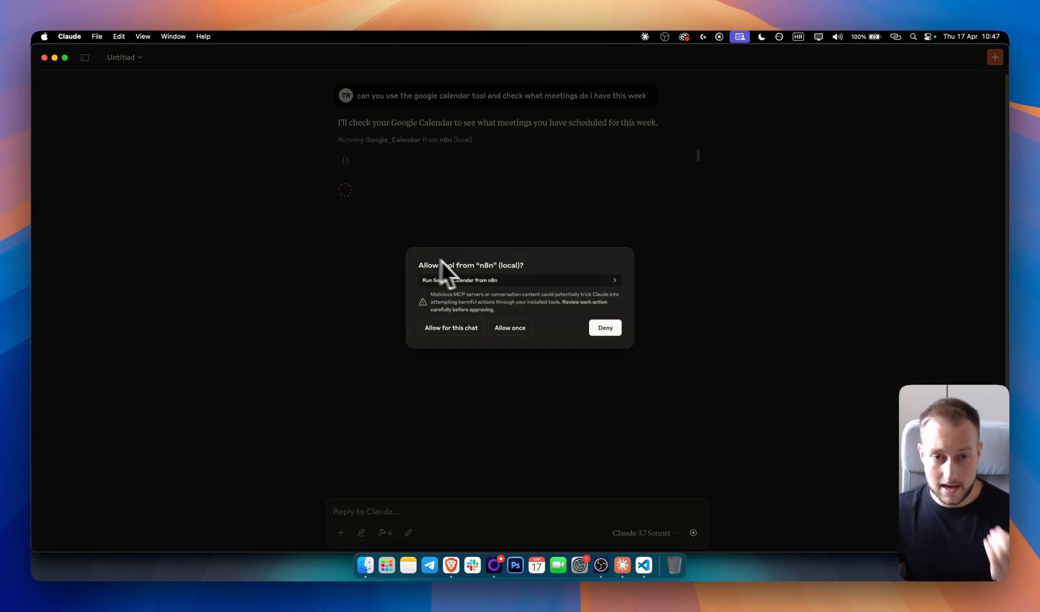
{"action": "left_click", "coordinate": [450, 327]}
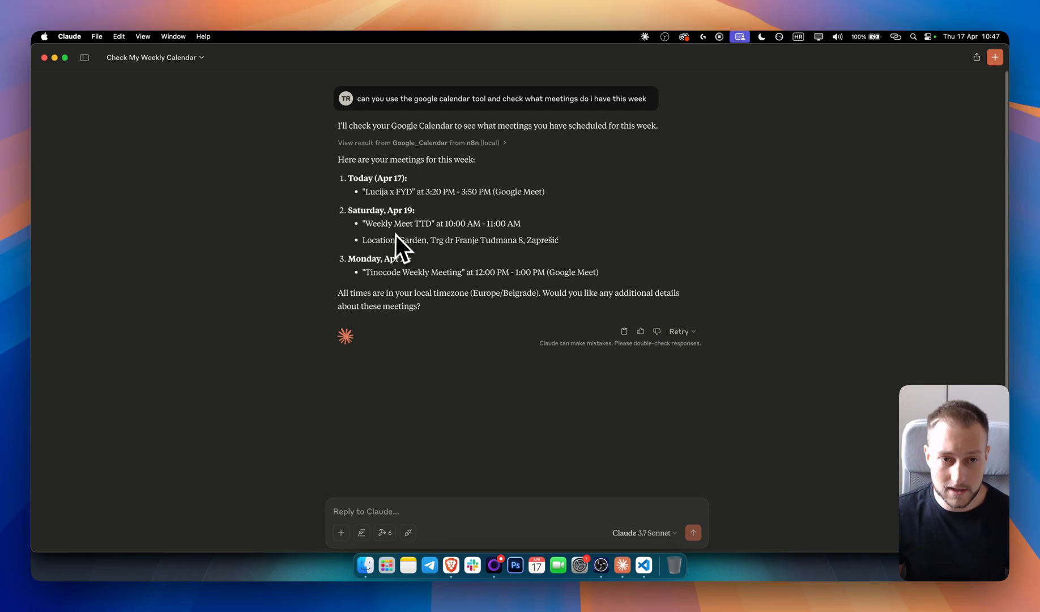
{"action": "mouse_move", "coordinate": [384, 228]}
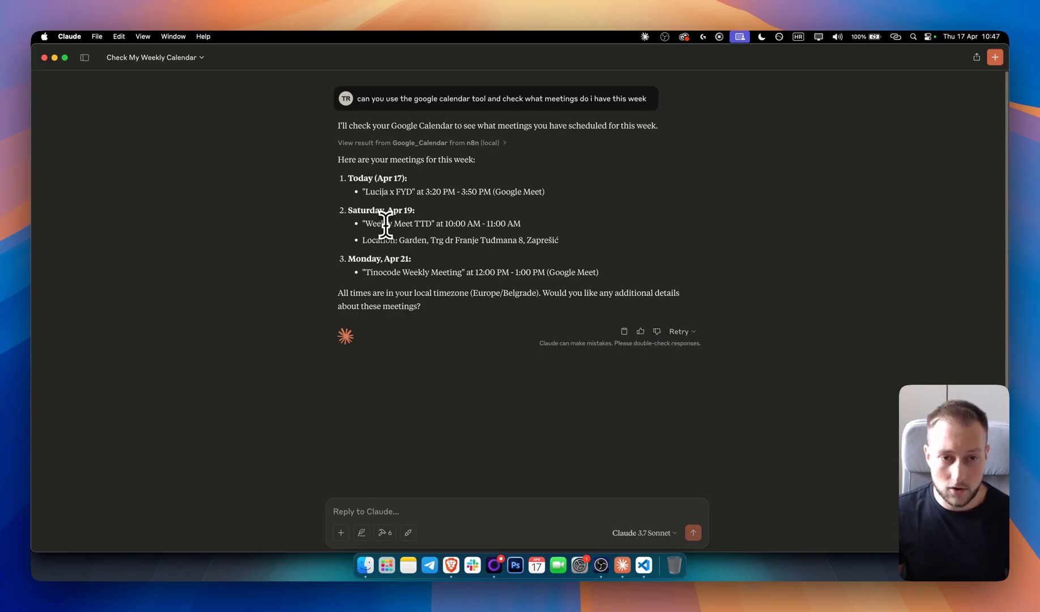
{"action": "mouse_move", "coordinate": [384, 272]}
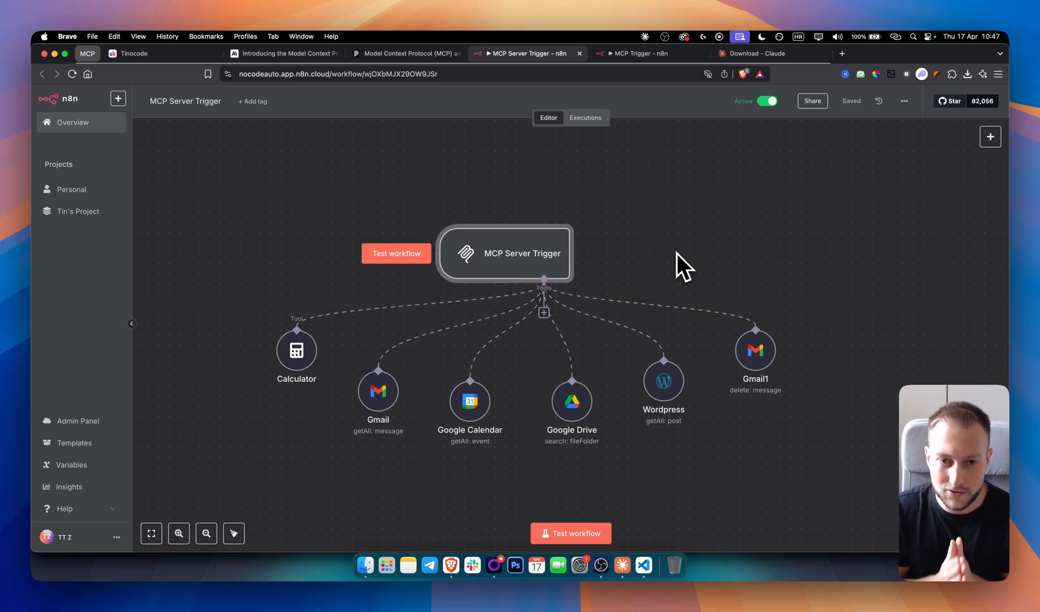
{"action": "mouse_move", "coordinate": [607, 255]}
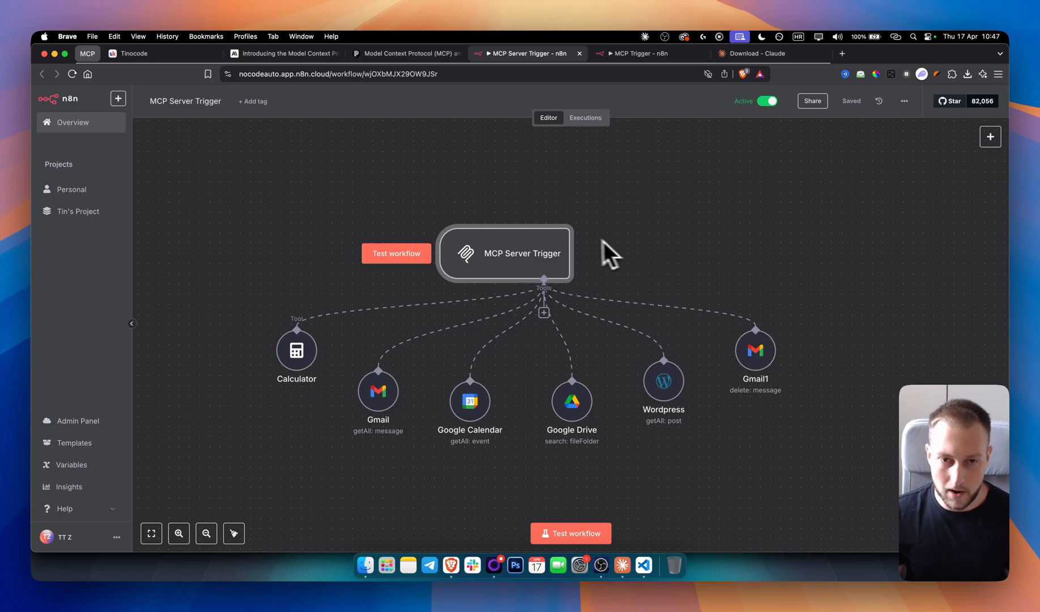
{"action": "mouse_move", "coordinate": [647, 202]}
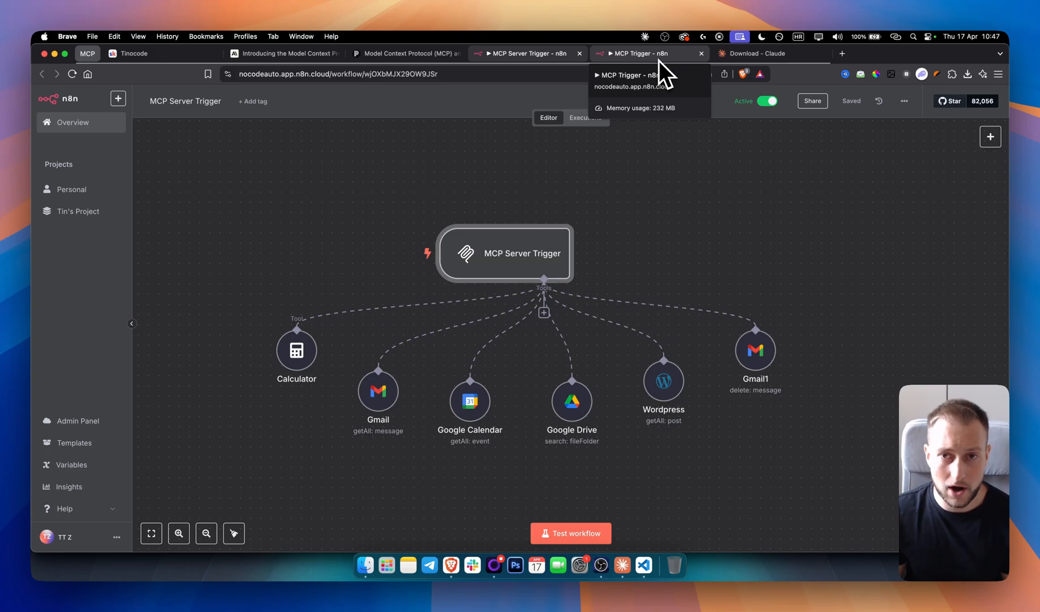
View the OpenRouter Chat Model's claude-3.7-sonnet setting, then return to the MCP Trigger canvas.
{"action": "left_click", "coordinate": [647, 53]}
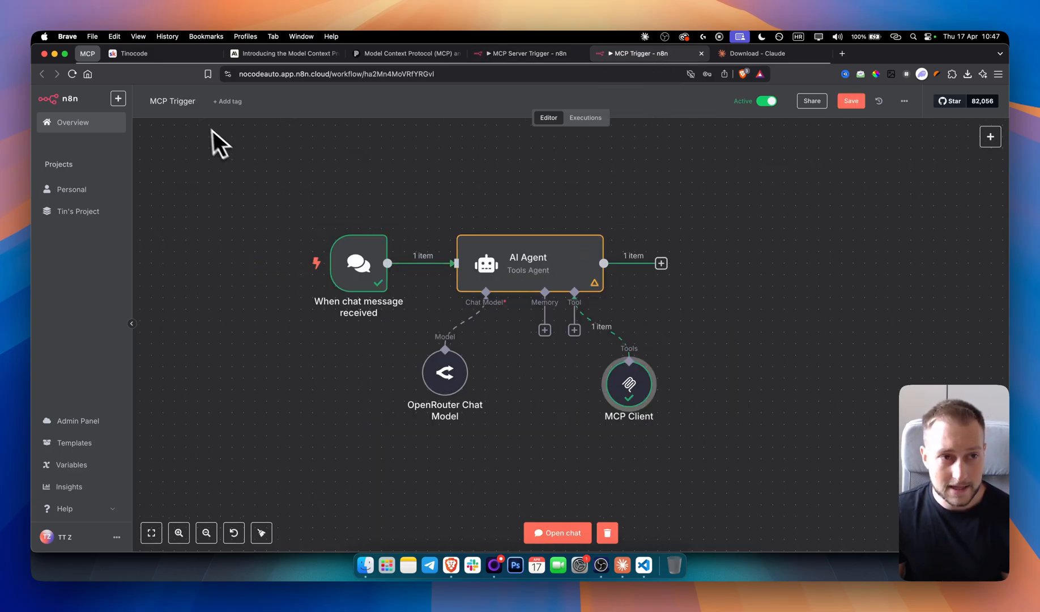
{"action": "mouse_move", "coordinate": [398, 162]}
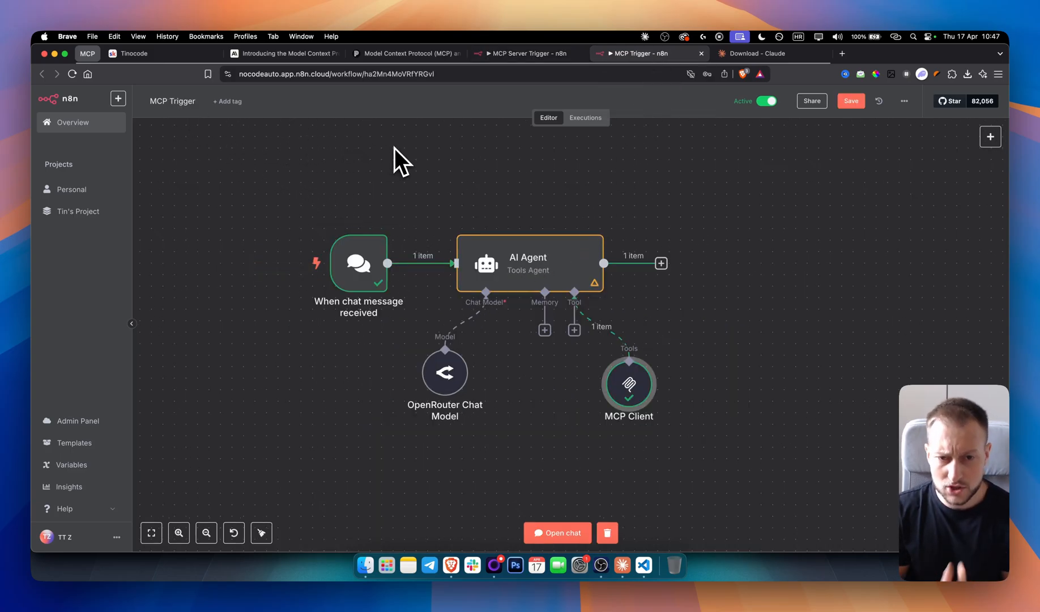
{"action": "mouse_move", "coordinate": [543, 272]}
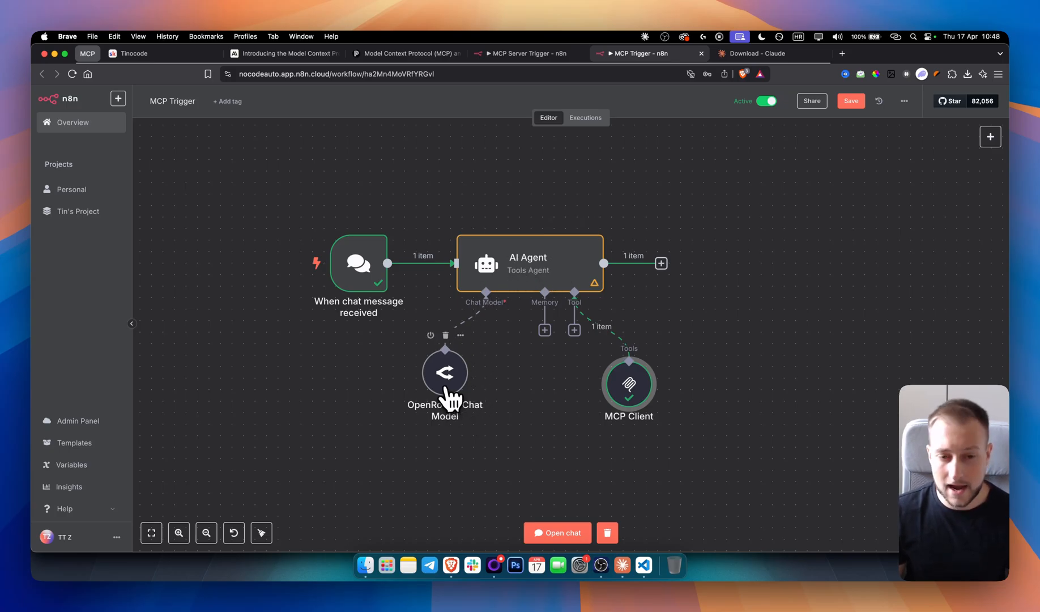
{"action": "mouse_move", "coordinate": [454, 382]}
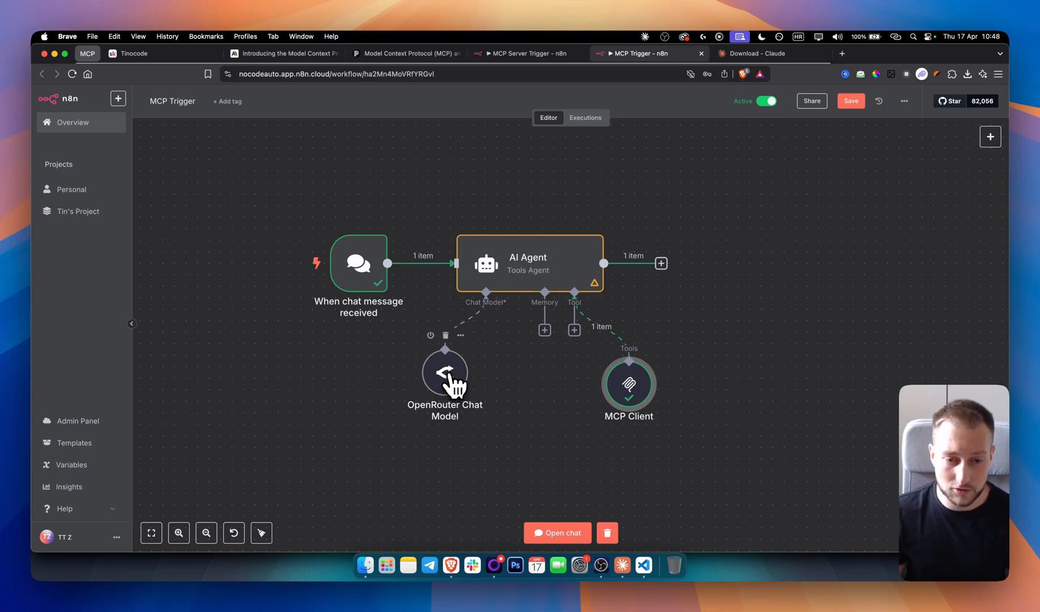
{"action": "double_click", "coordinate": [444, 372]}
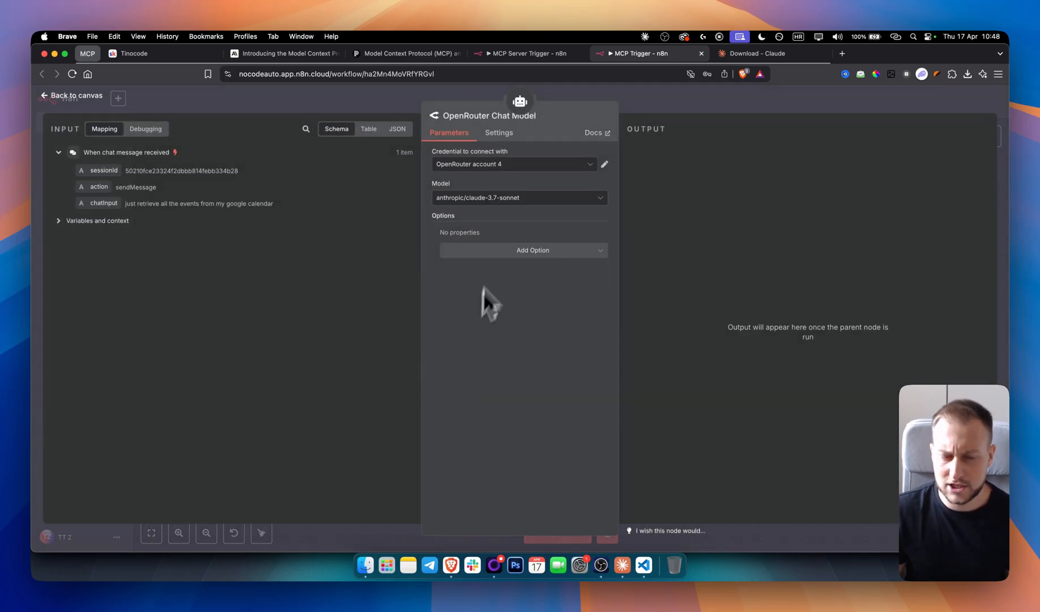
{"action": "mouse_move", "coordinate": [556, 231]}
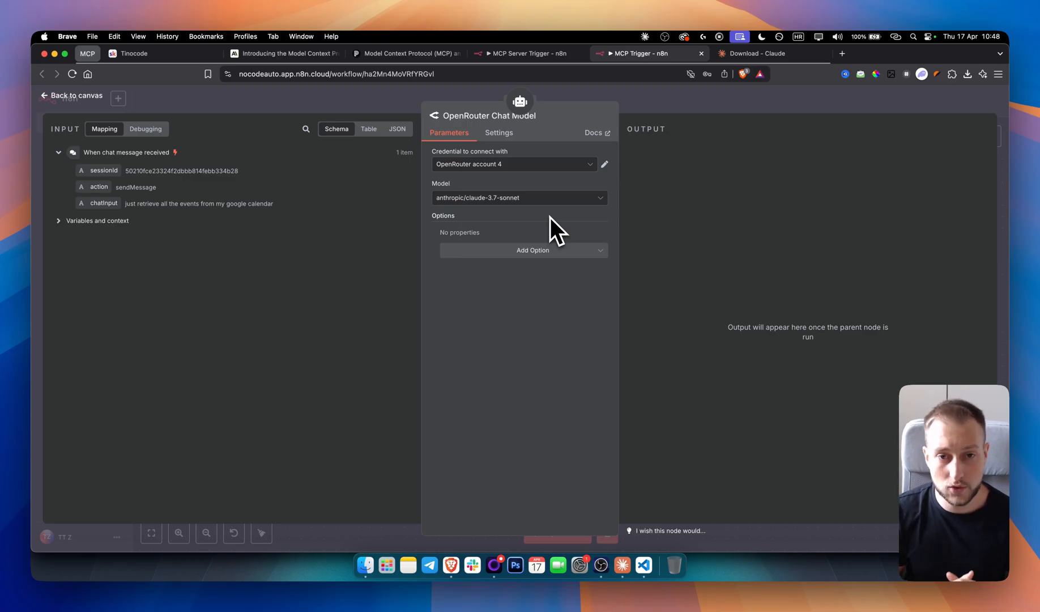
{"action": "mouse_move", "coordinate": [613, 193]}
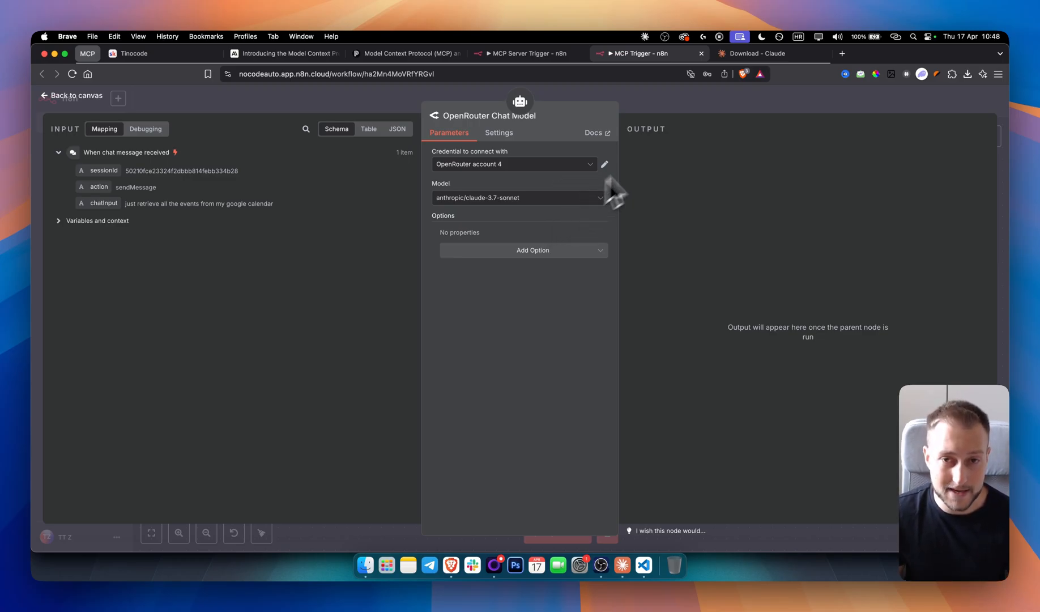
{"action": "left_click", "coordinate": [70, 95]}
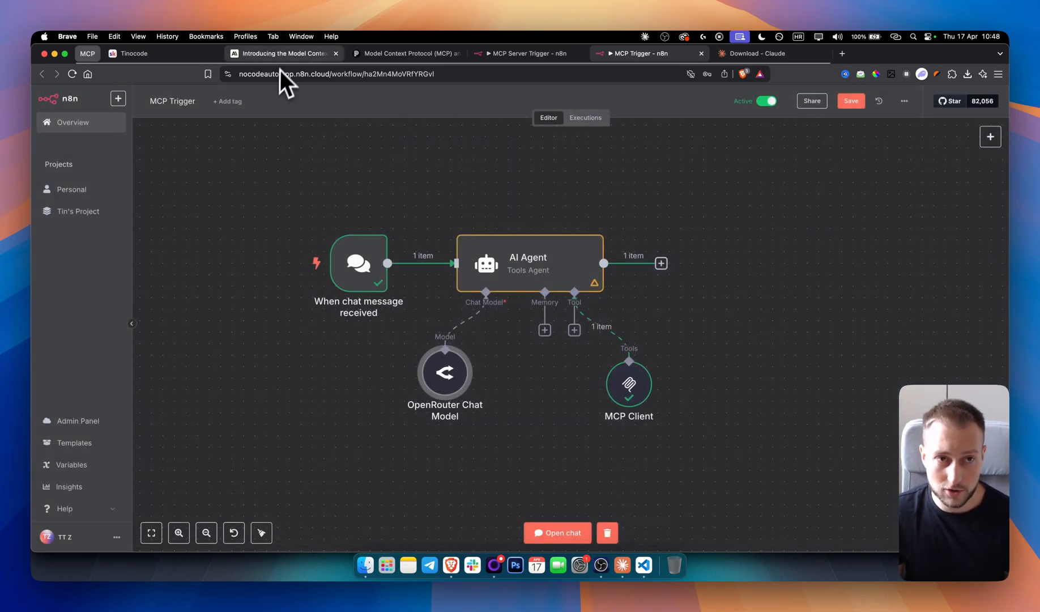
{"action": "left_click", "coordinate": [282, 53]}
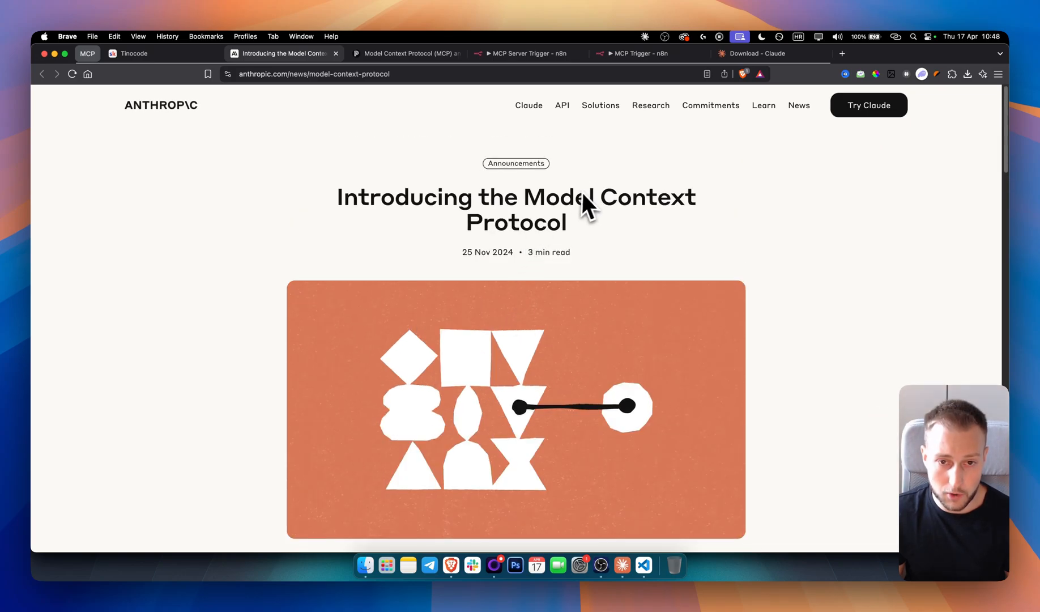
{"action": "mouse_move", "coordinate": [254, 162]}
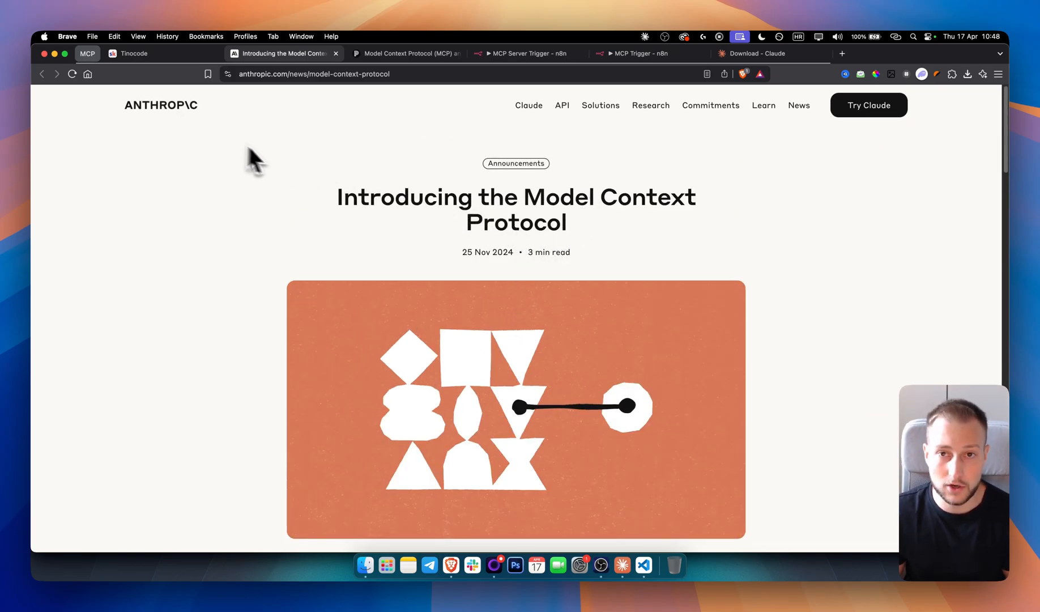
{"action": "left_click", "coordinate": [643, 53]}
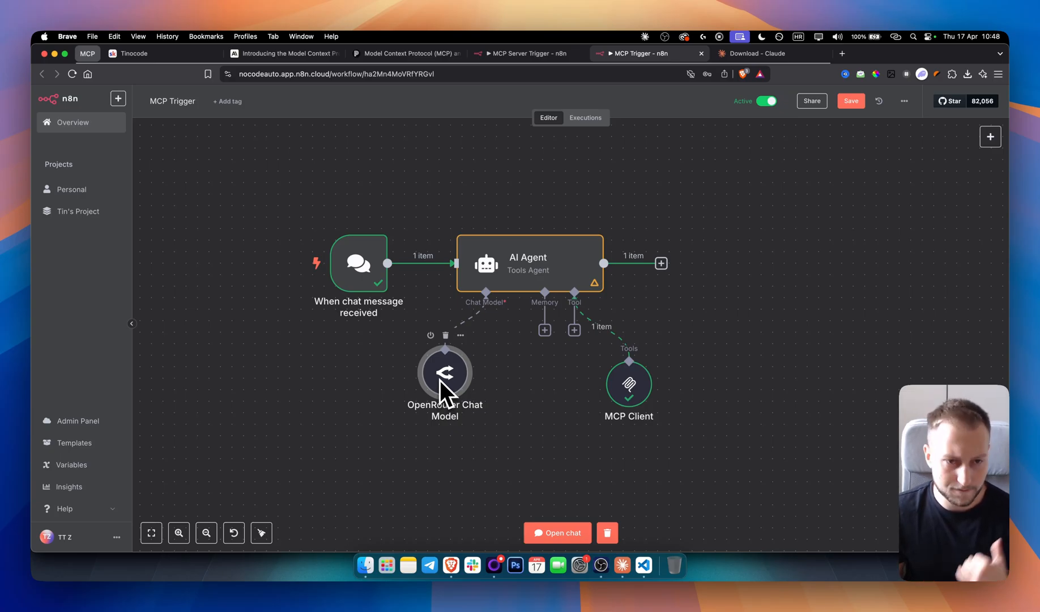
{"action": "mouse_move", "coordinate": [365, 285]}
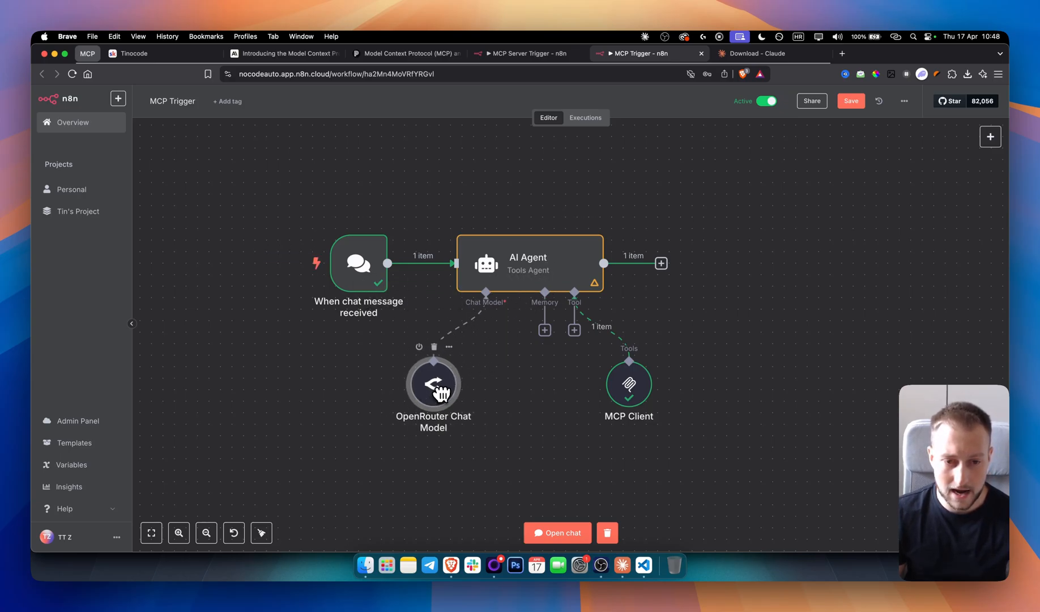
{"action": "mouse_move", "coordinate": [437, 408]}
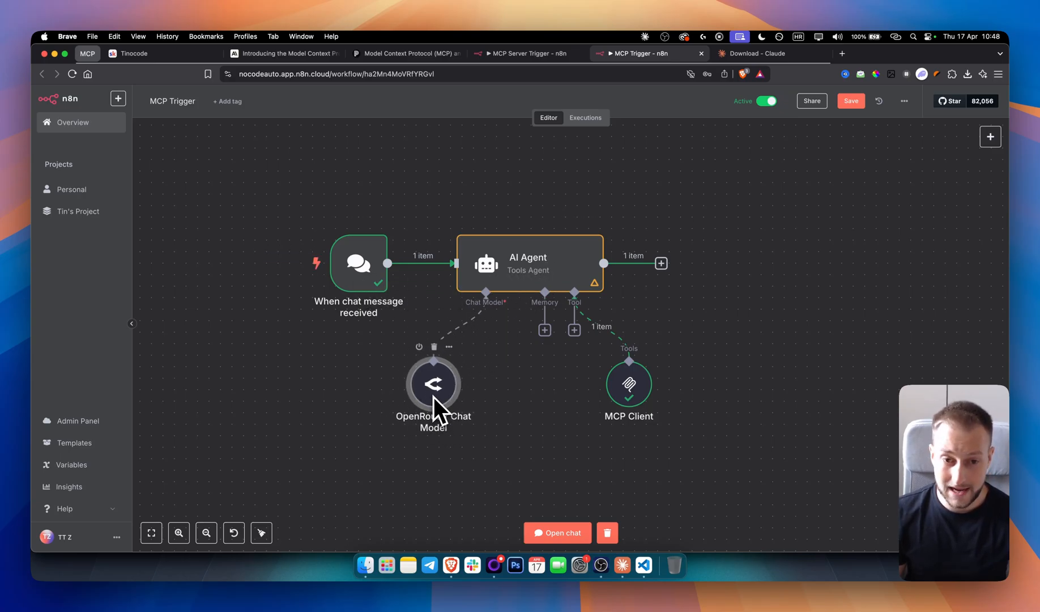
{"action": "mouse_move", "coordinate": [639, 398]}
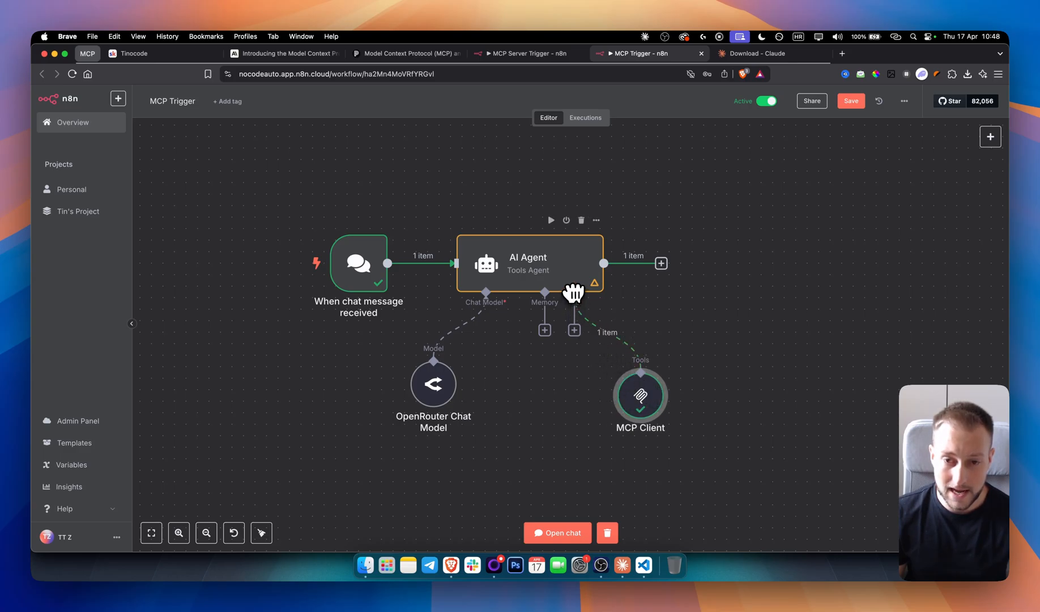
Open the AI Agent's tool list and search for 'mcp'.
{"action": "left_click", "coordinate": [661, 264]}
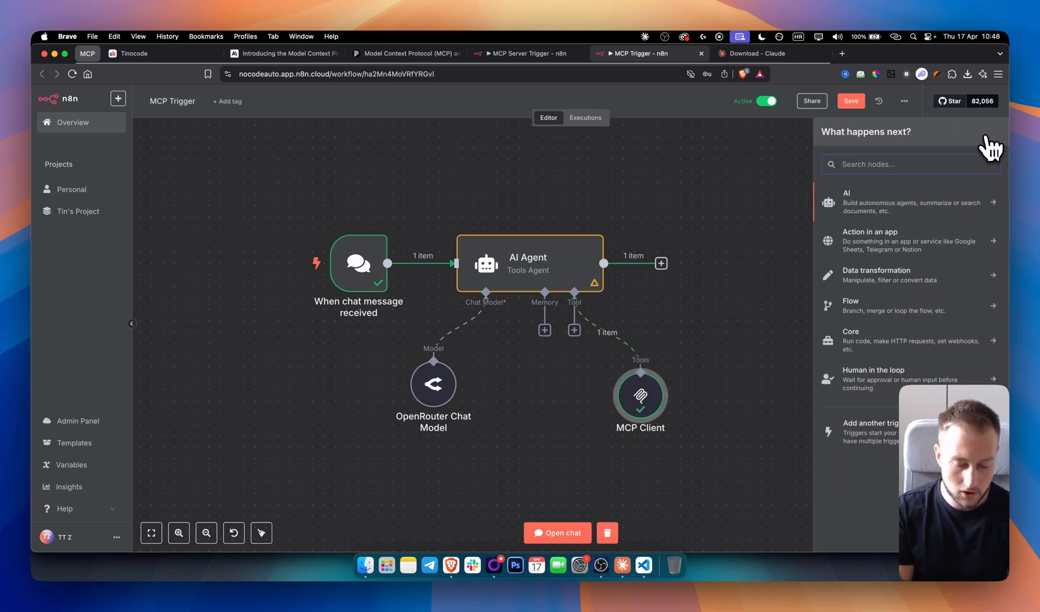
{"action": "type", "text": "mcp"}
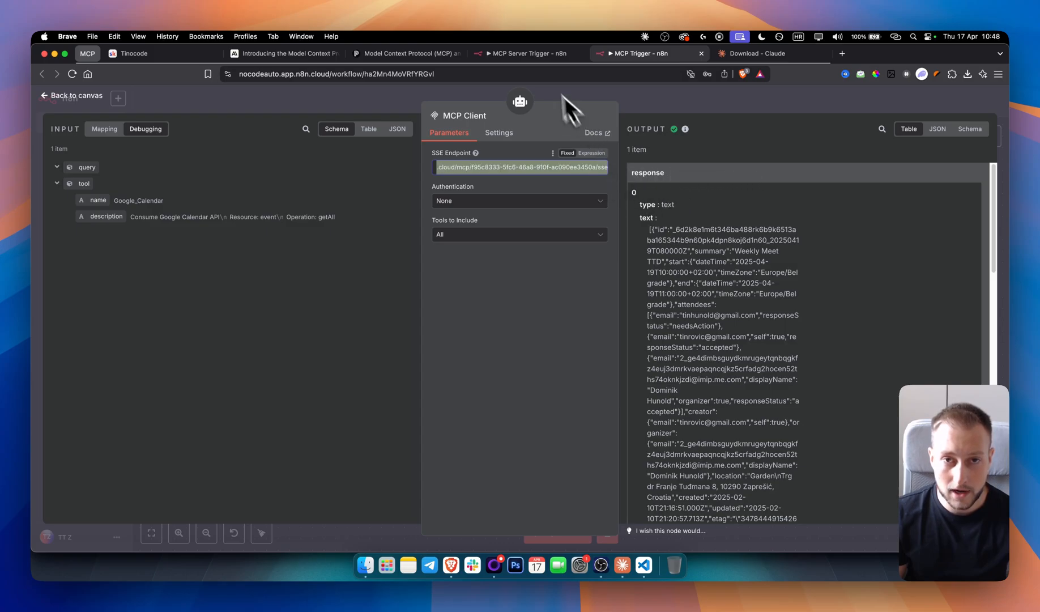
Revisit the MCP Server Trigger node's settings, then go back to the MCP Trigger canvas.
{"action": "left_click", "coordinate": [524, 54]}
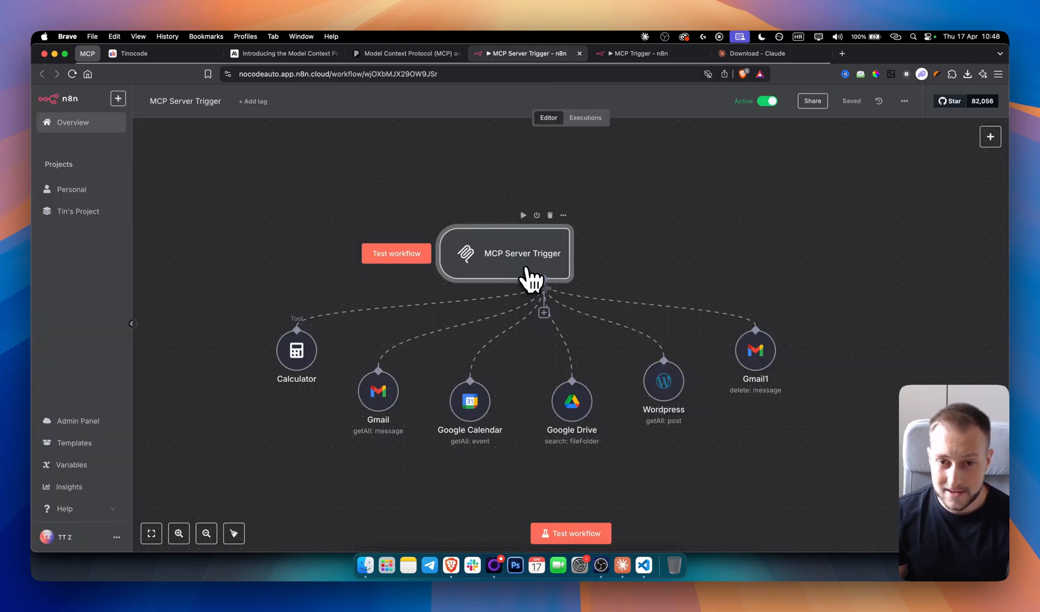
{"action": "mouse_move", "coordinate": [531, 265]}
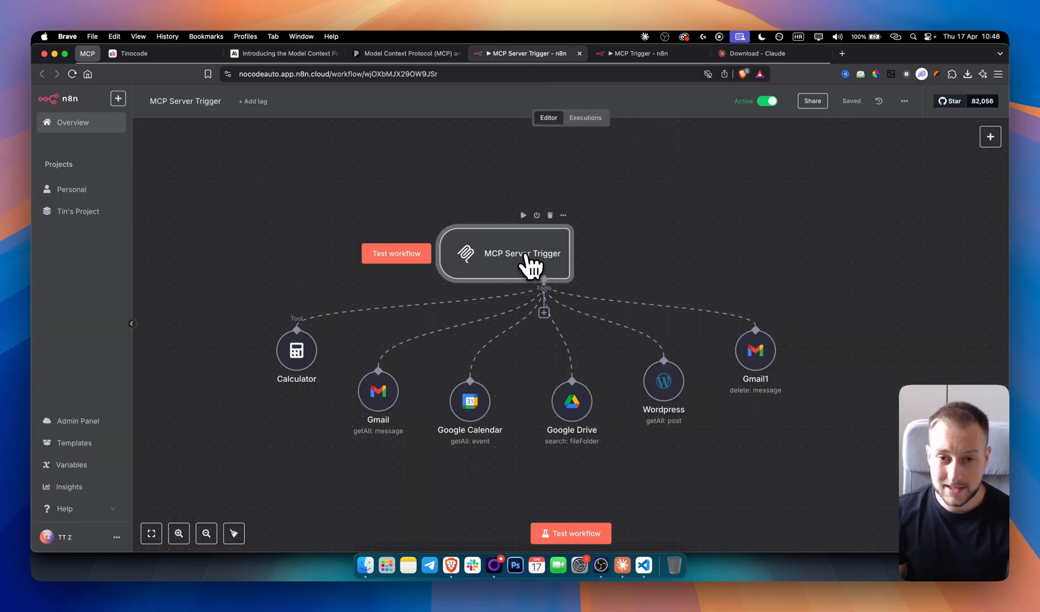
{"action": "double_click", "coordinate": [524, 252]}
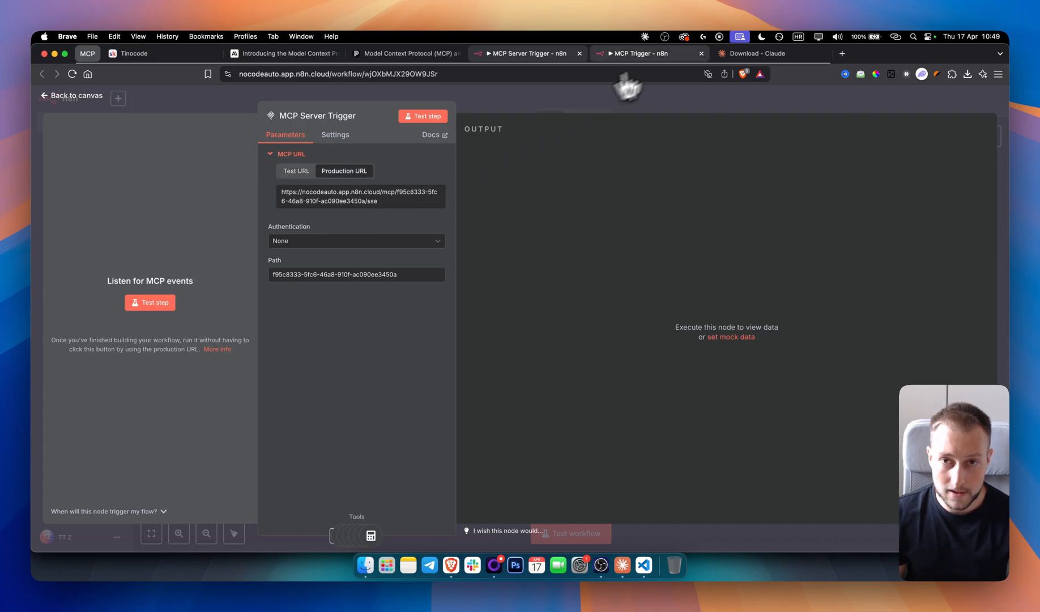
{"action": "left_click", "coordinate": [643, 53]}
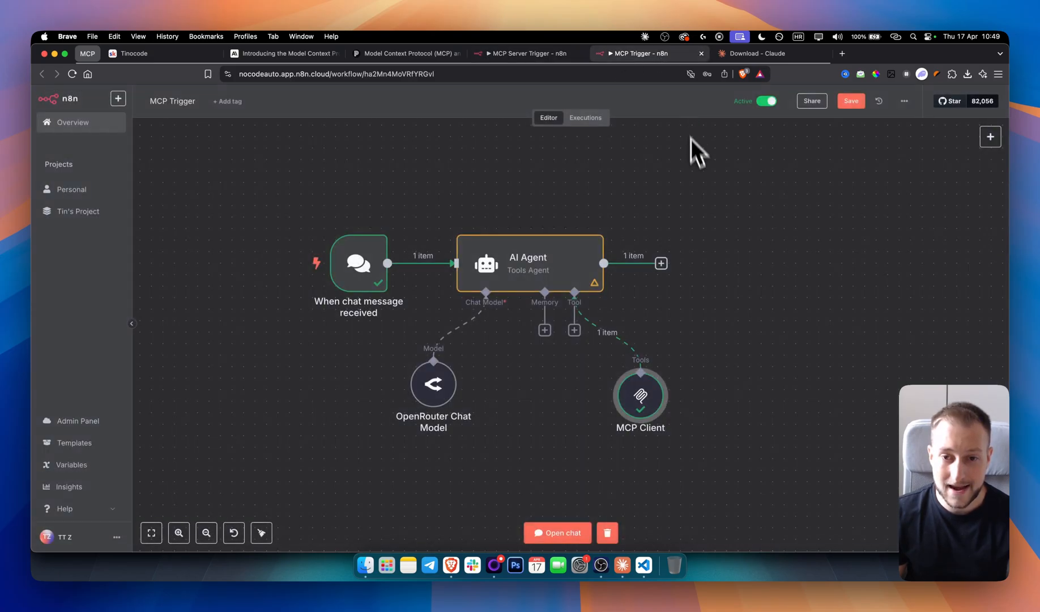
{"action": "mouse_move", "coordinate": [706, 185]}
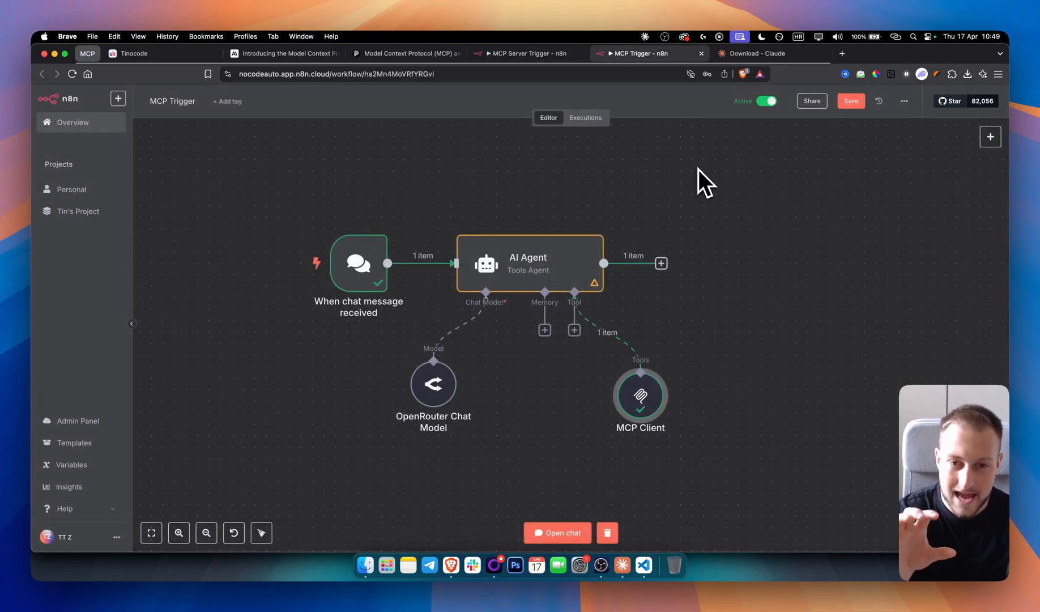
{"action": "mouse_move", "coordinate": [696, 187]}
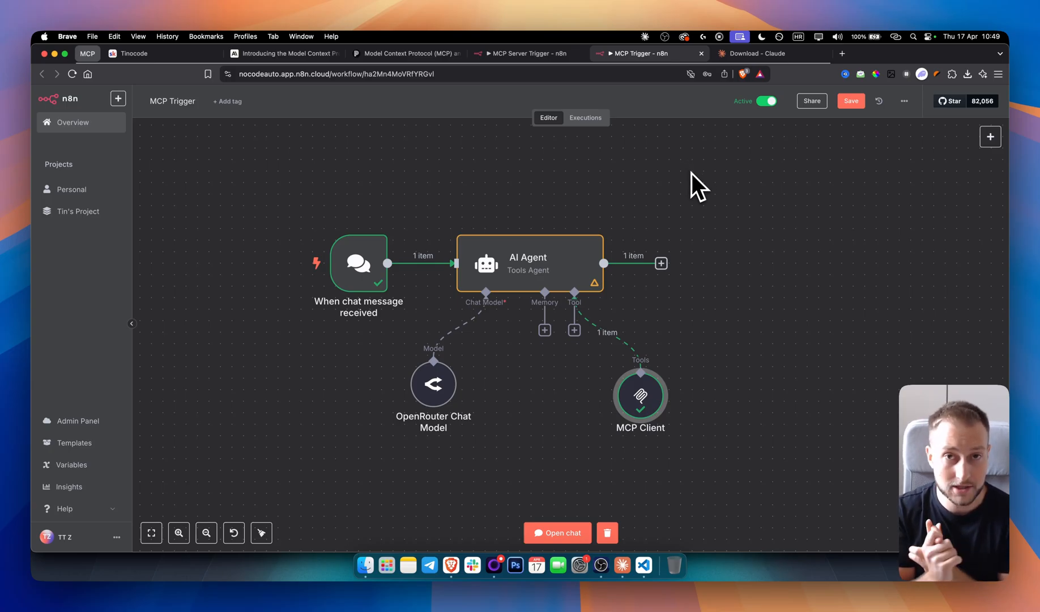
{"action": "left_click", "coordinate": [526, 53]}
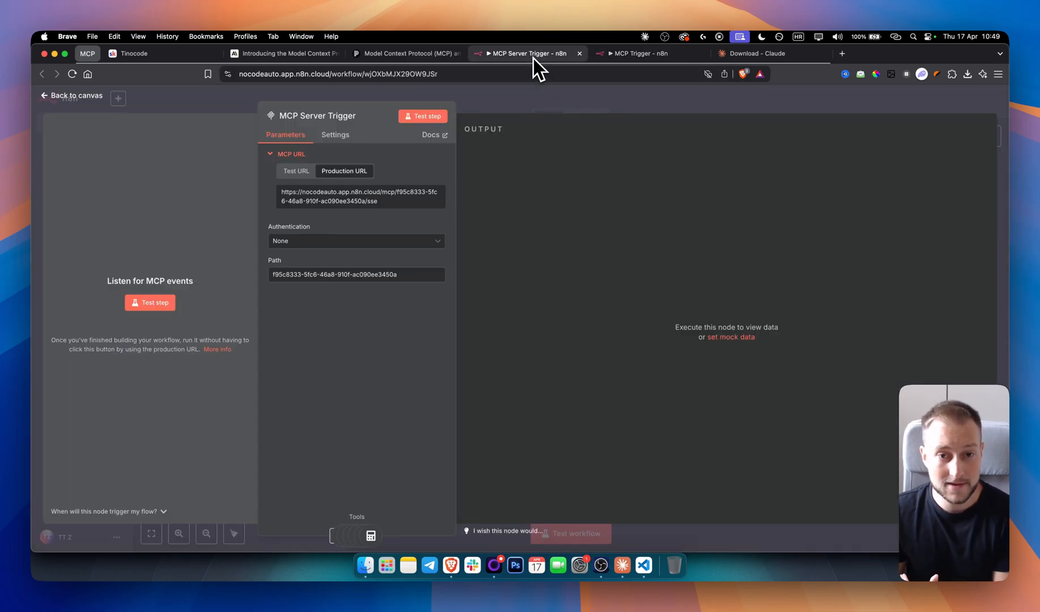
{"action": "left_click", "coordinate": [71, 95]}
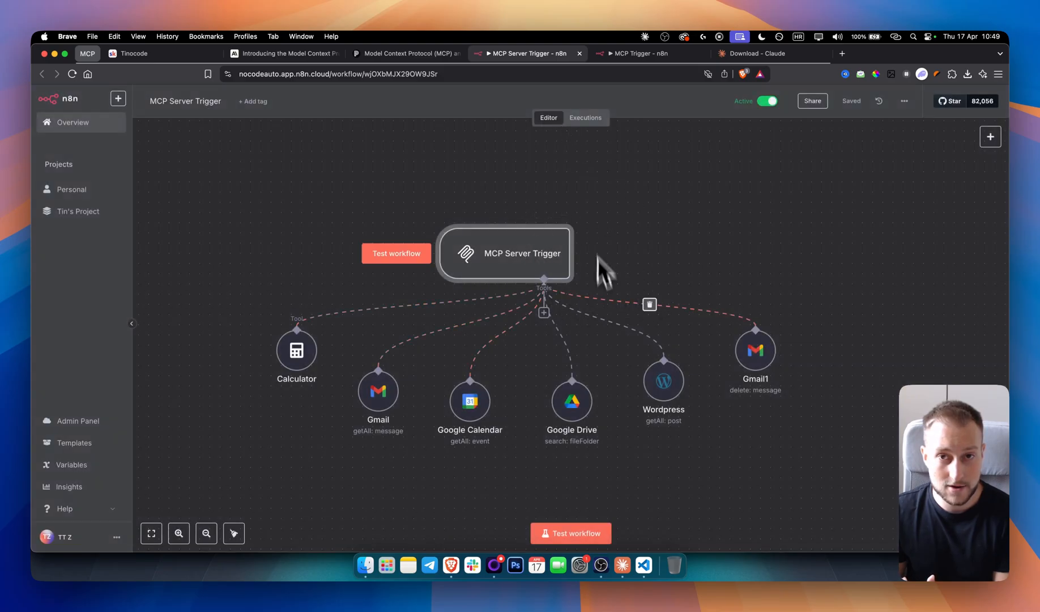
{"action": "left_click", "coordinate": [643, 53]}
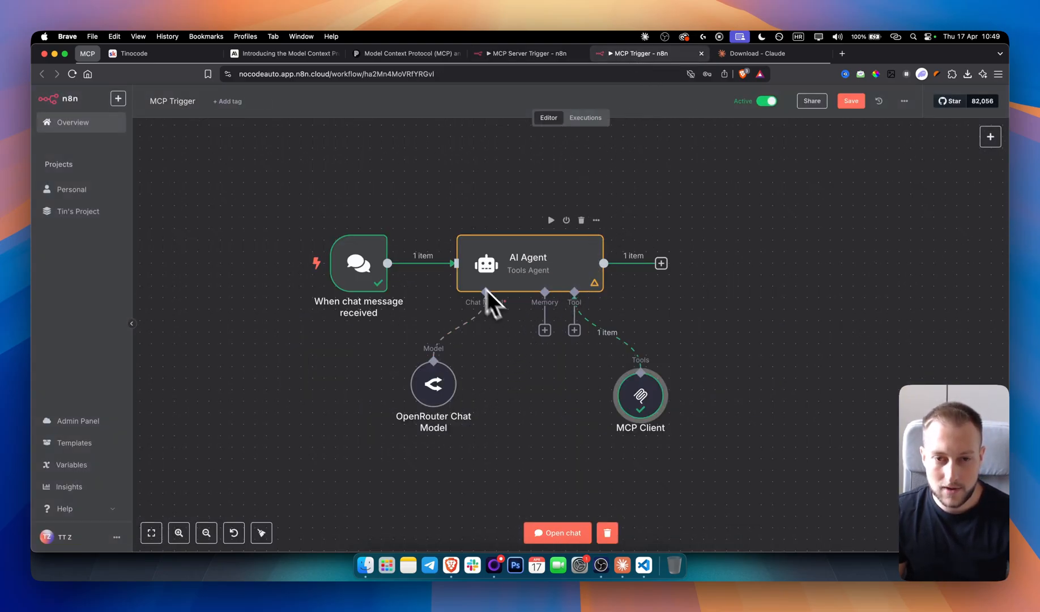
{"action": "mouse_move", "coordinate": [558, 285]}
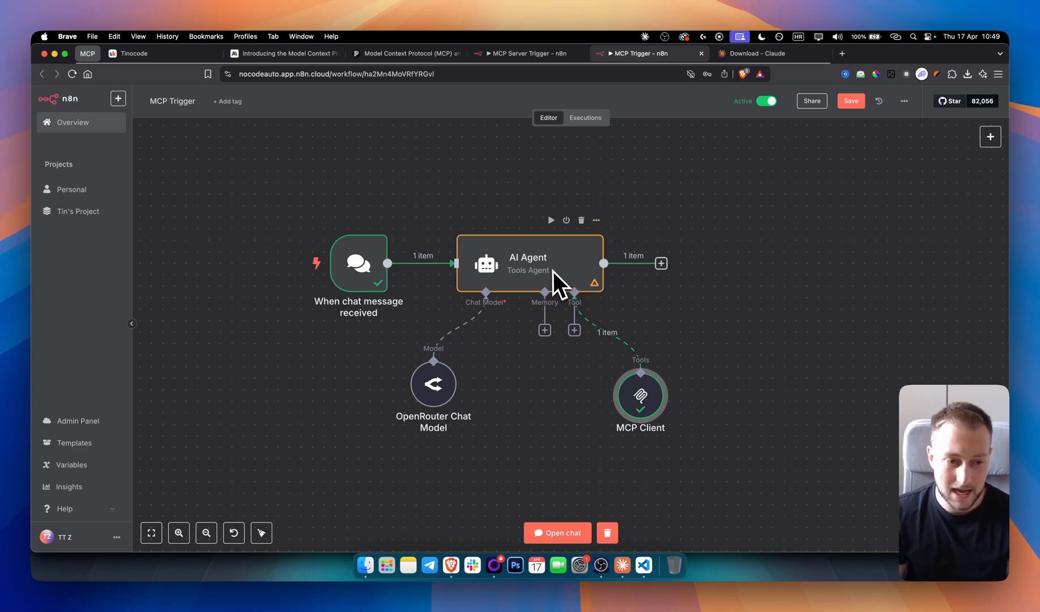
Show the agent's calendar reply in the MCP Trigger chat, briefly checking the server workflow tab.
{"action": "left_click", "coordinate": [557, 531]}
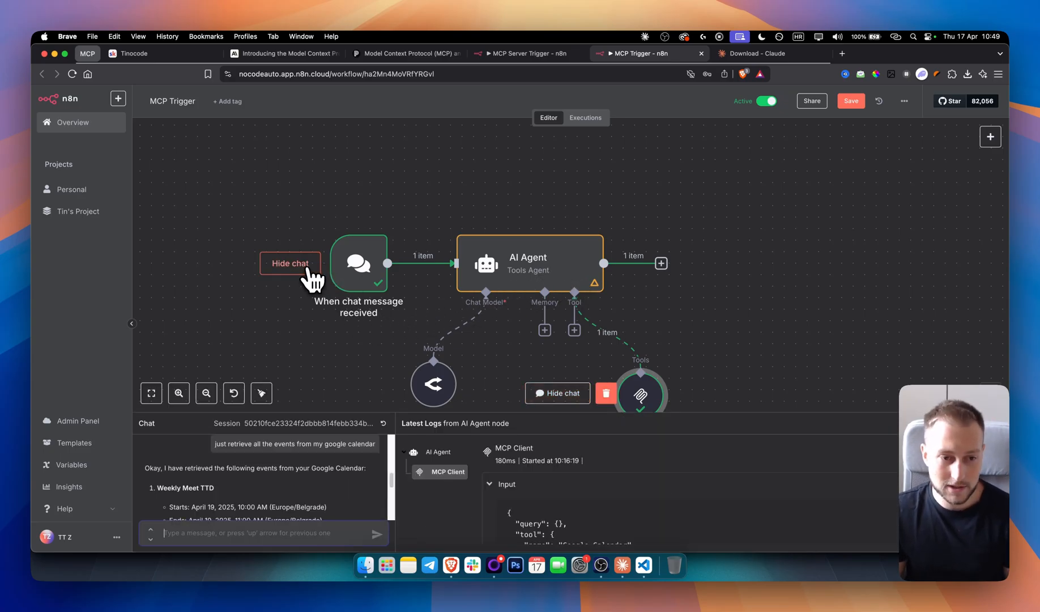
{"action": "mouse_move", "coordinate": [364, 428]}
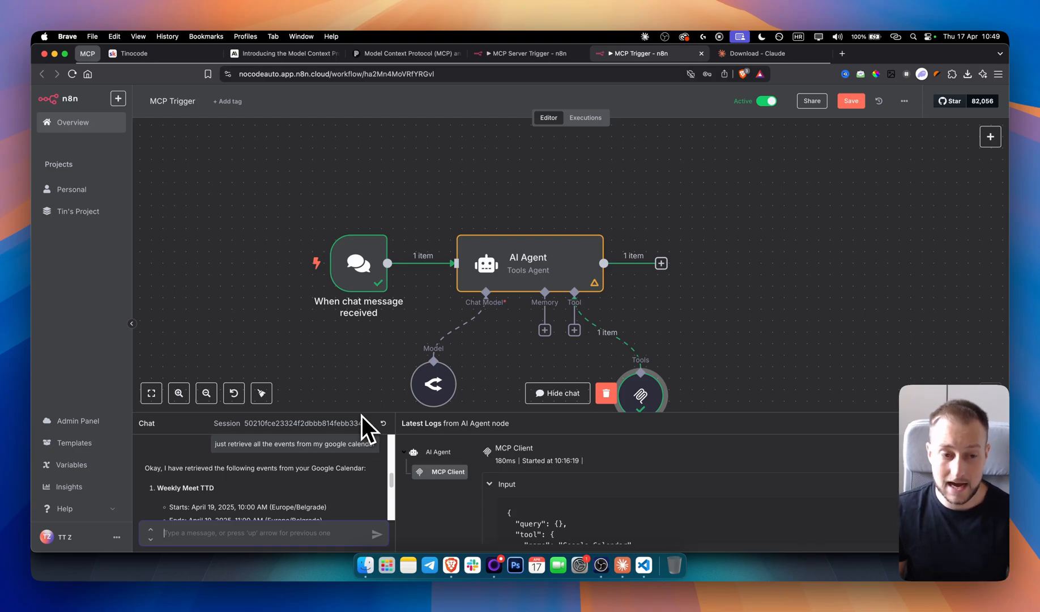
{"action": "mouse_move", "coordinate": [229, 491]}
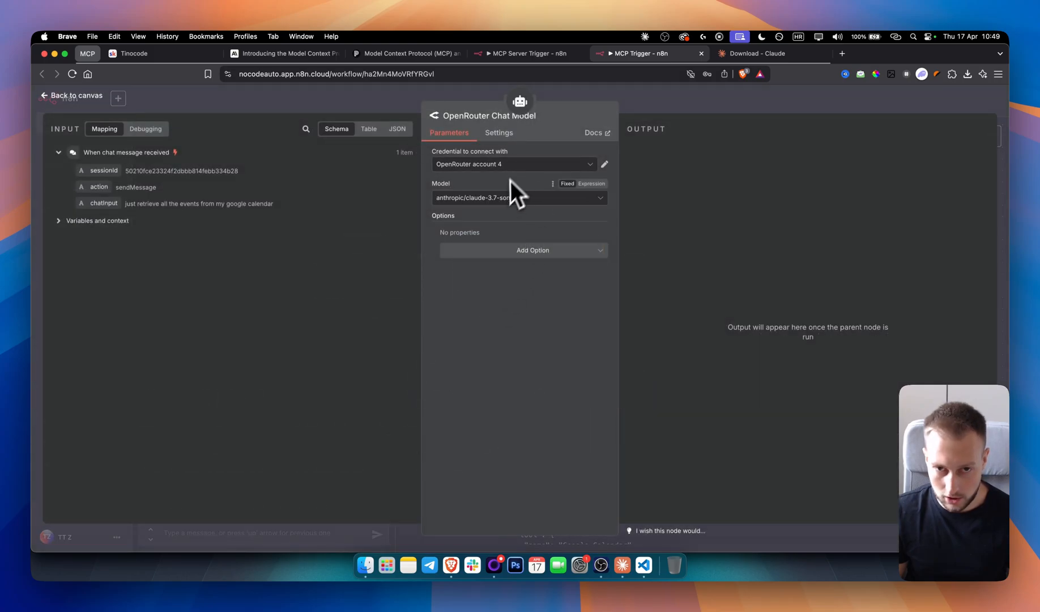
{"action": "left_click", "coordinate": [72, 95]}
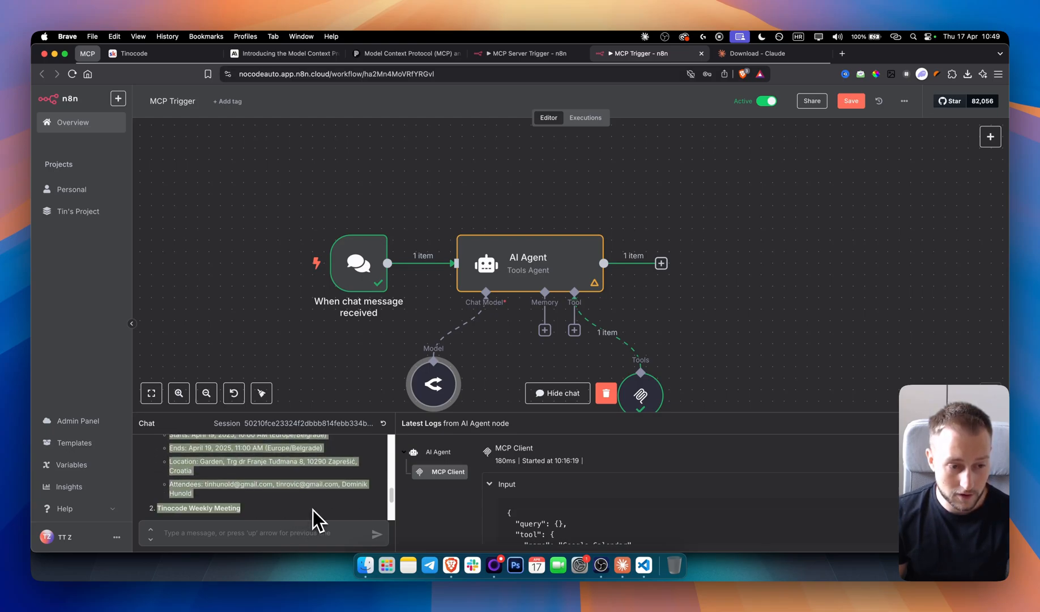
{"action": "mouse_move", "coordinate": [358, 375]}
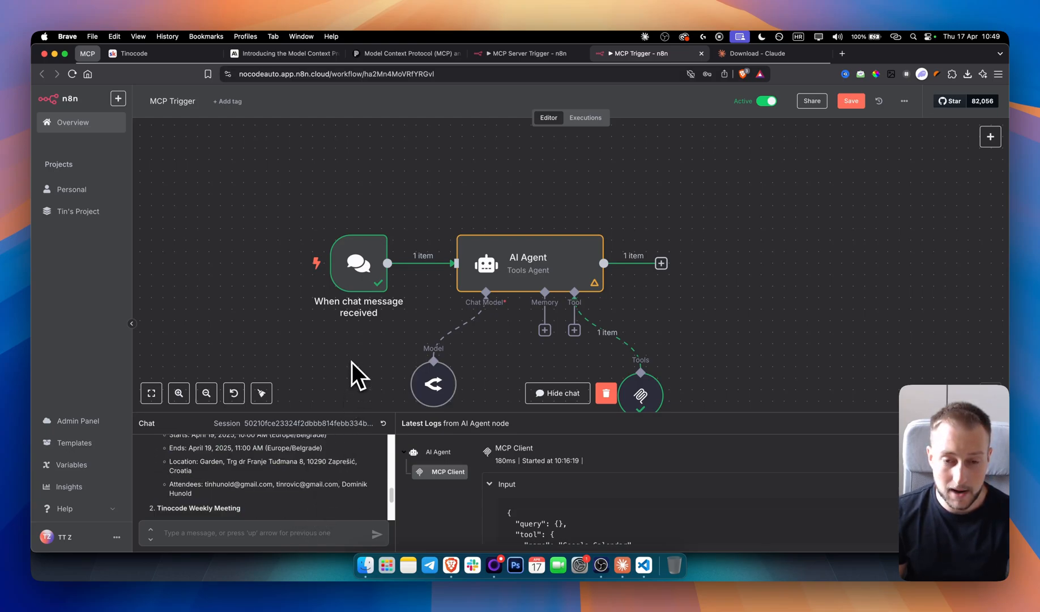
{"action": "mouse_move", "coordinate": [680, 425]}
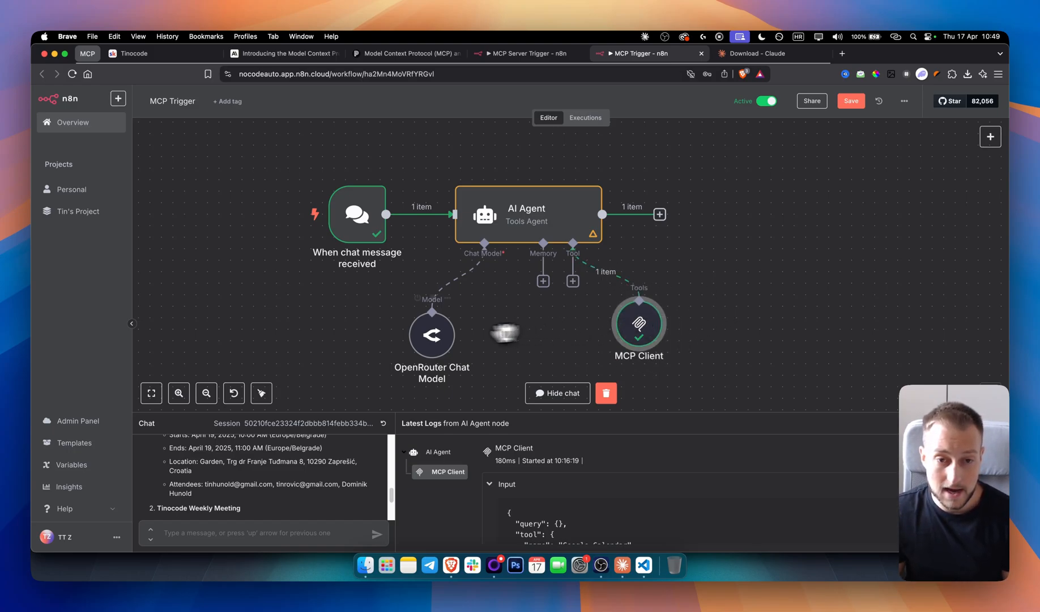
{"action": "mouse_move", "coordinate": [638, 326]}
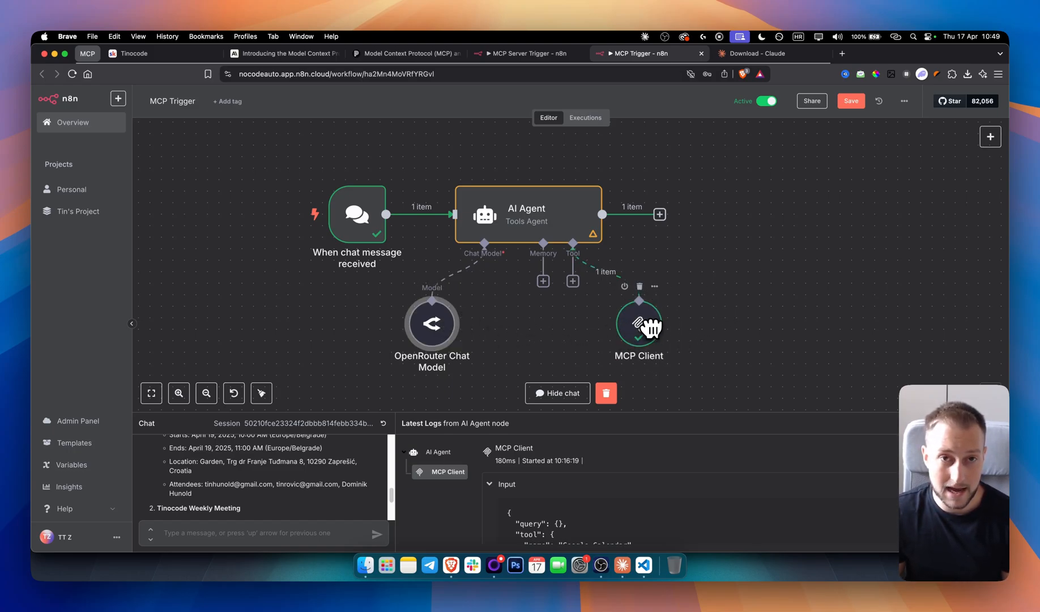
{"action": "mouse_move", "coordinate": [742, 284]}
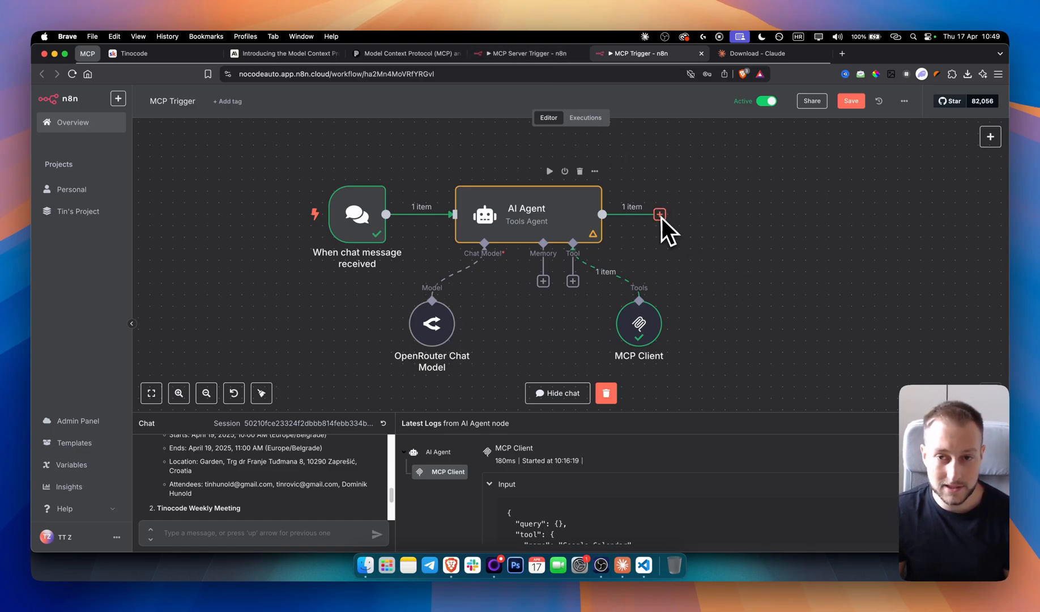
{"action": "mouse_move", "coordinate": [696, 236]}
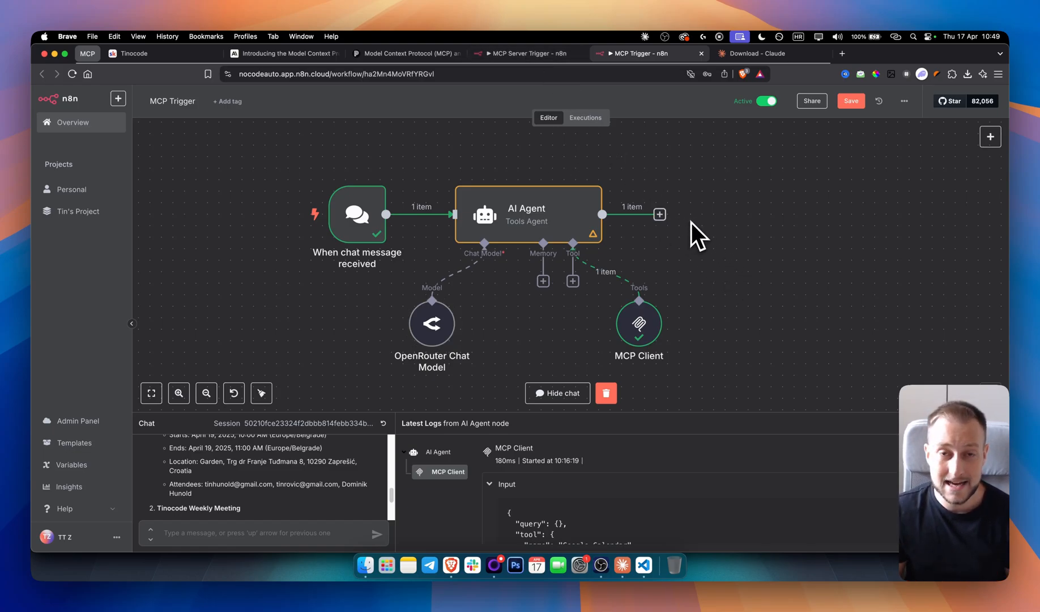
{"action": "left_click", "coordinate": [524, 53]}
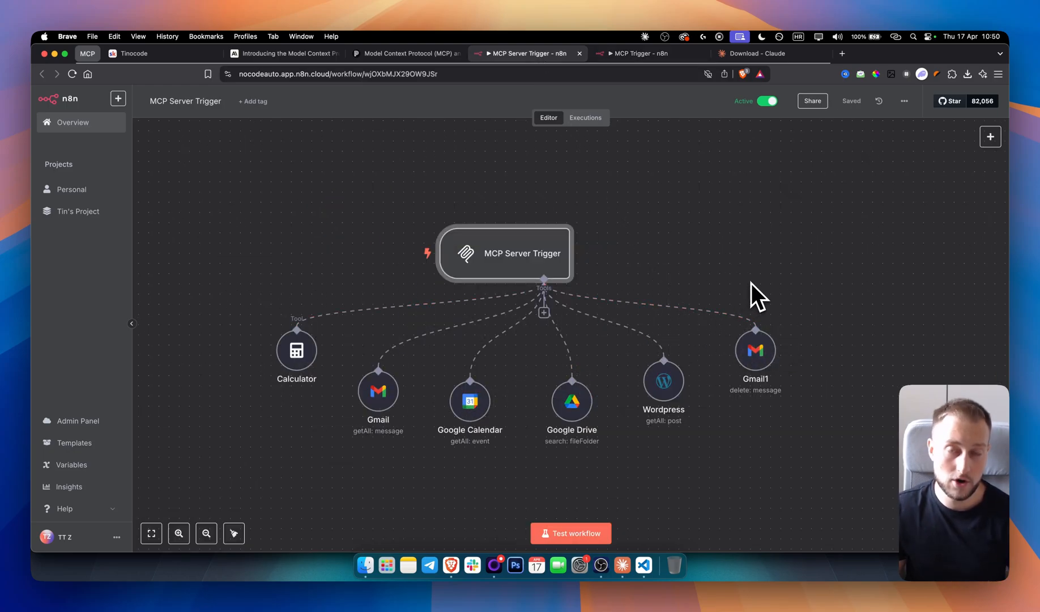
{"action": "left_click", "coordinate": [640, 54]}
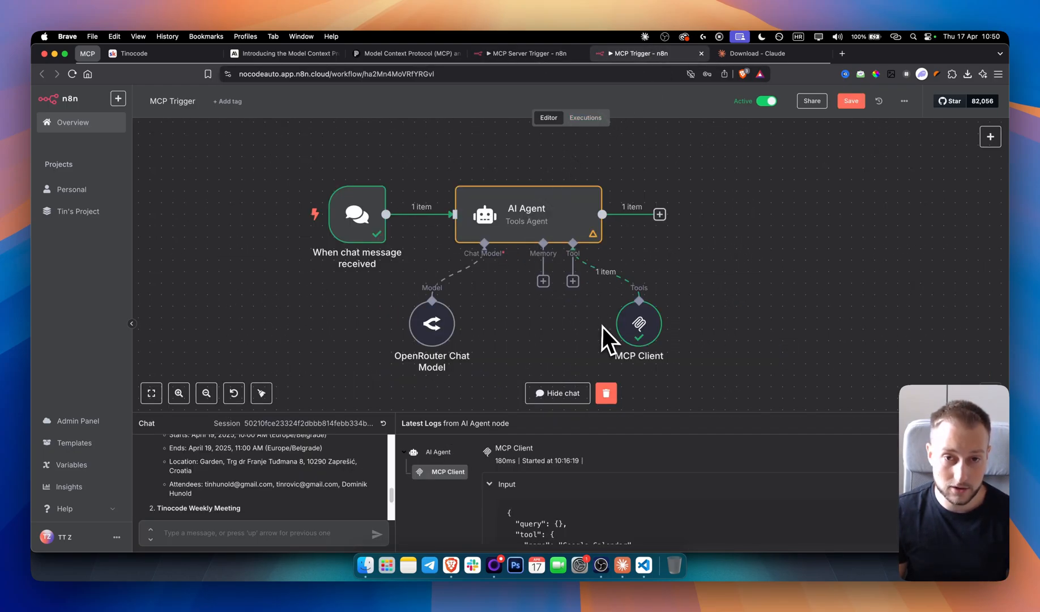
{"action": "mouse_move", "coordinate": [216, 256]}
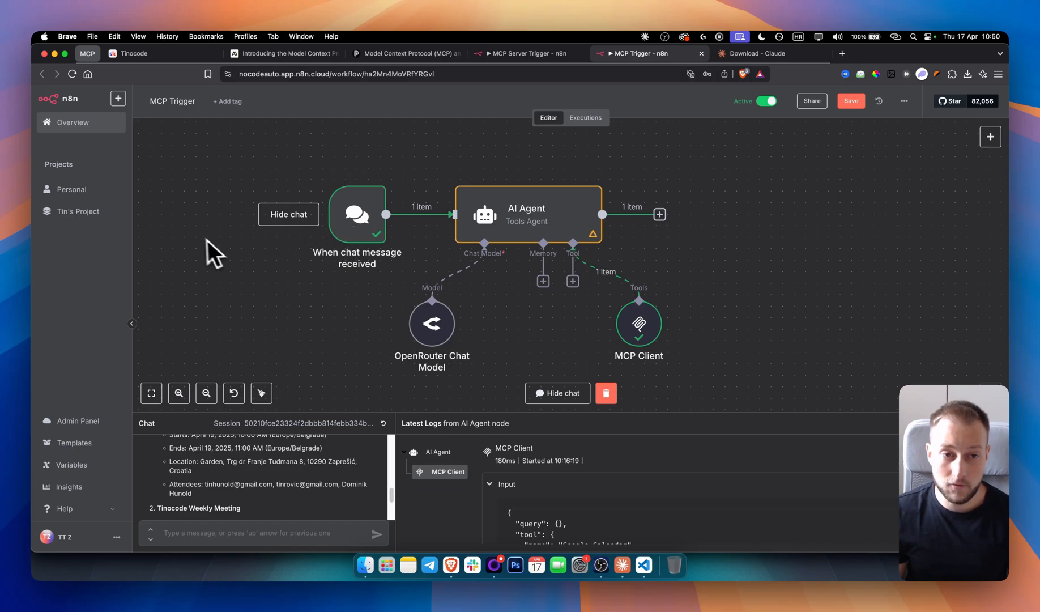
{"action": "mouse_move", "coordinate": [305, 295]}
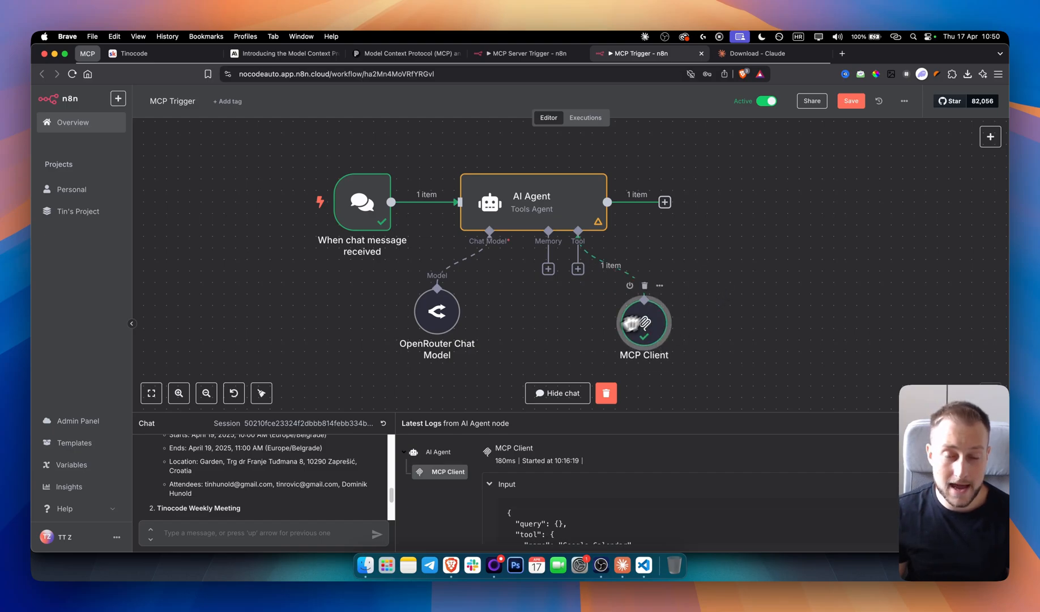
{"action": "mouse_move", "coordinate": [752, 325]}
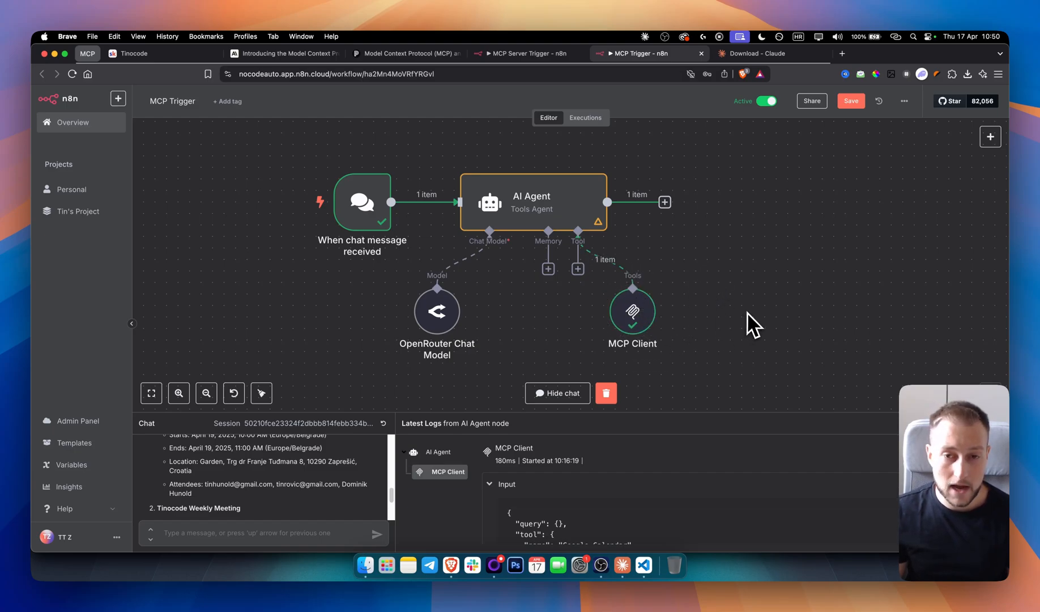
{"action": "mouse_move", "coordinate": [710, 325]}
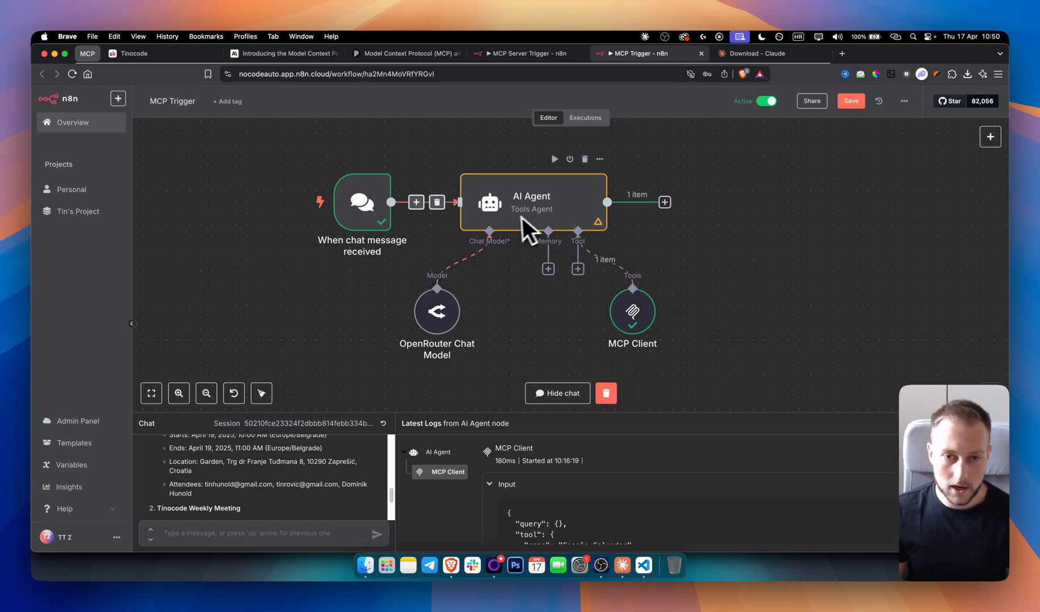
{"action": "mouse_move", "coordinate": [753, 237]}
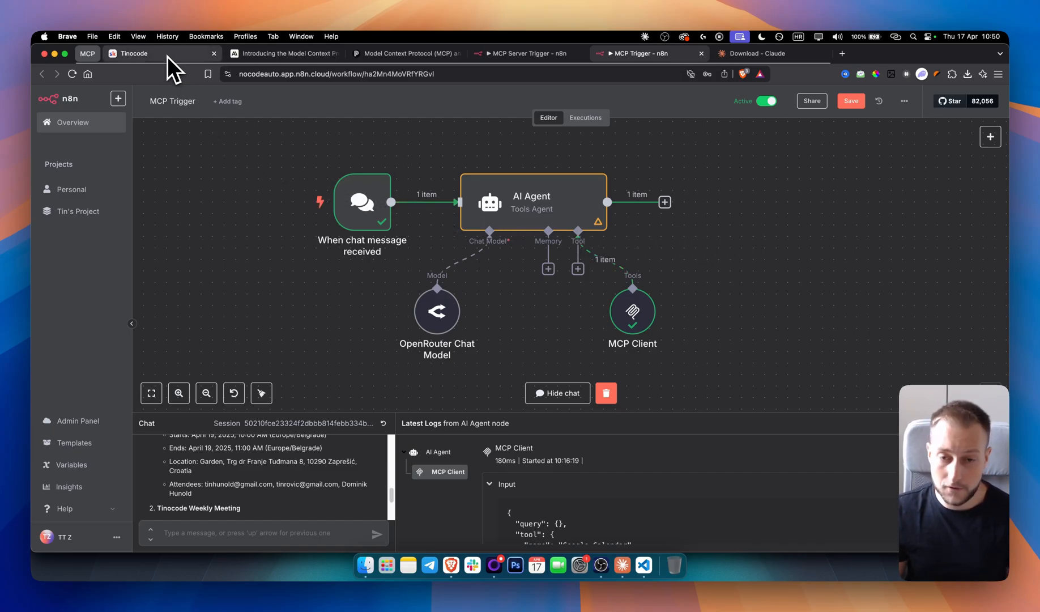
Switch to the Tinocode Premium community page on Skool.
{"action": "left_click", "coordinate": [133, 53]}
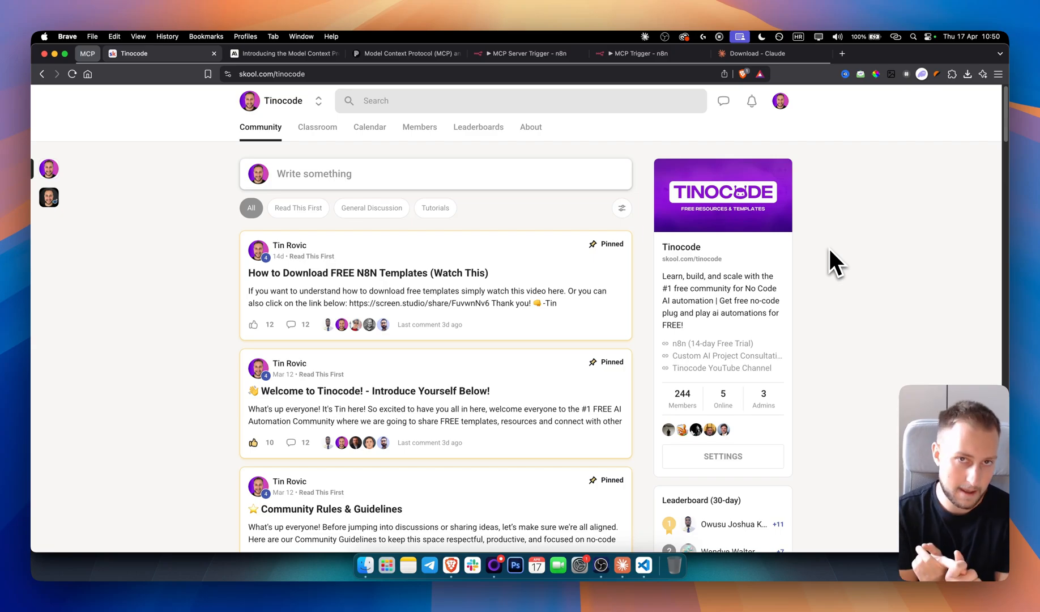
{"action": "mouse_move", "coordinate": [377, 266]}
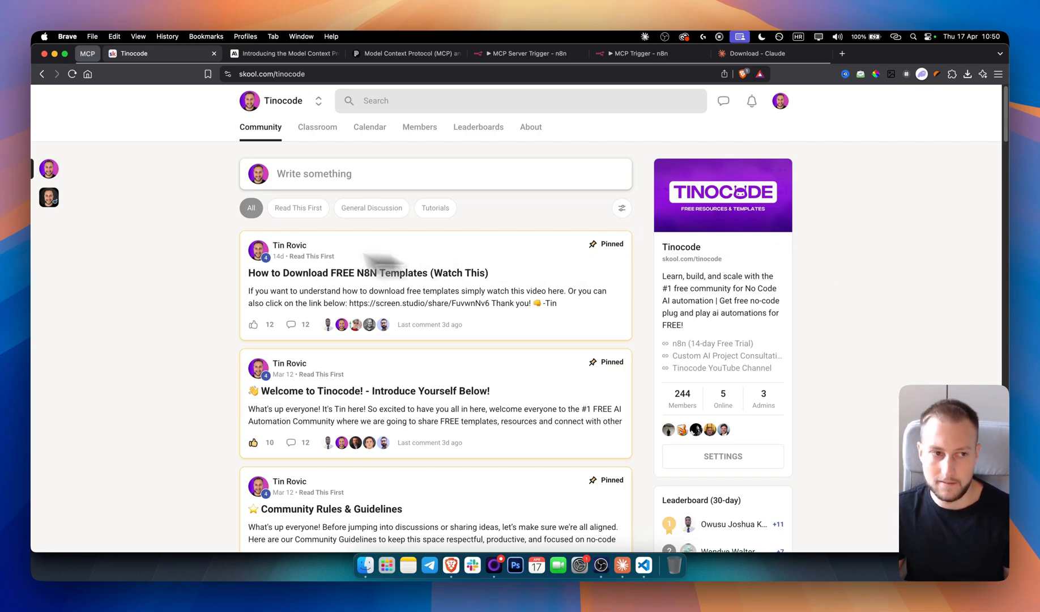
{"action": "mouse_move", "coordinate": [239, 288]}
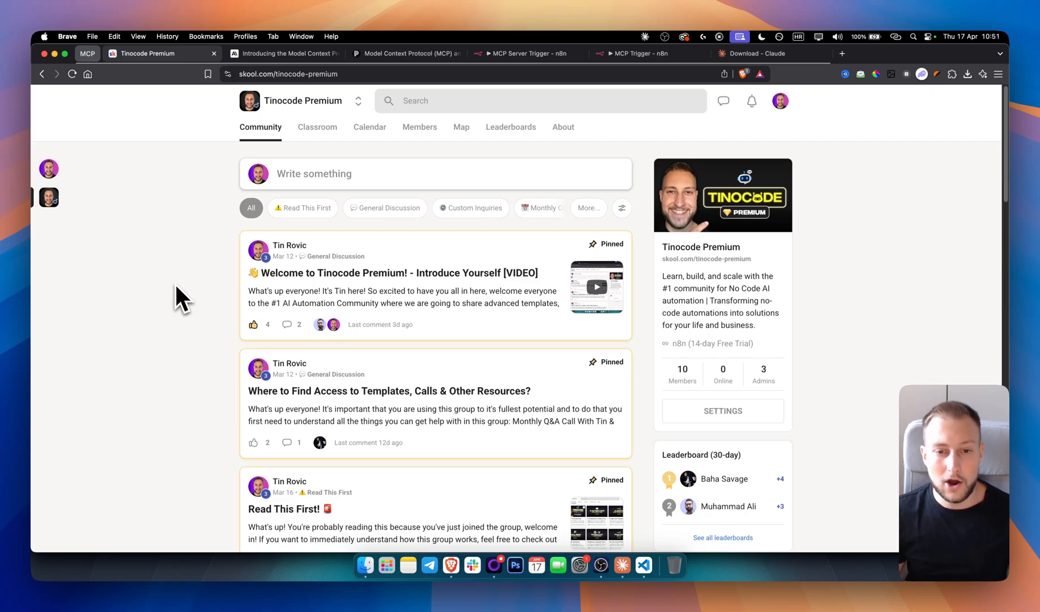
{"action": "mouse_move", "coordinate": [881, 454]}
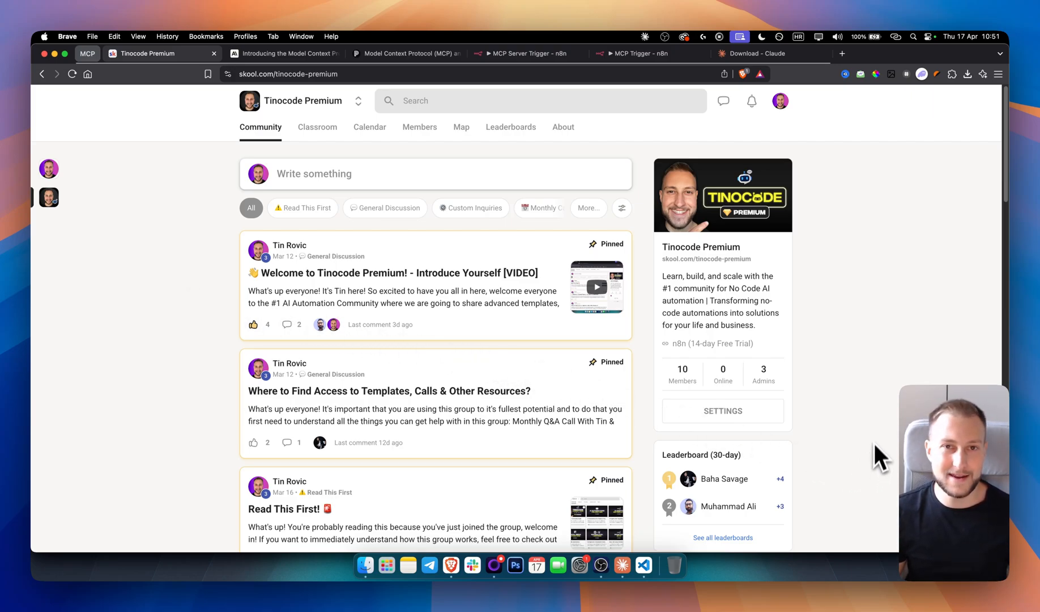